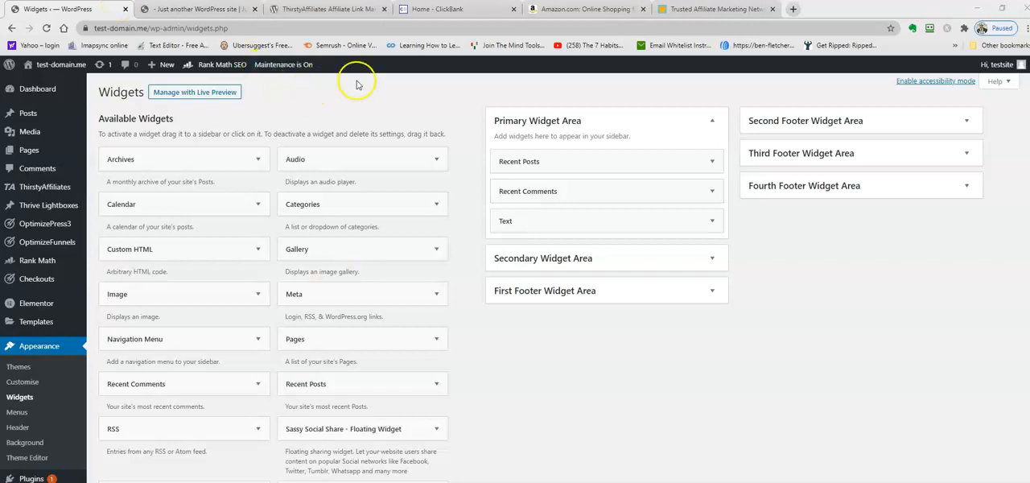
Browse the ShareASale and ClickBank sites, then view the ThirstyAffiliates plugin page.
click(714, 8)
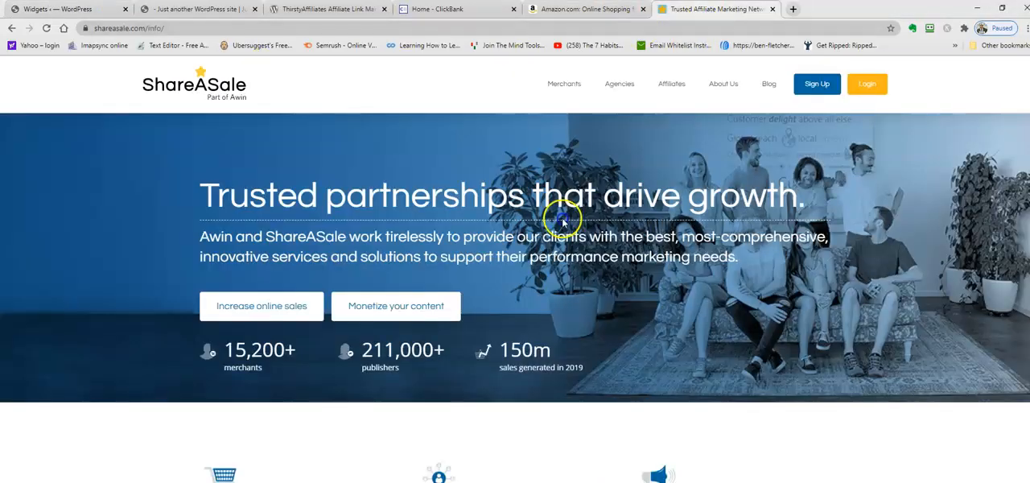
mouse_move(271, 106)
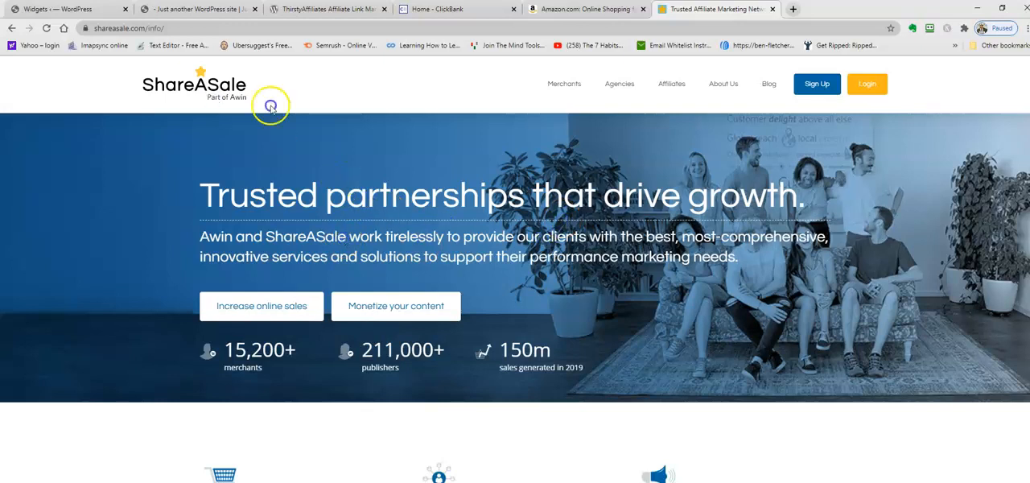
click(454, 9)
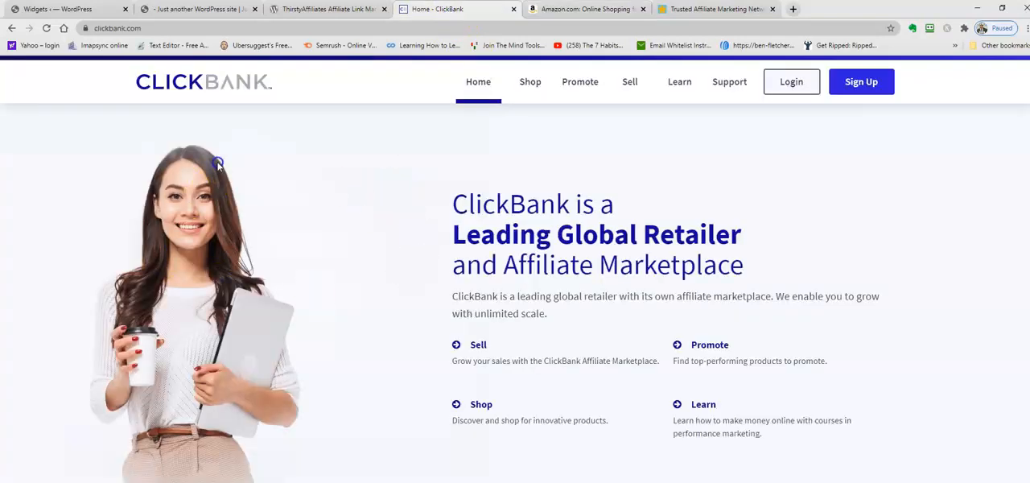
mouse_move(233, 231)
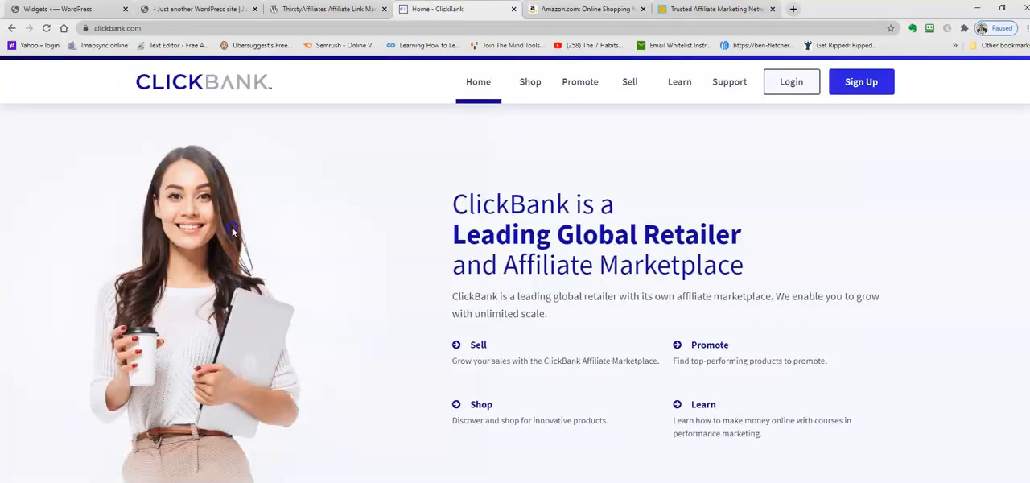
mouse_move(236, 241)
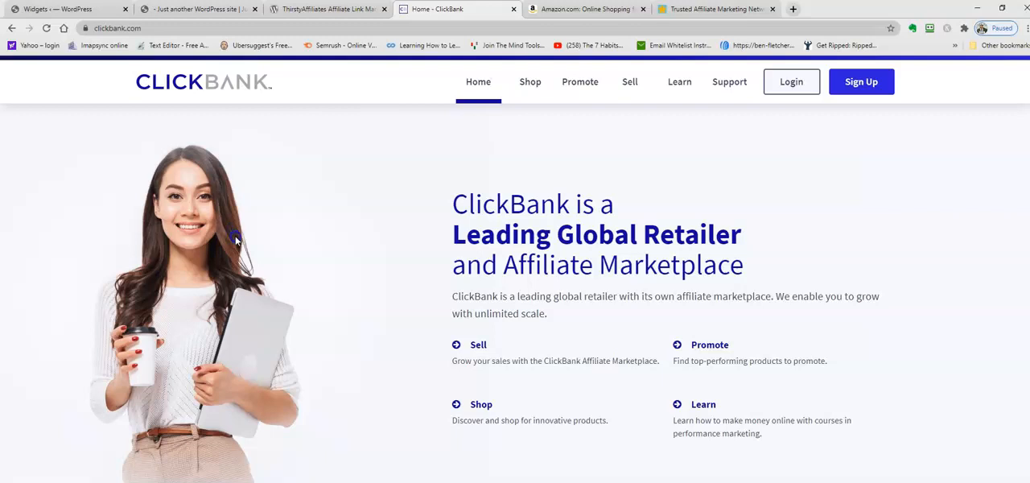
click(326, 9)
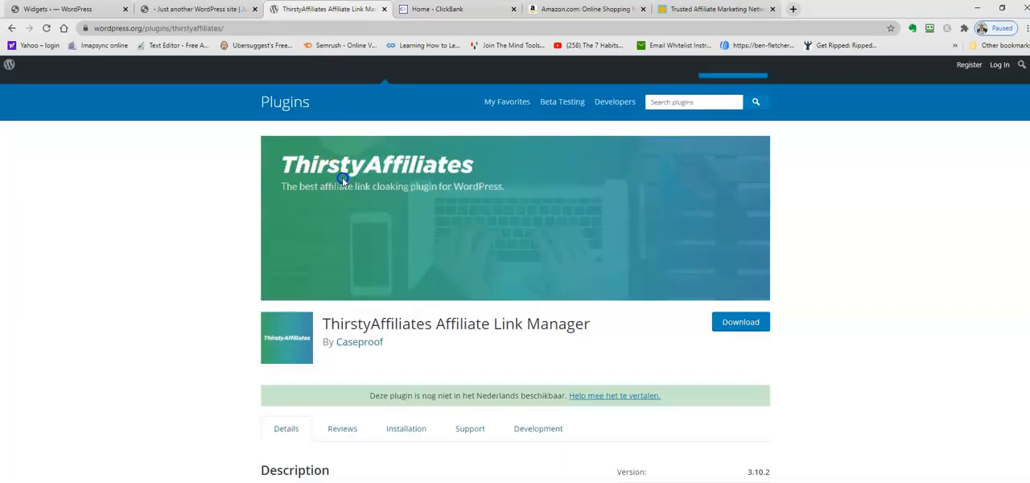
mouse_move(357, 188)
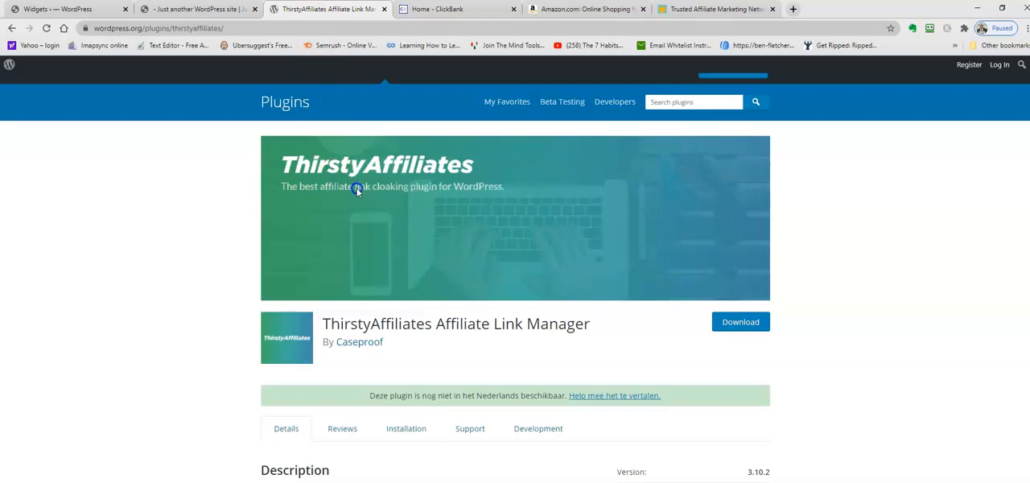
Read through the ThirstyAffiliates plugin description, then return to the site's Widgets screen.
scroll(down, 3)
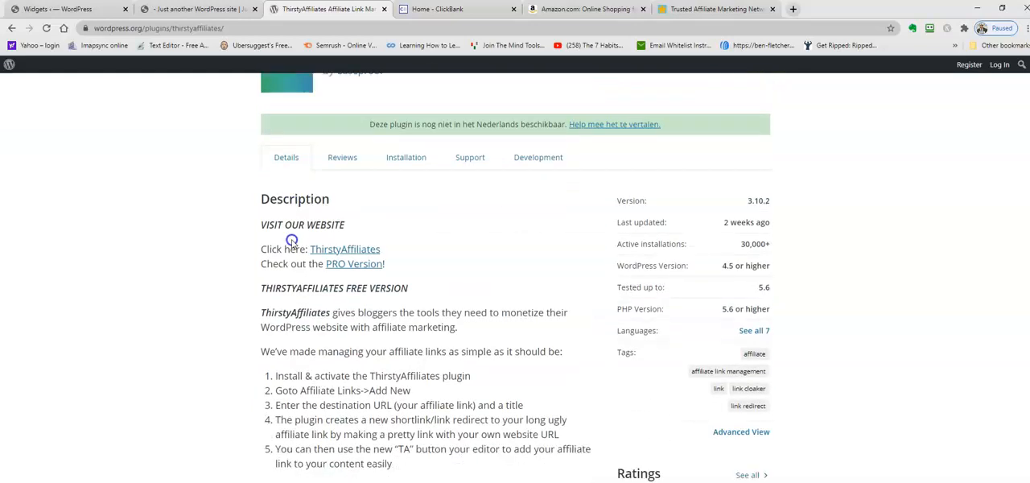
scroll(down, 3)
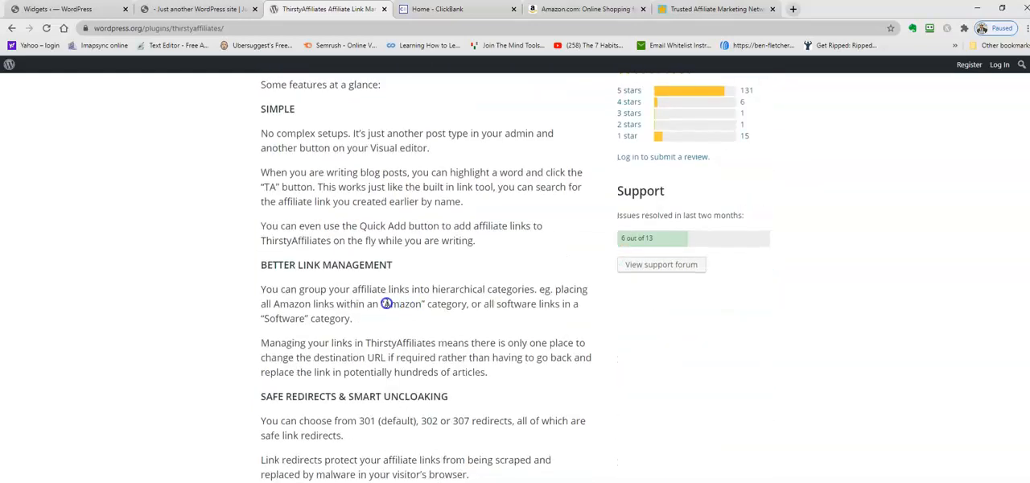
scroll(up, 3)
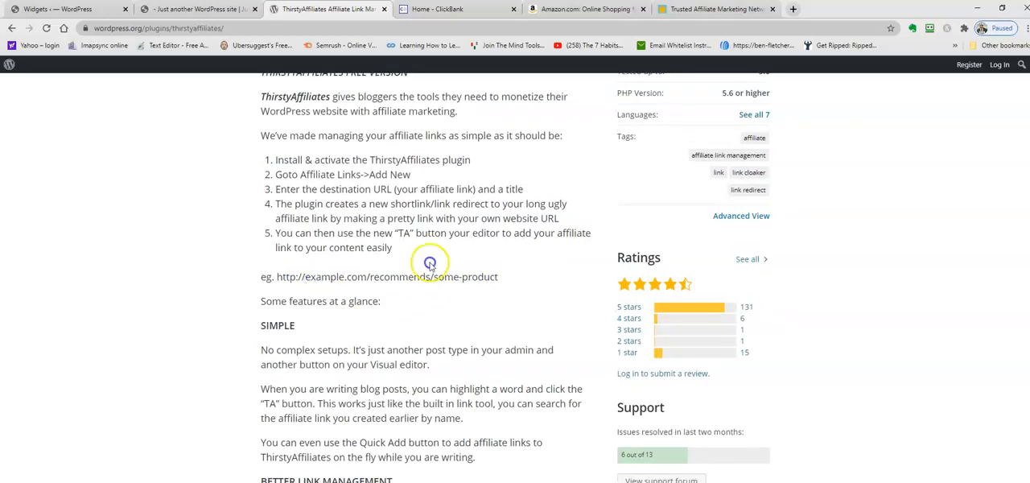
scroll(up, 3)
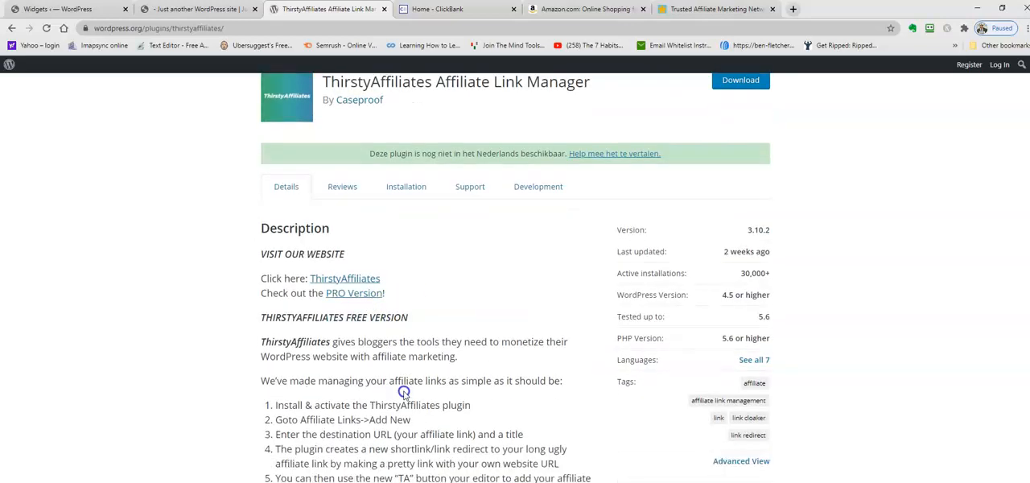
click(60, 9)
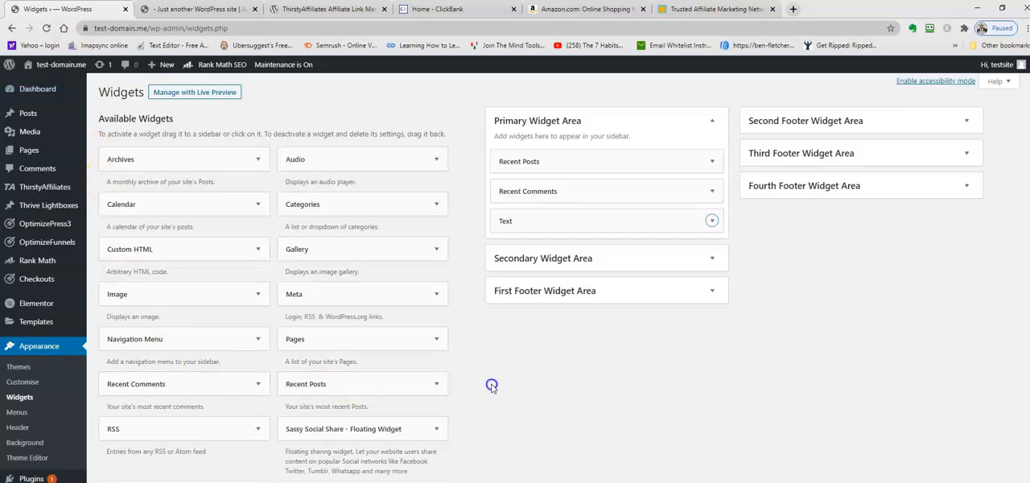
View the live home page's sidebar, which holds only Recent Posts and Recent Comments.
click(197, 9)
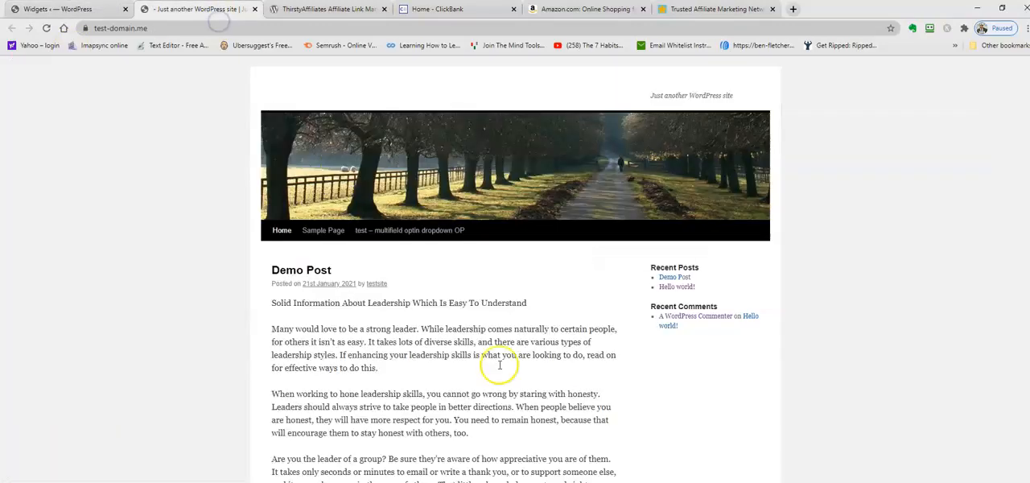
scroll(down, 3)
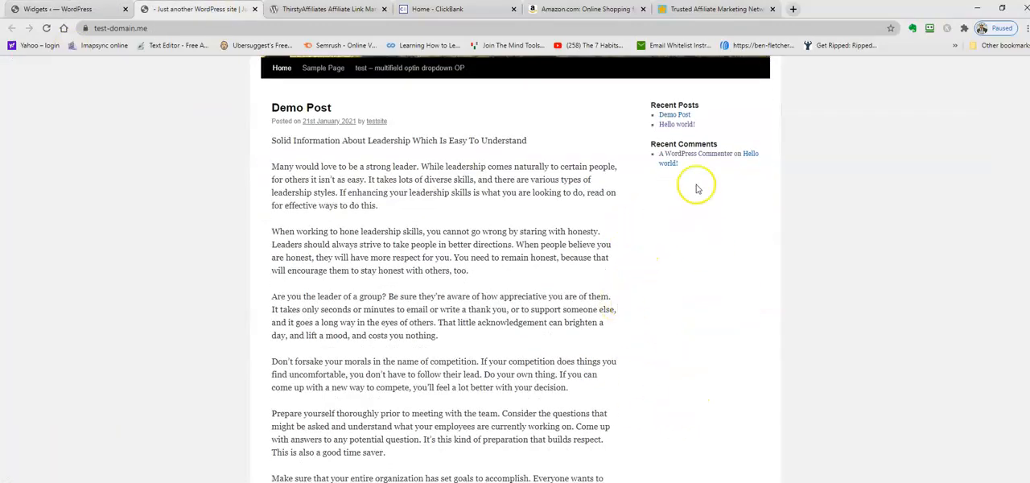
scroll(up, 3)
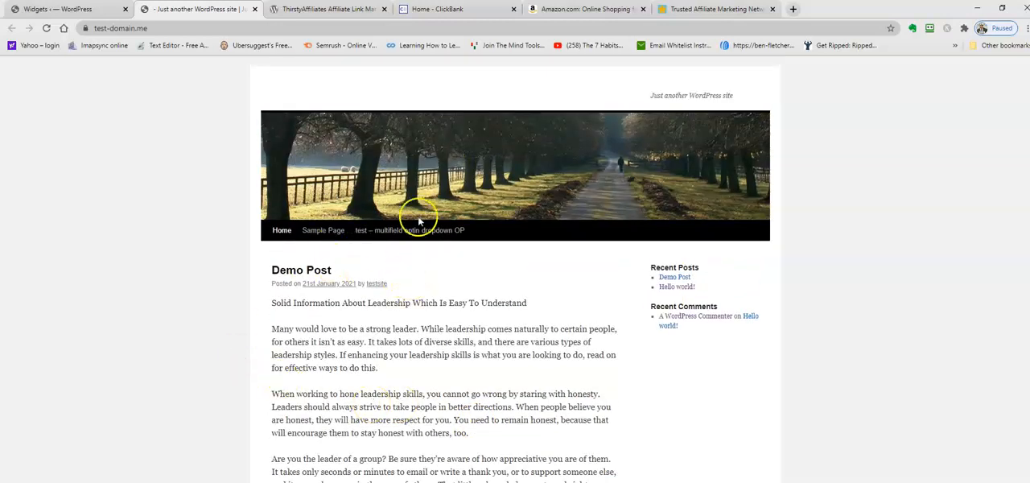
mouse_move(674, 357)
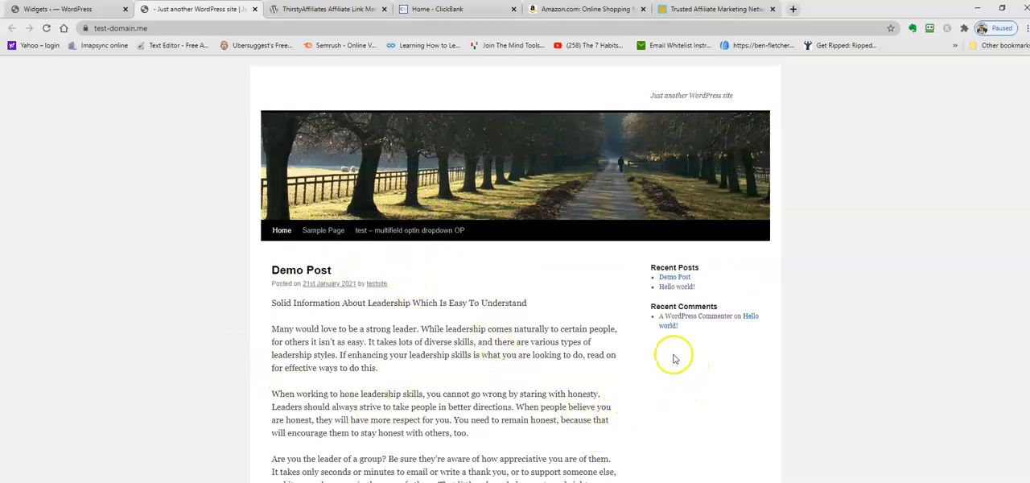
drag(271, 354, 616, 354)
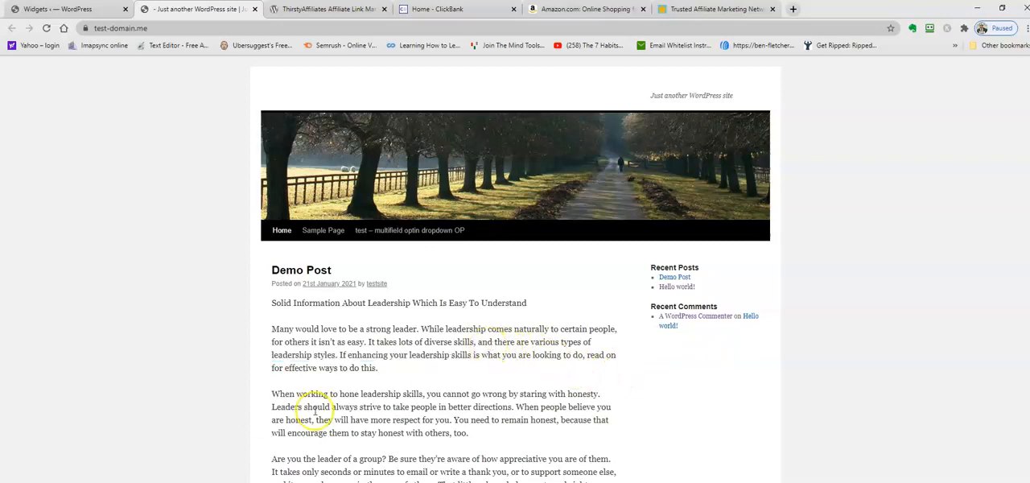
mouse_move(126, 161)
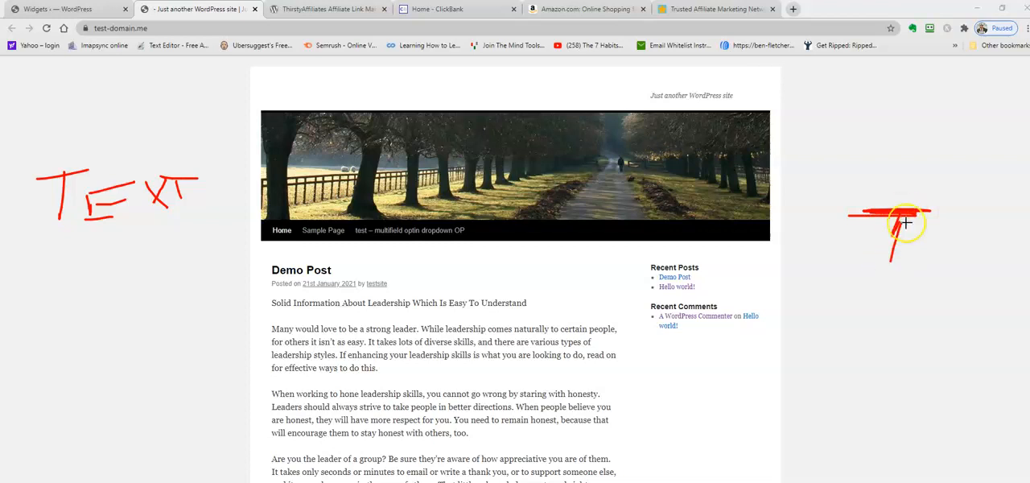
mouse_move(783, 383)
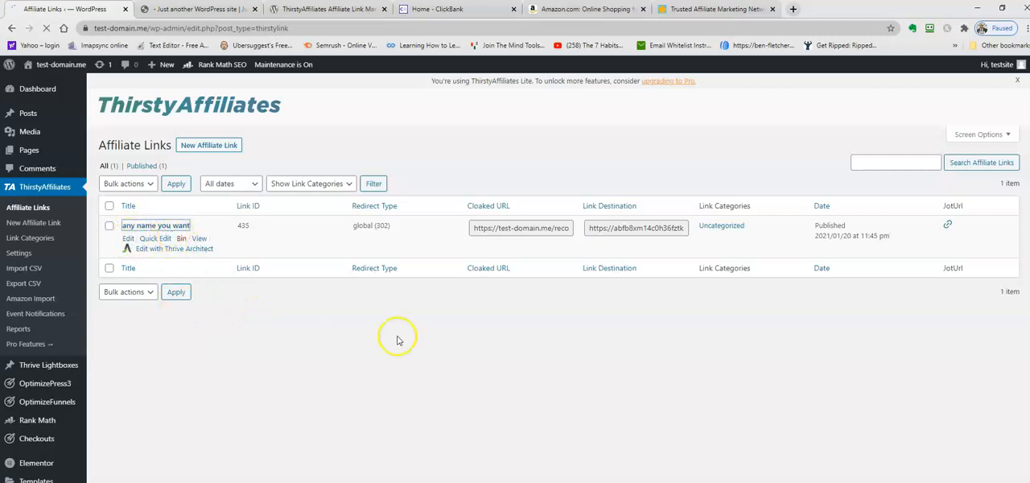
Open the 'any name you want' affiliate link and select its cloaked URL.
click(127, 238)
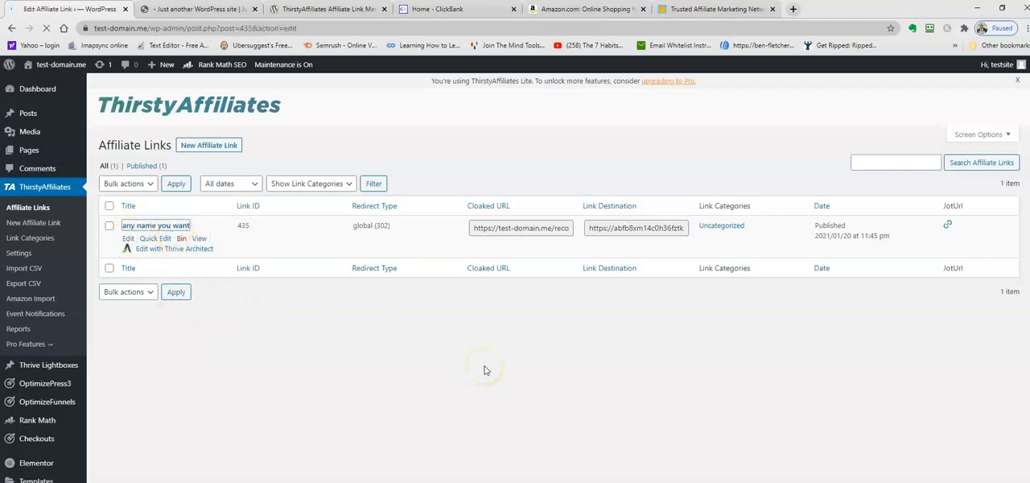
click(155, 225)
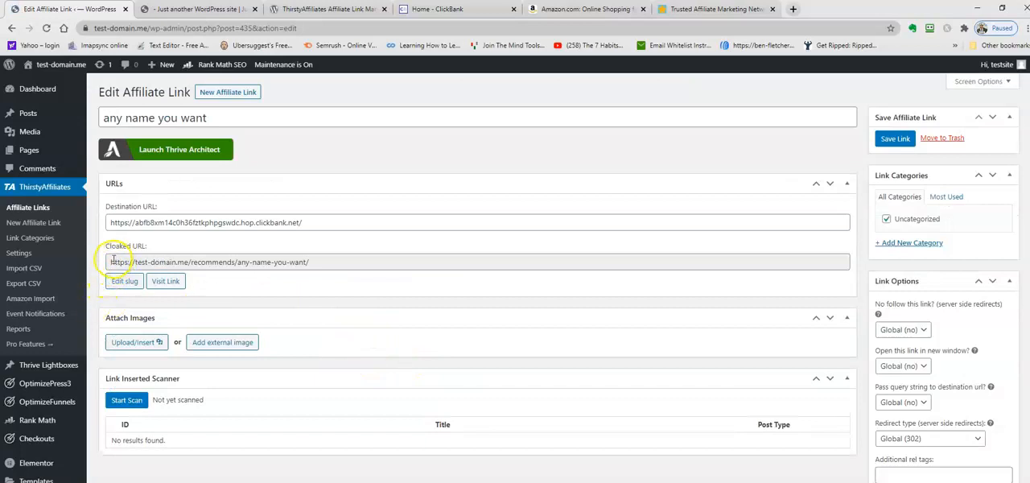
triple_click(476, 262)
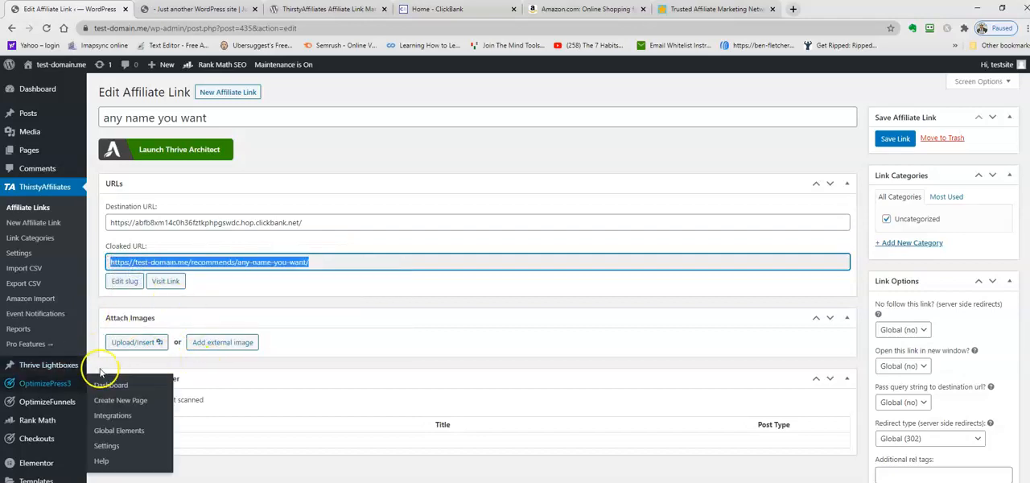
scroll(down, 3)
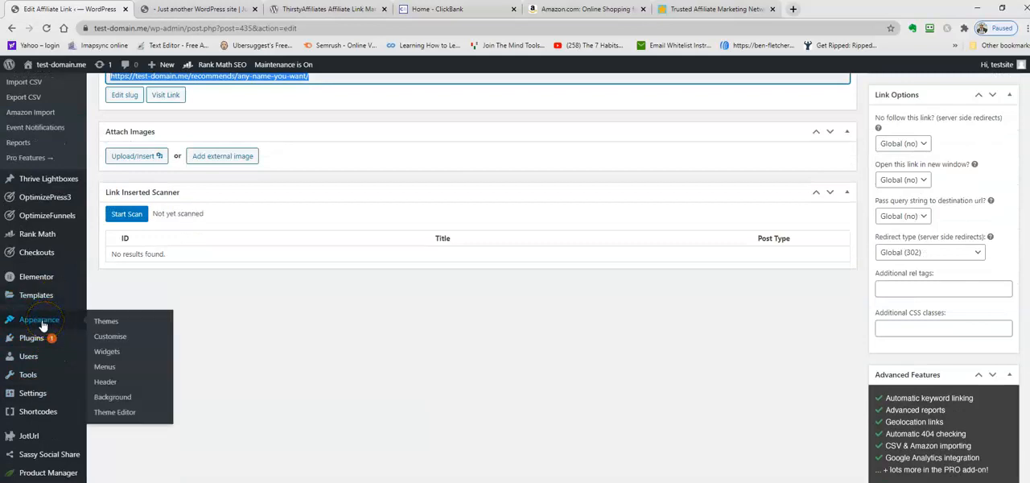
mouse_move(106, 351)
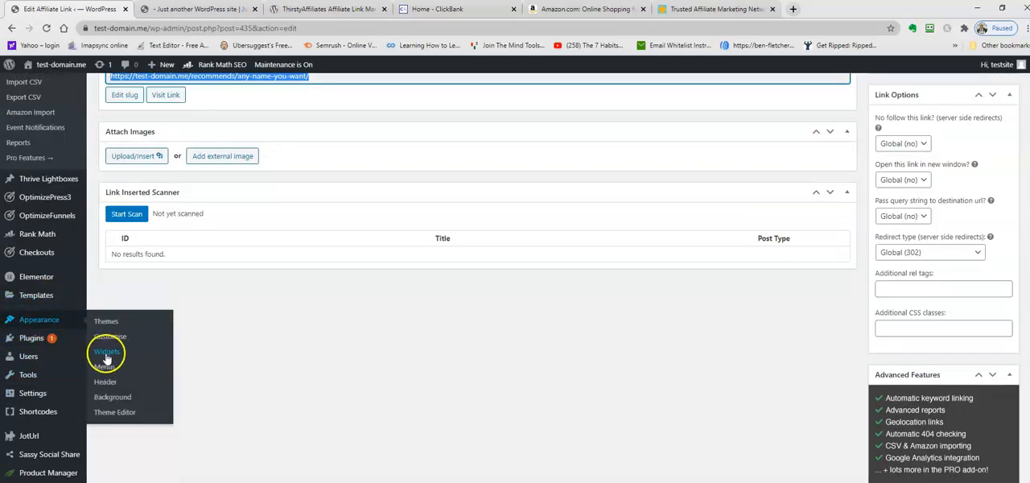
Drag a Text widget into Secondary Widget Area, title it 'This is the widget', and save.
click(107, 351)
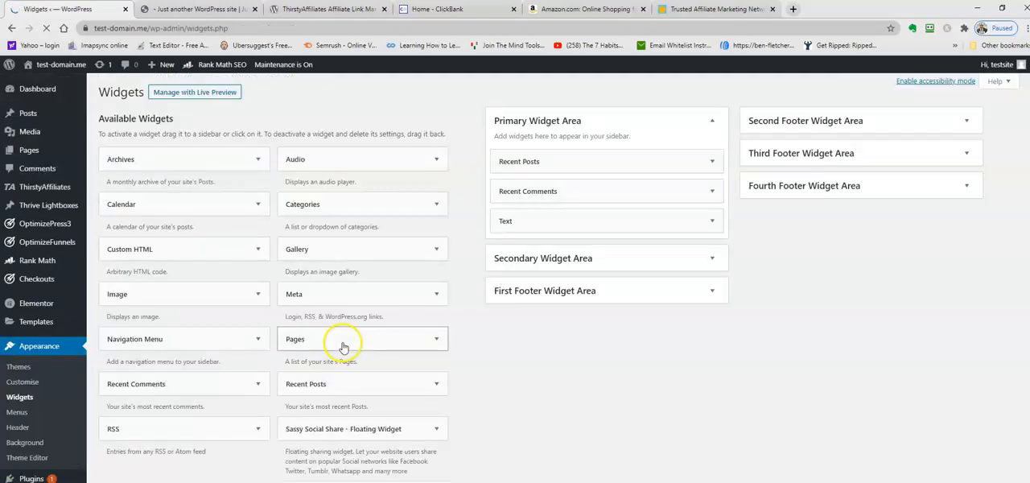
mouse_move(438, 204)
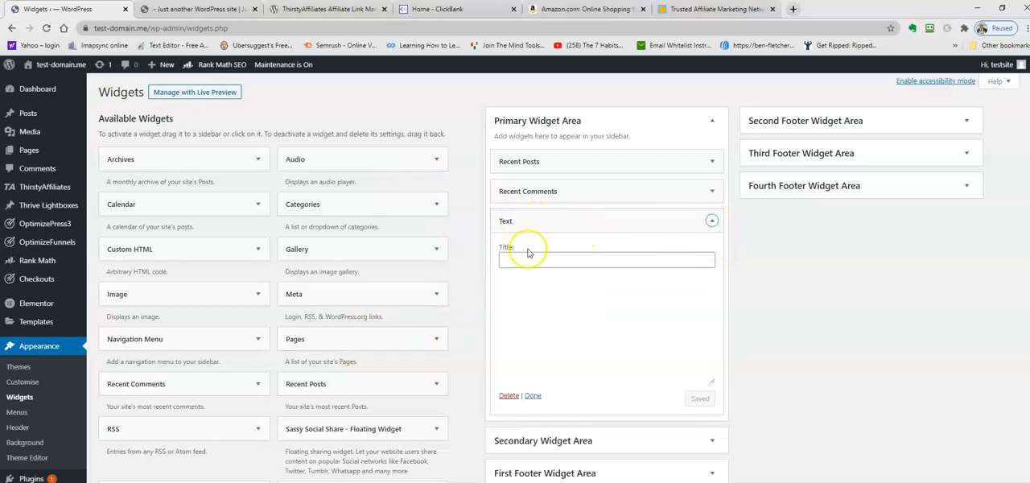
scroll(down, 3)
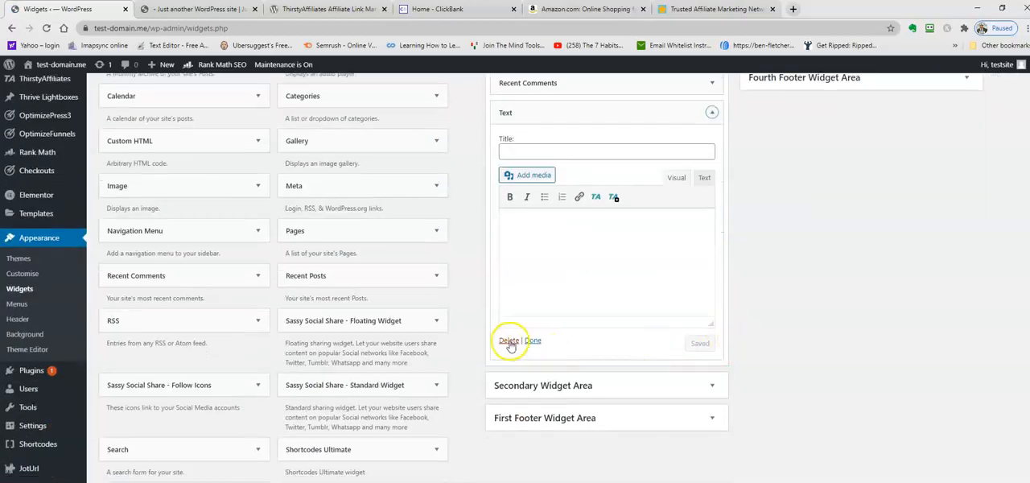
click(509, 339)
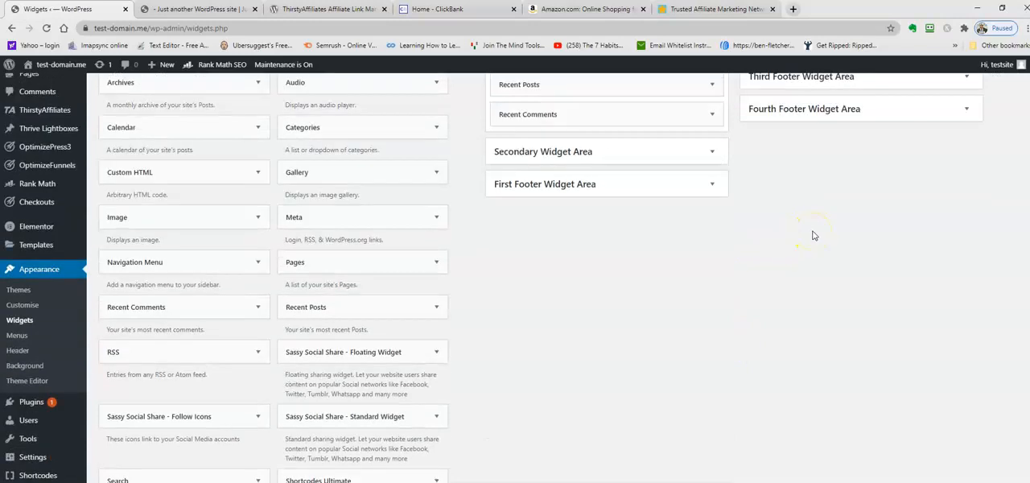
scroll(down, 3)
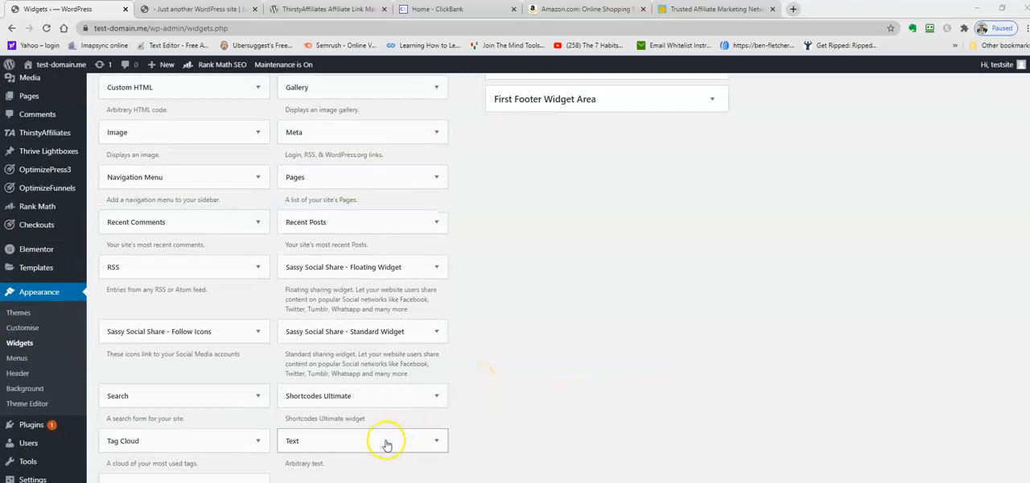
drag(387, 440, 605, 119)
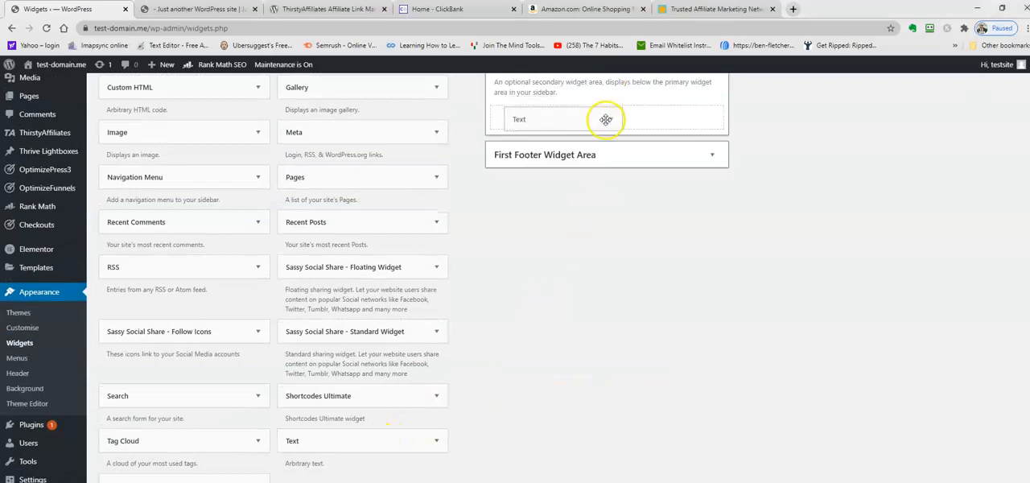
click(606, 118)
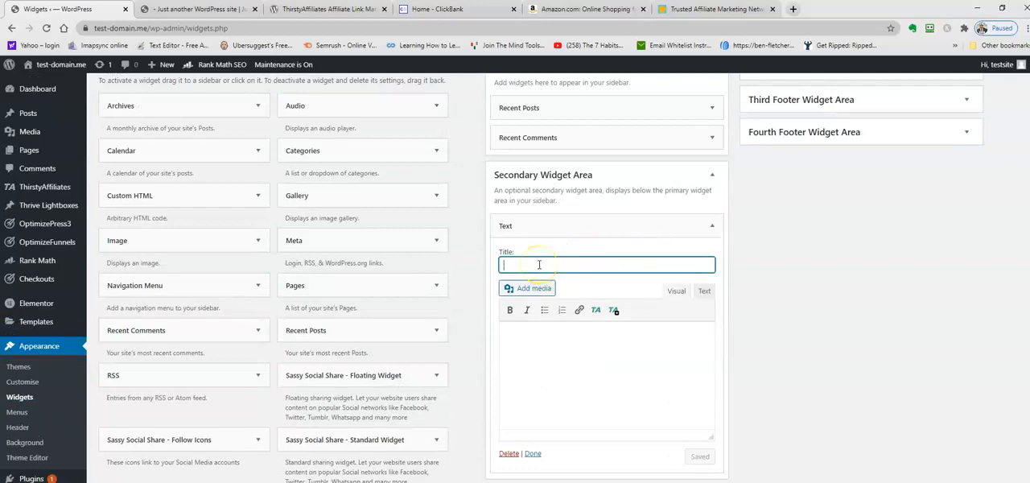
text(1)
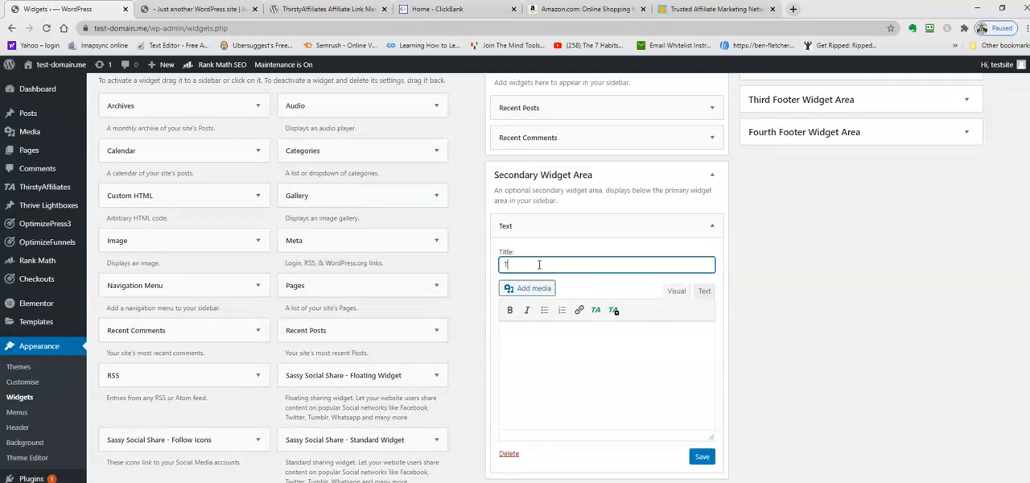
text(This is the widget)
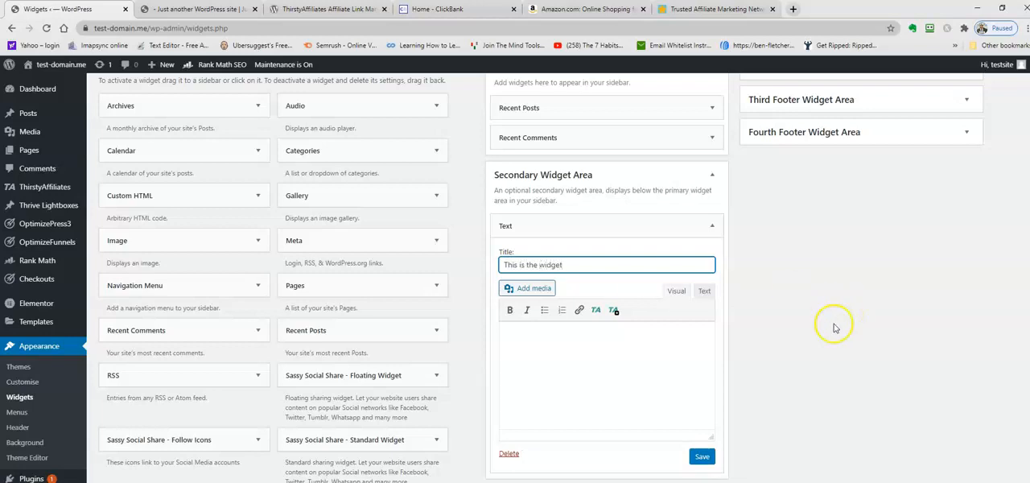
click(701, 456)
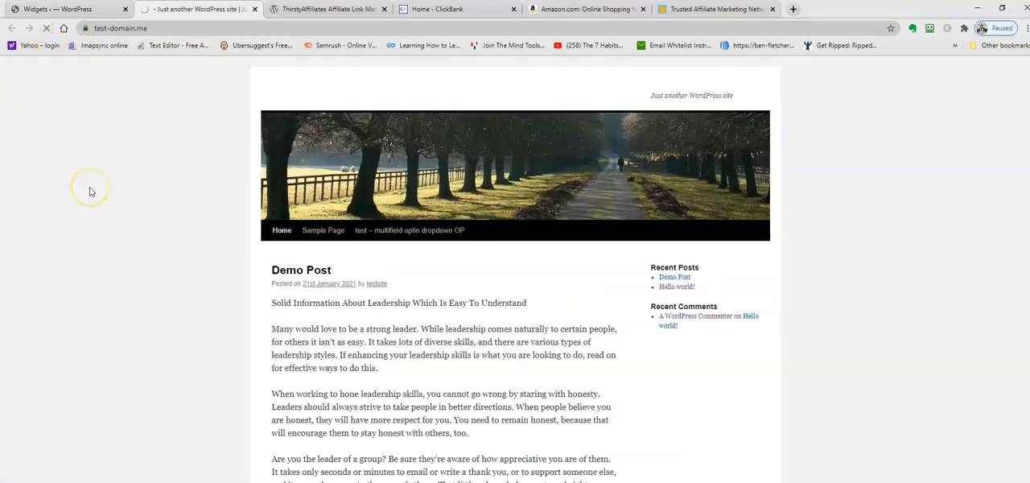
scroll(down, 3)
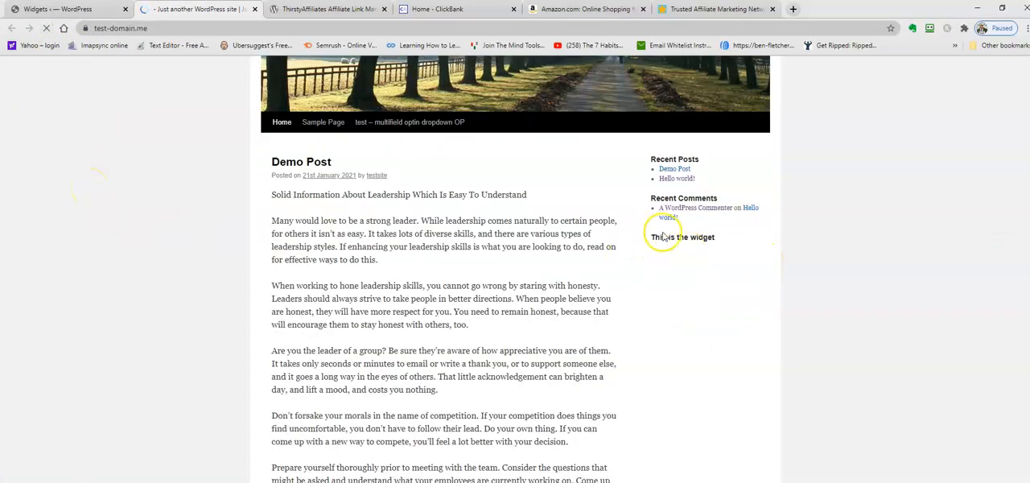
mouse_move(740, 304)
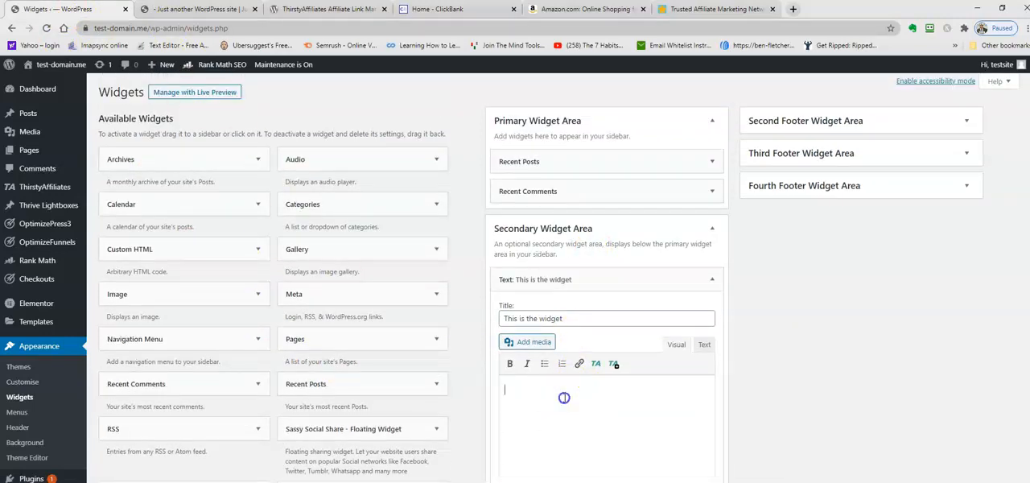
Type 'My affiliate link' into the Text widget's body.
text(My affilia)
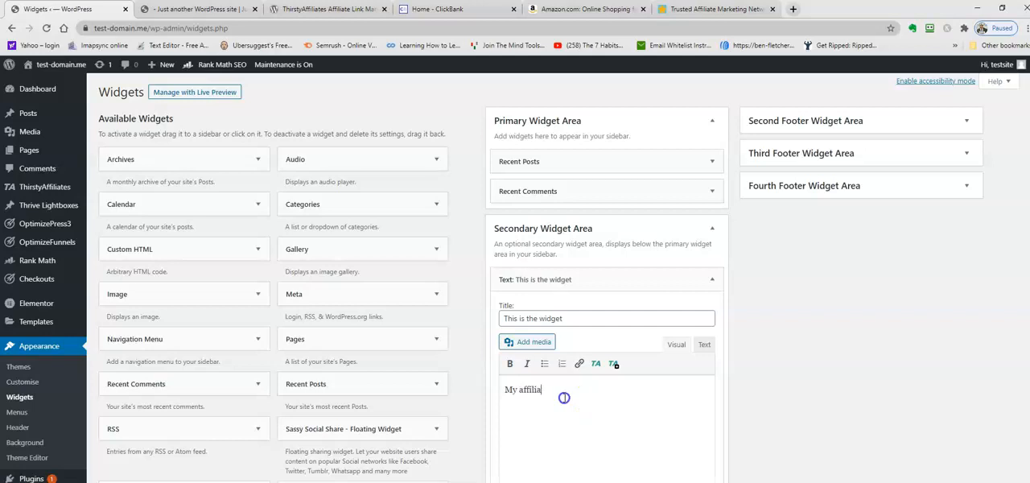
text(te link)
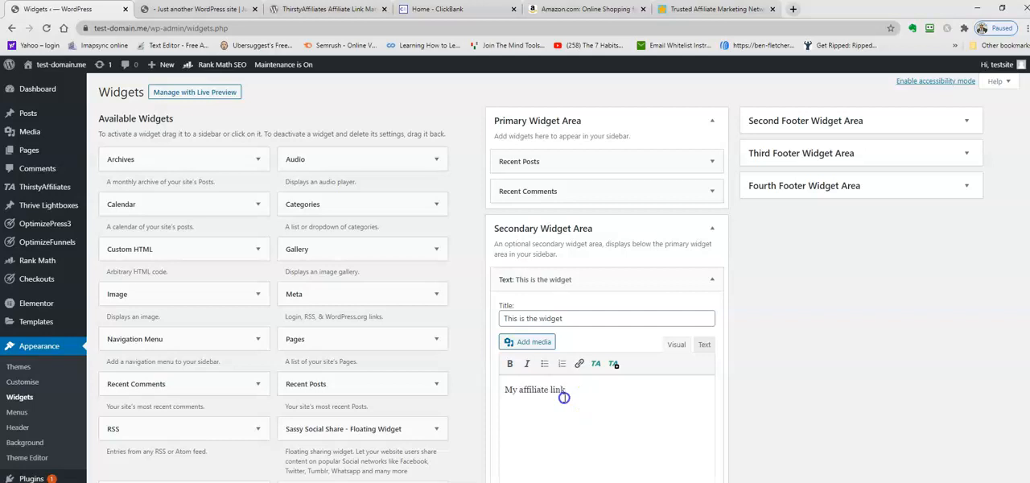
scroll(down, 3)
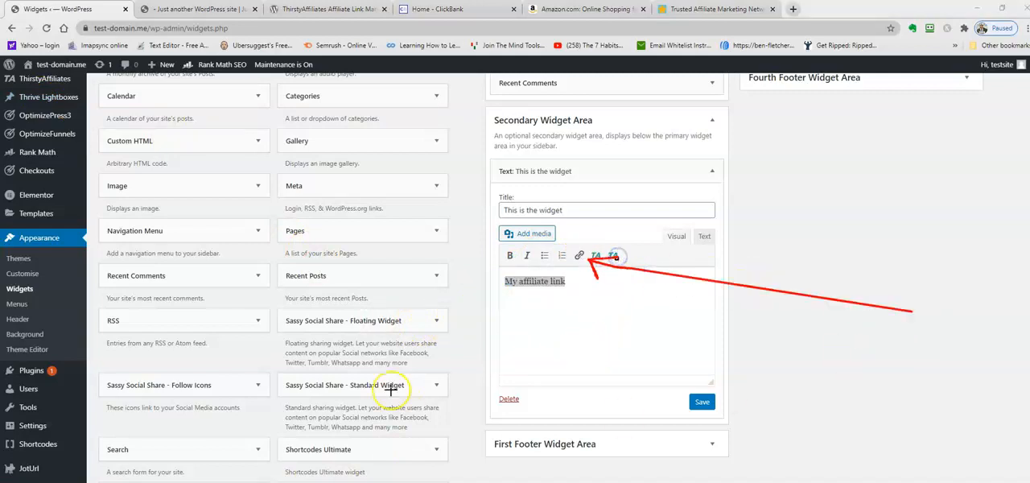
mouse_move(578, 255)
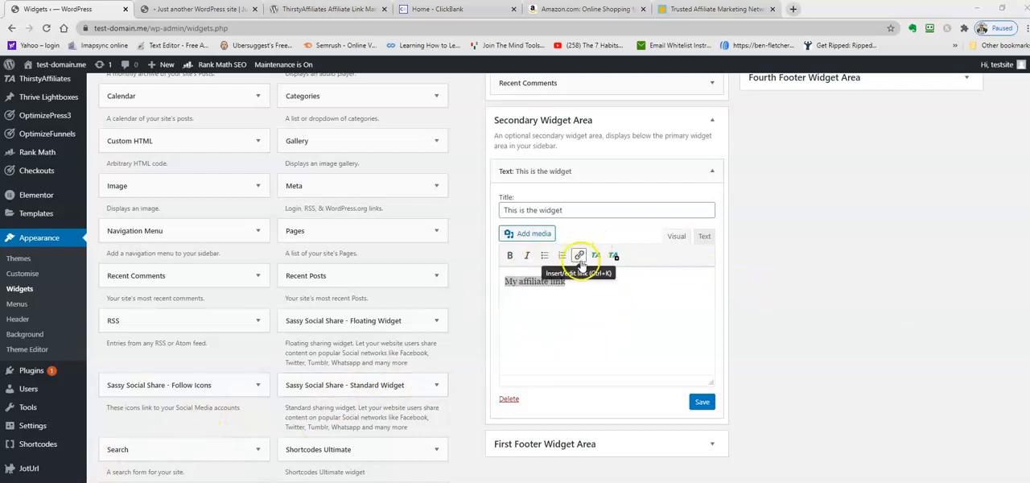
mouse_move(613, 256)
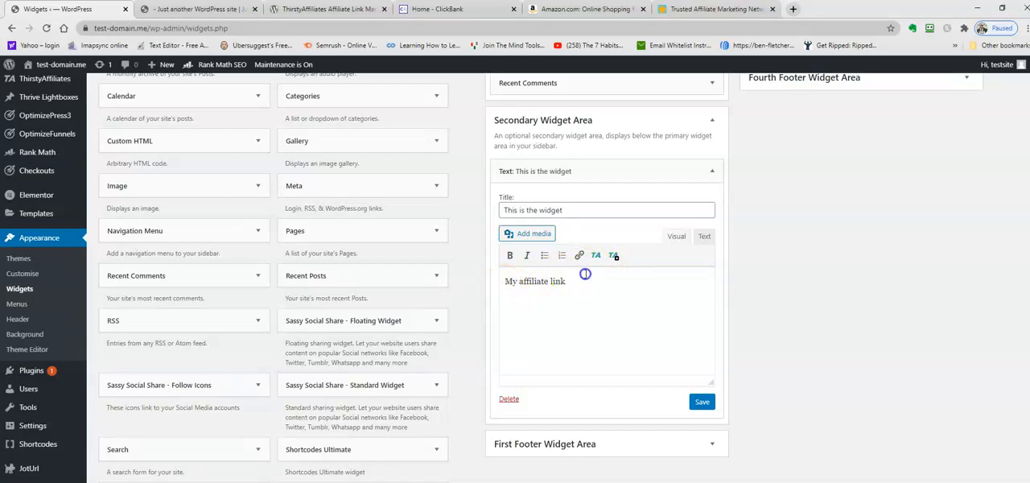
Link 'My affiliate link' to the domain.me/recommends/any-name-you-want/ address.
triple_click(534, 281)
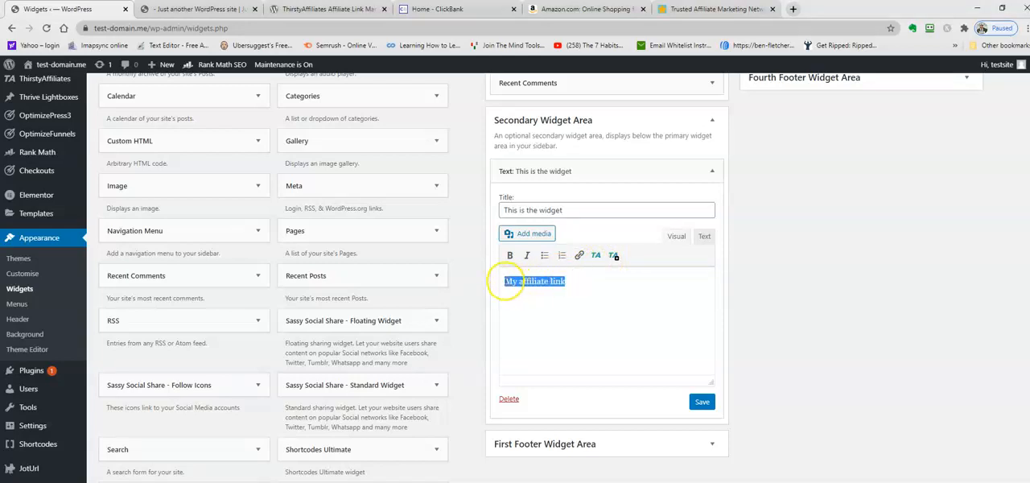
click(579, 255)
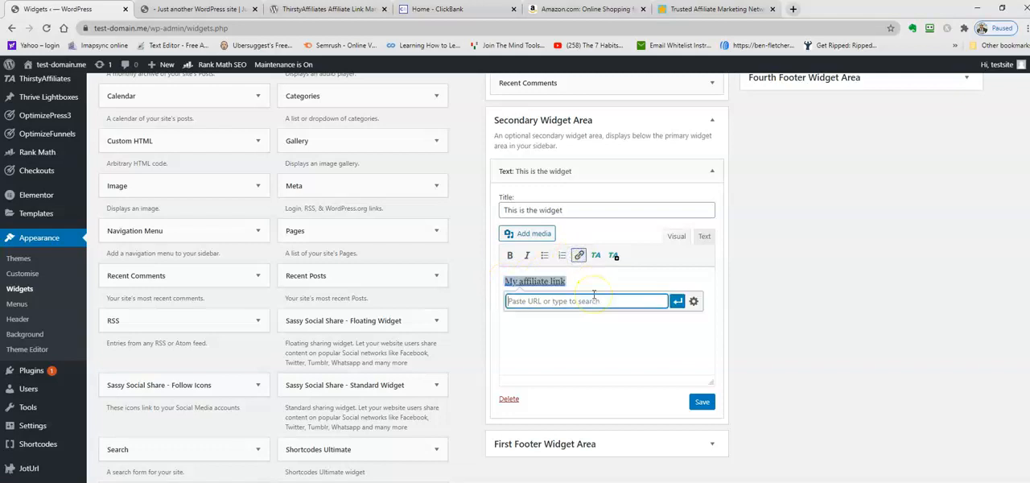
text(domain.me/recommends/any-name-you-want/)
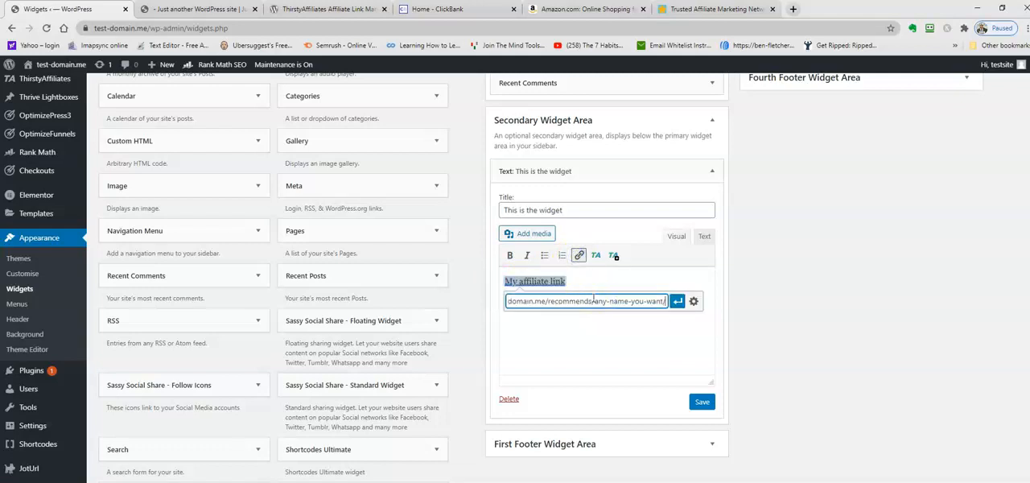
click(676, 301)
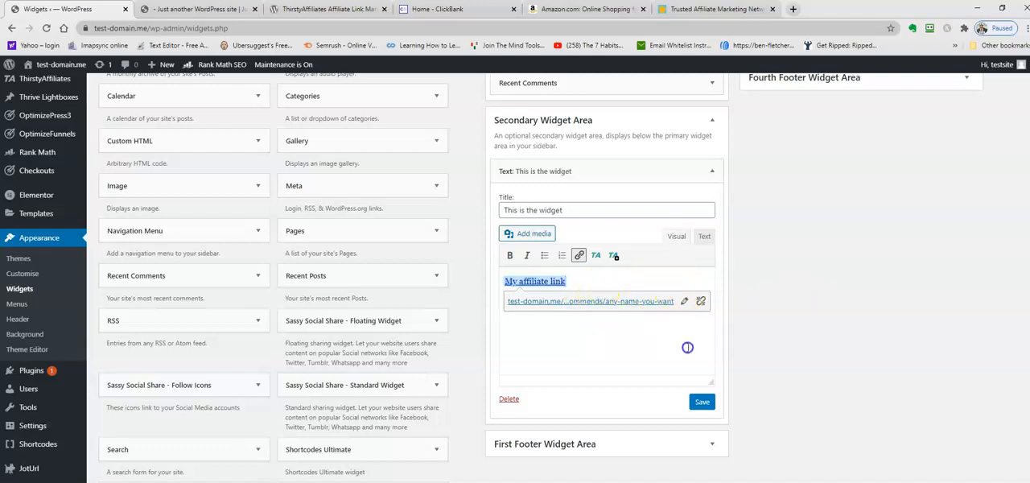
mouse_move(594, 278)
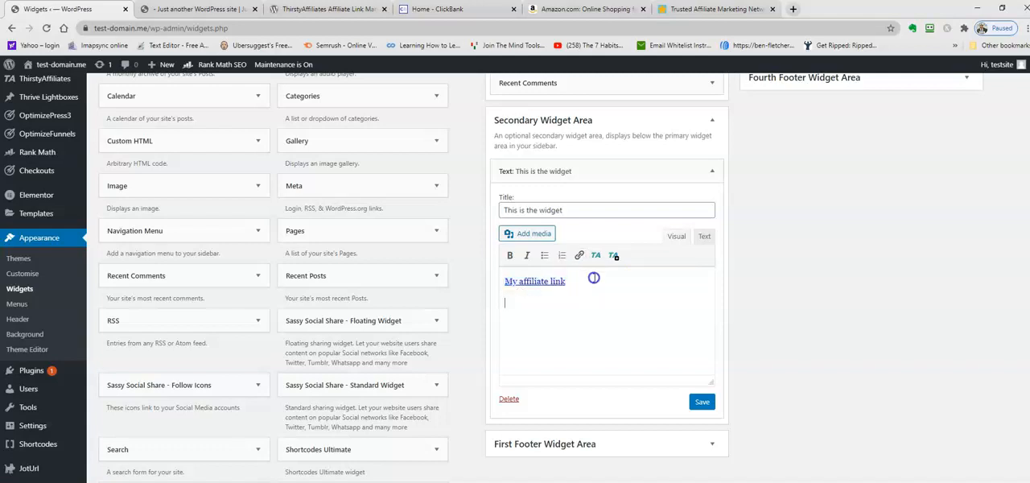
Dismiss the Quick Add Affiliate Link form, delete leftover text, and save the widget.
text(My affiliate 2)
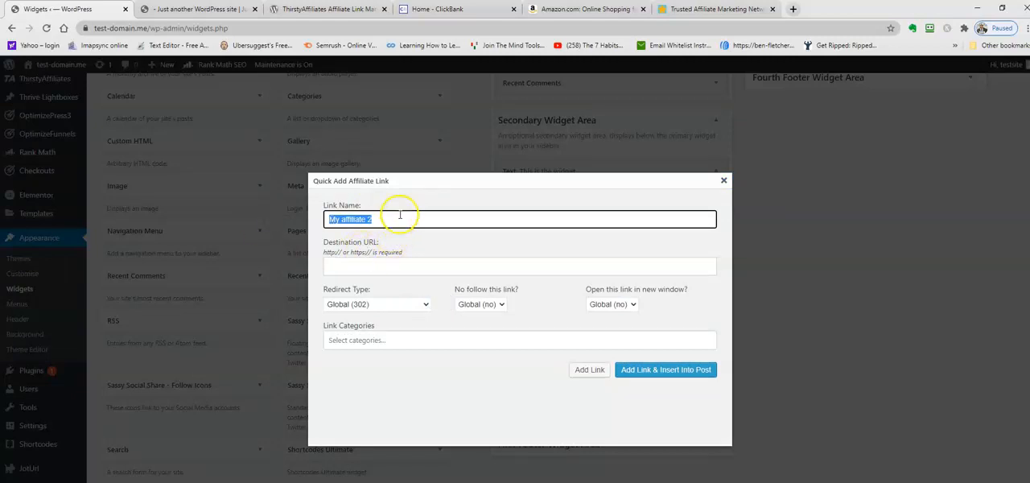
mouse_move(424, 265)
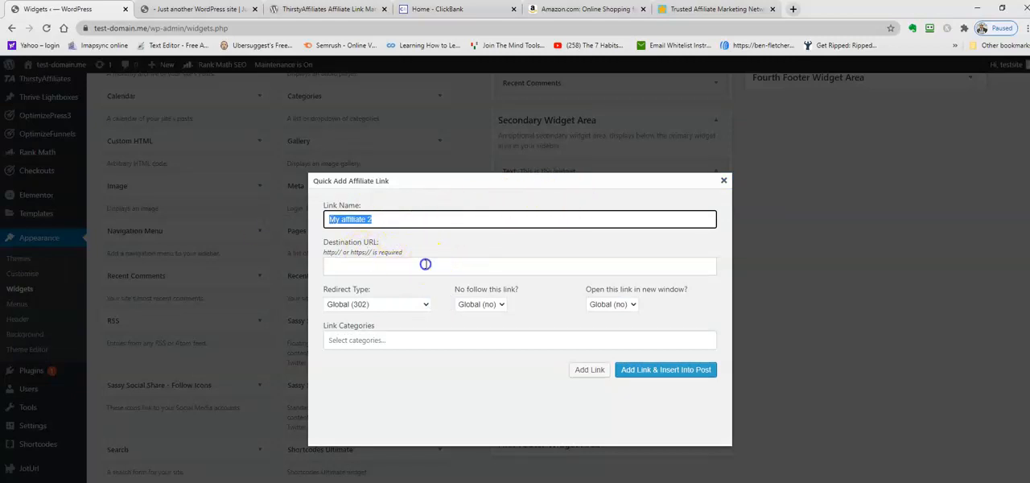
click(518, 340)
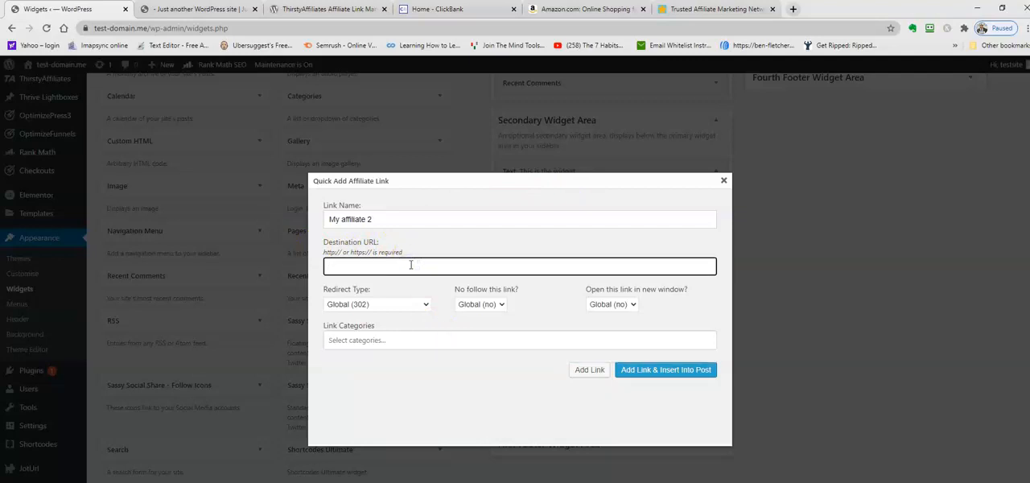
text(htt)
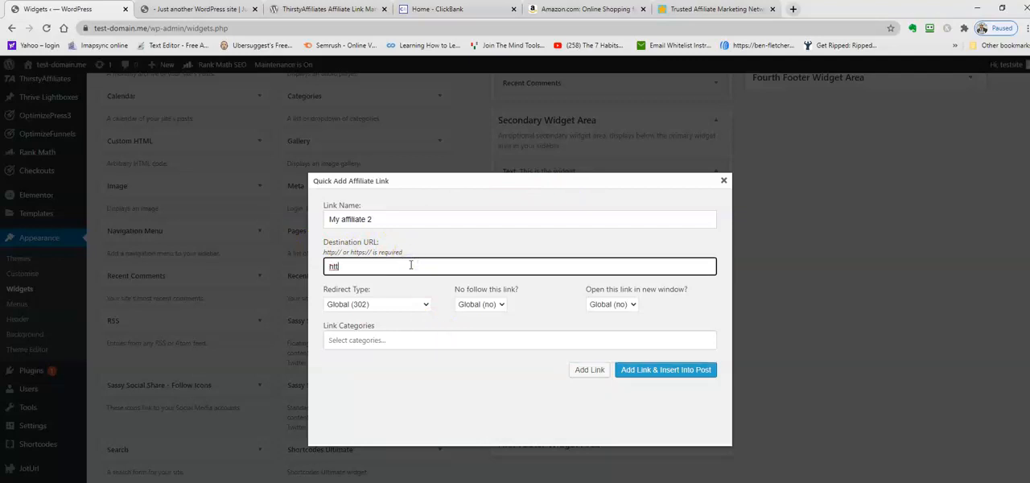
mouse_move(443, 257)
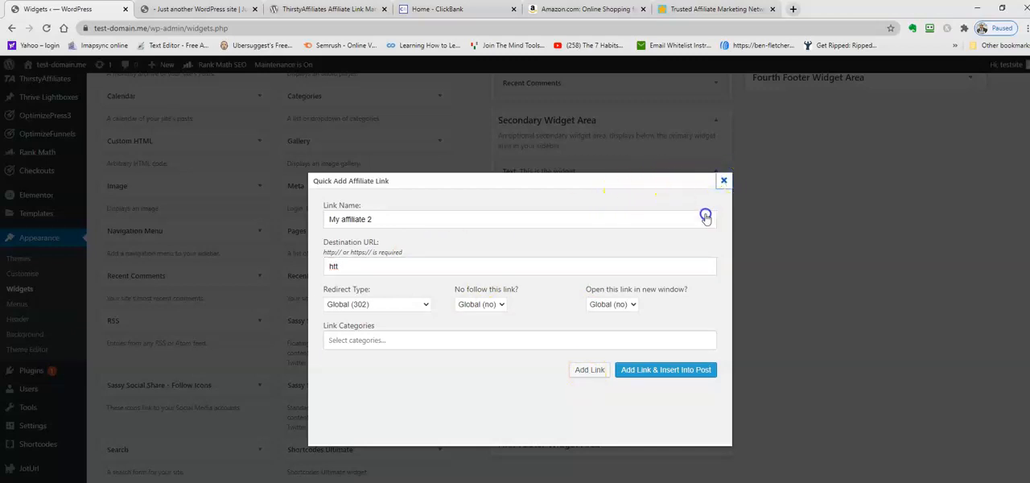
click(666, 369)
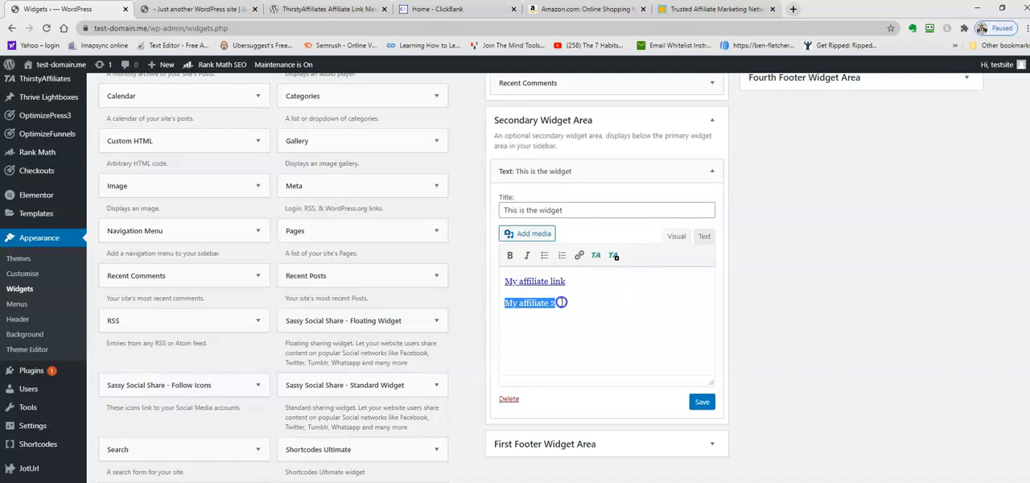
key(Delete)
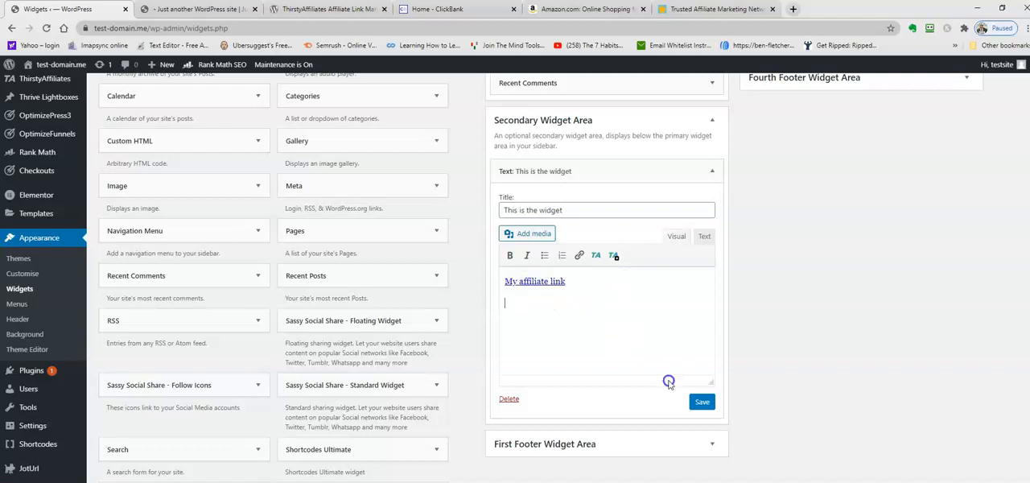
click(702, 401)
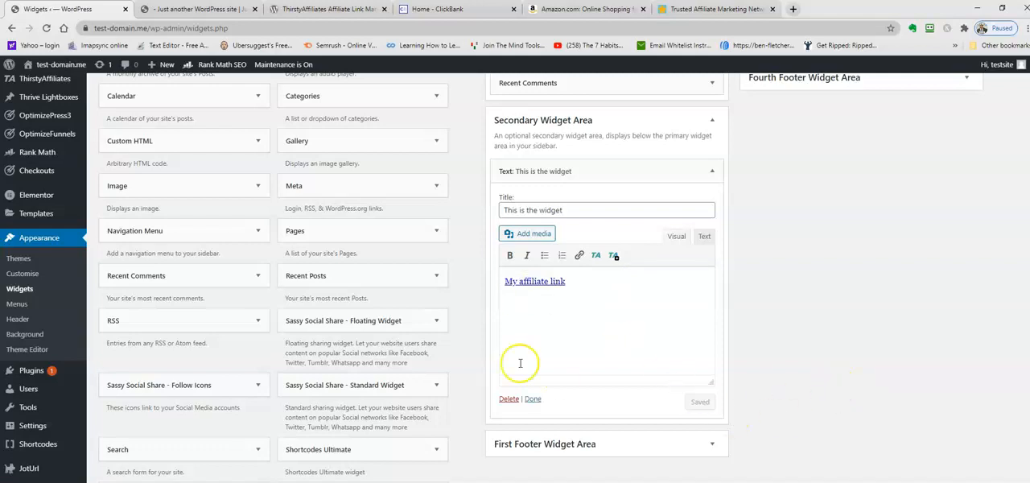
mouse_move(606, 341)
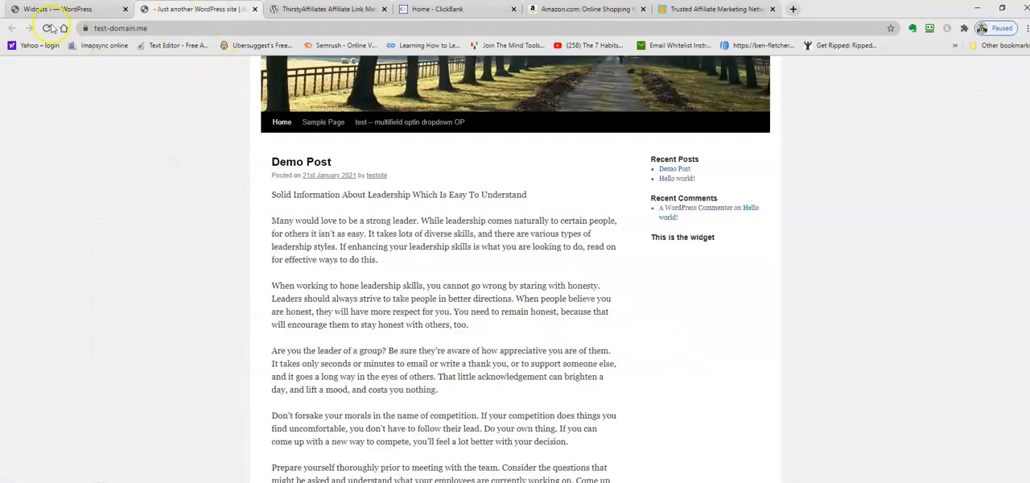
Reload the live homepage to check the new widget.
click(30, 28)
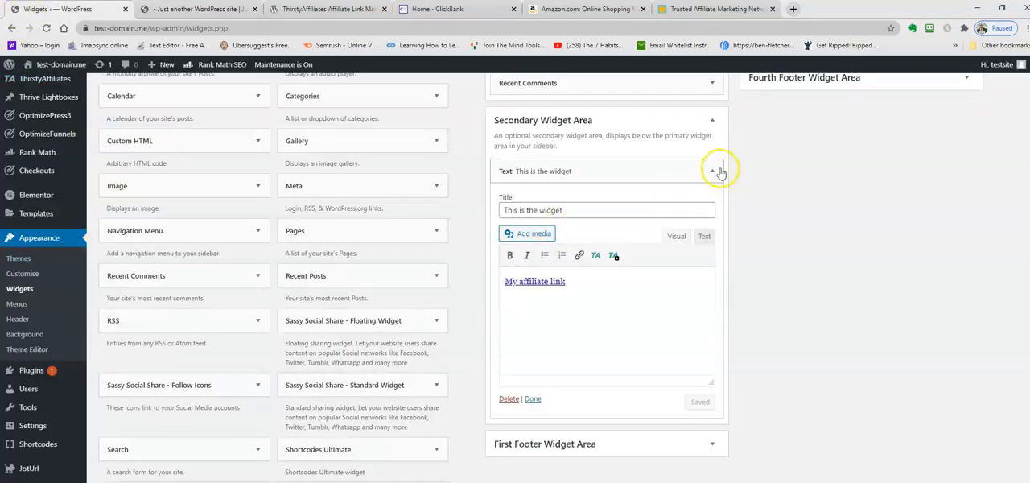
Search plugins for 'max buttons', then install and activate MaxButtons.
click(711, 172)
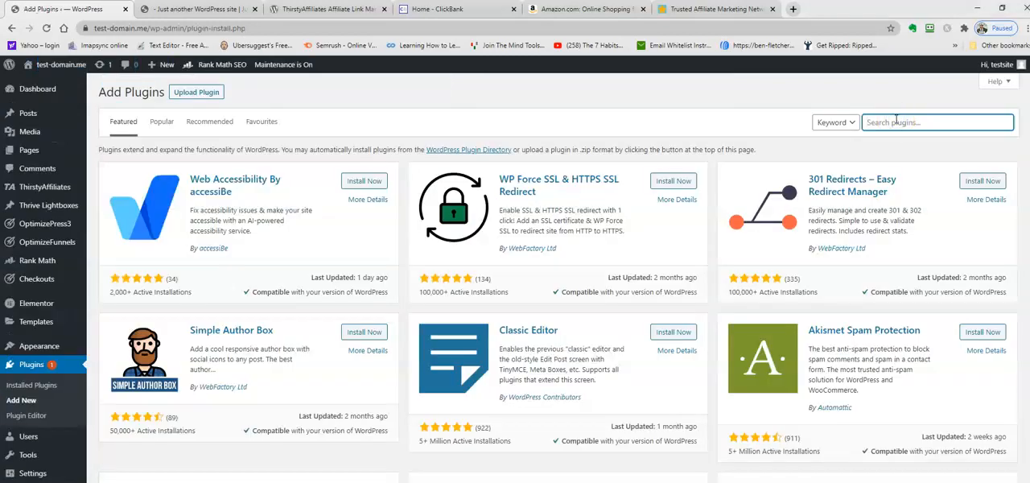
text(max)
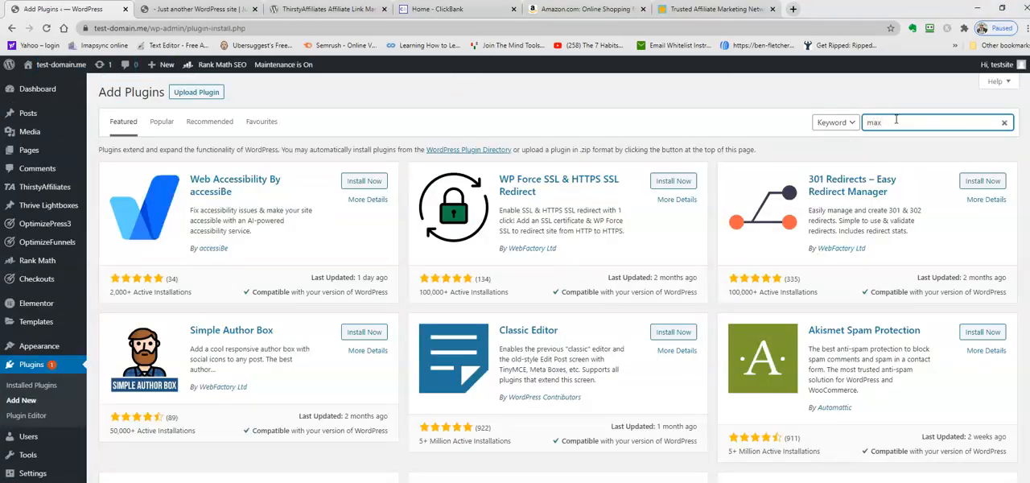
text(buttons)
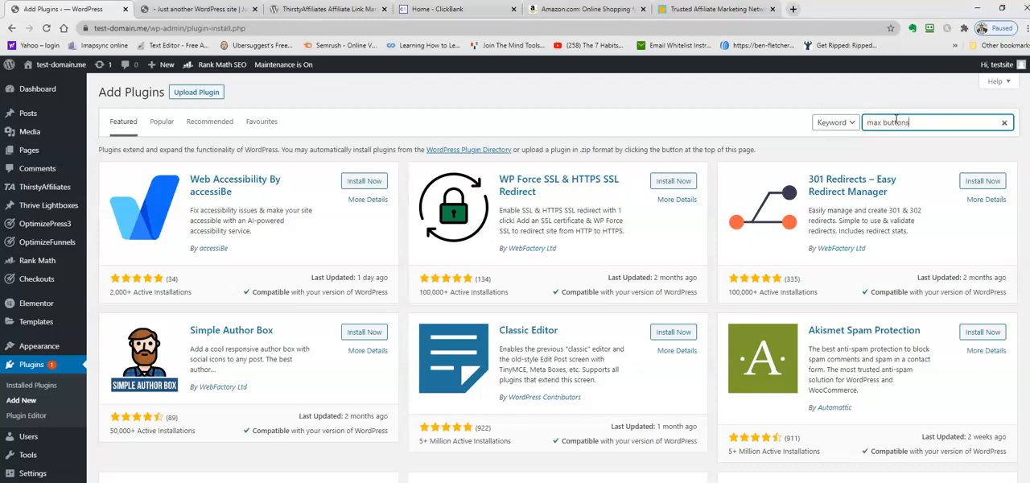
key(Return)
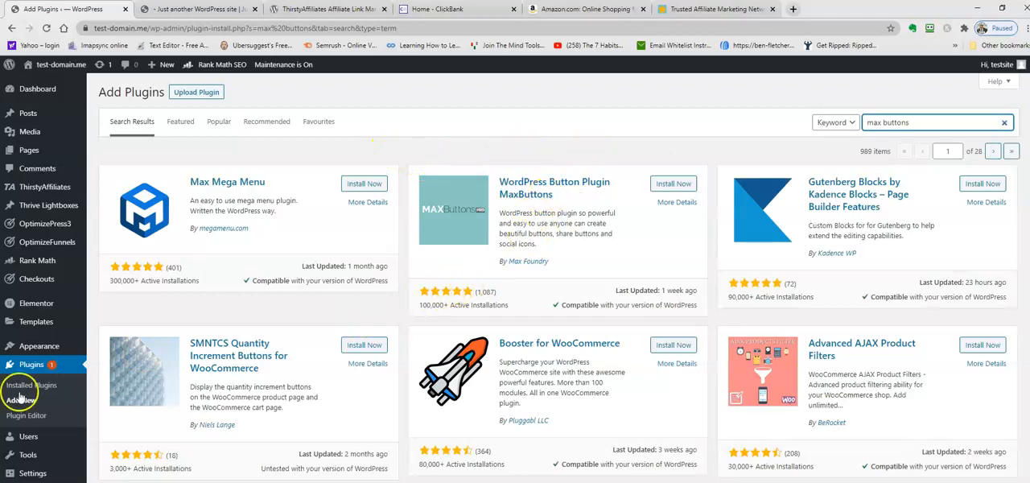
mouse_move(651, 138)
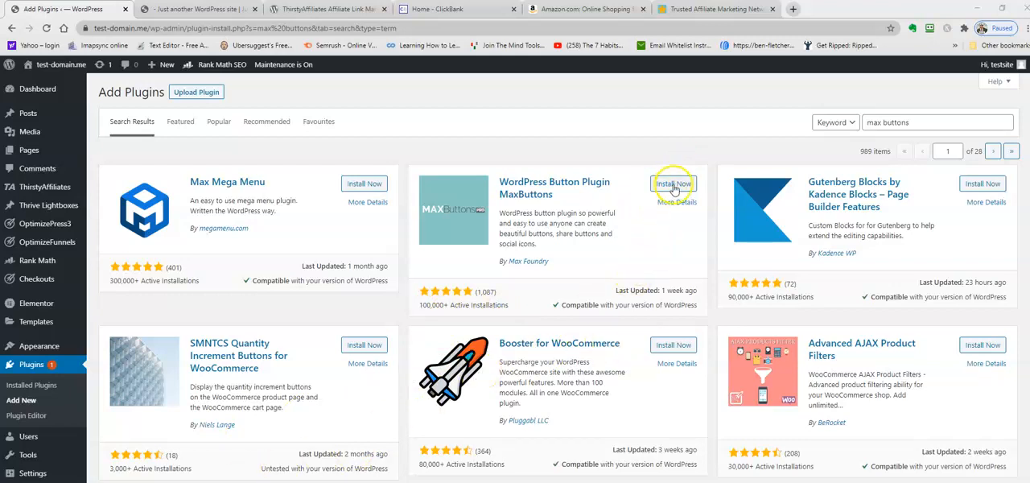
click(674, 183)
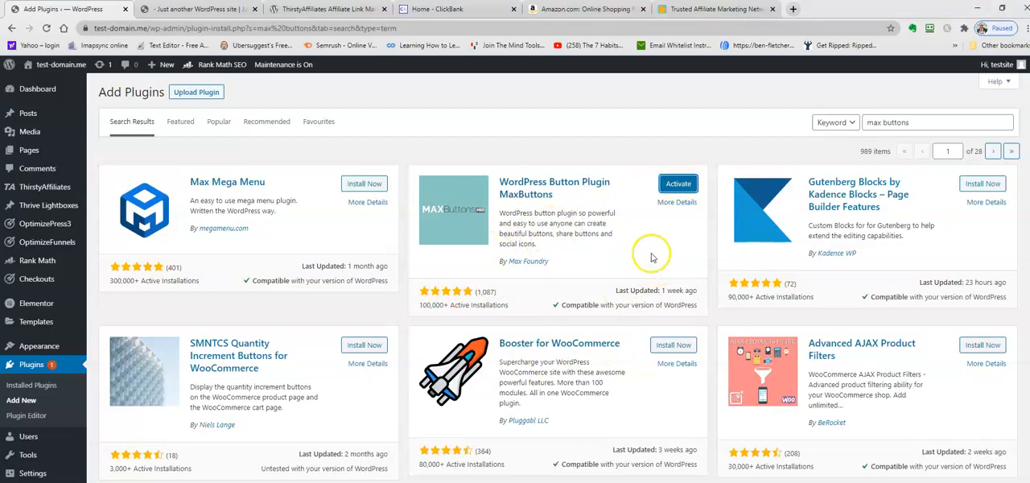
mouse_move(586, 294)
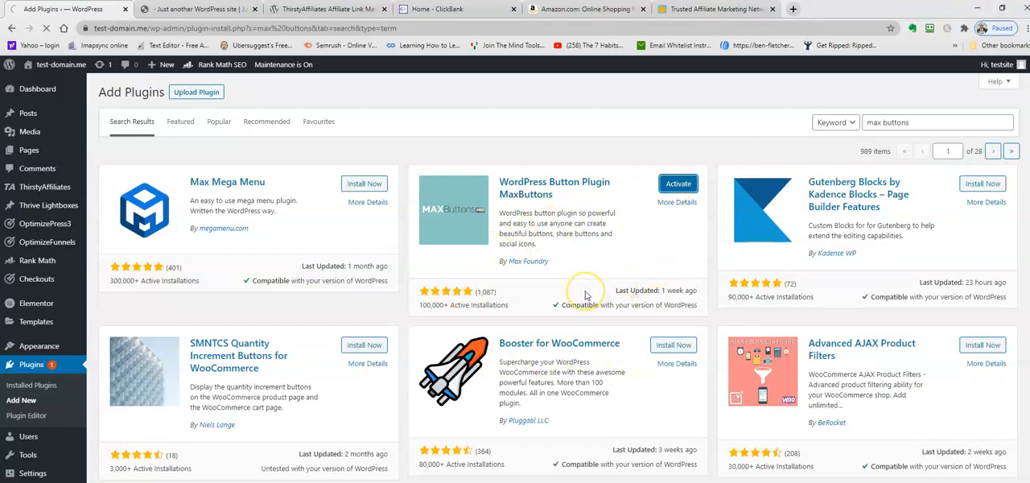
click(678, 184)
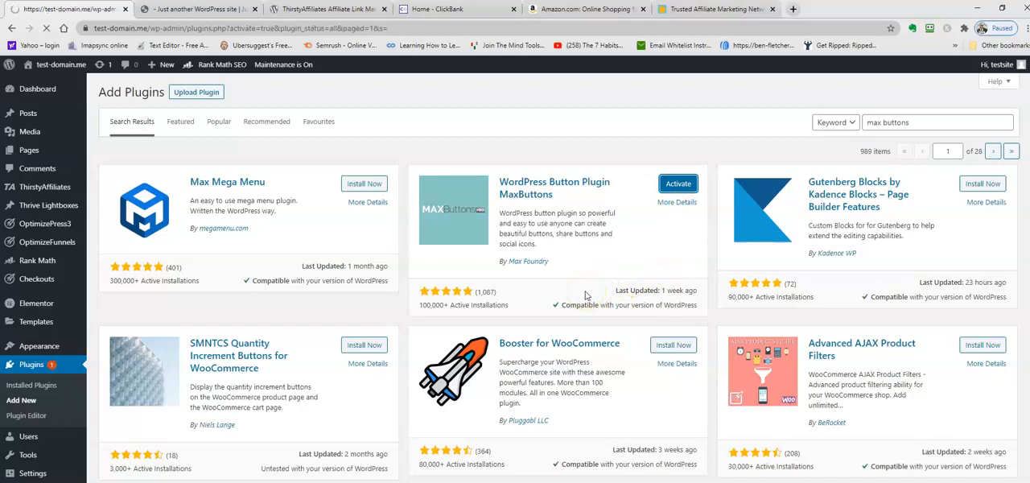
click(677, 184)
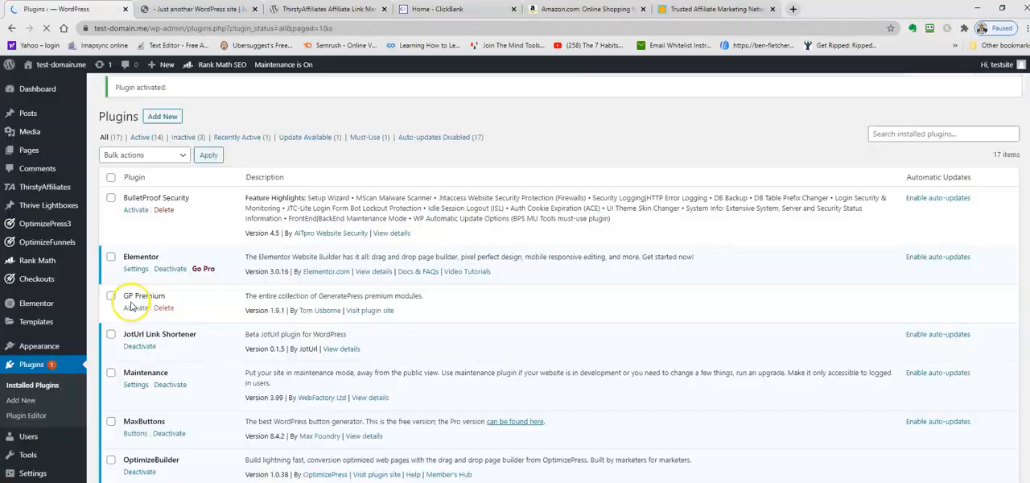
scroll(down, 3)
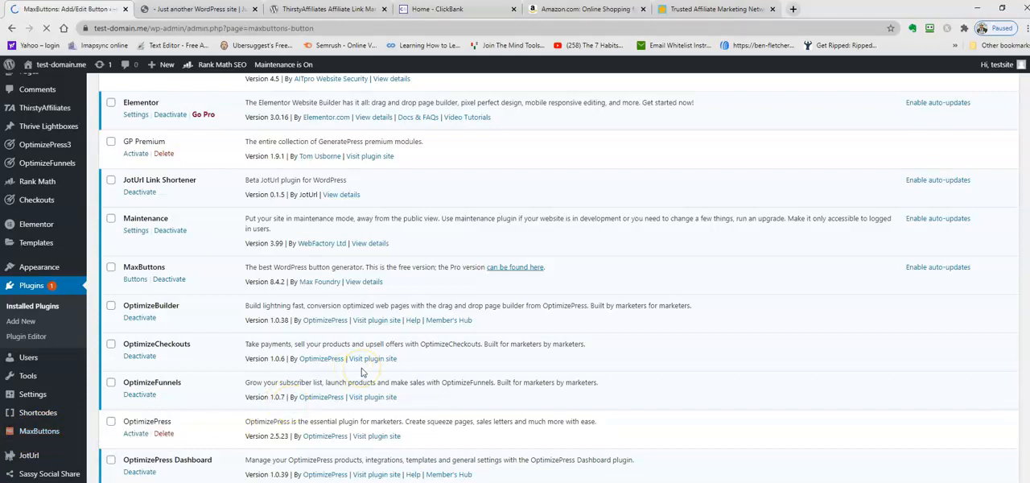
click(135, 279)
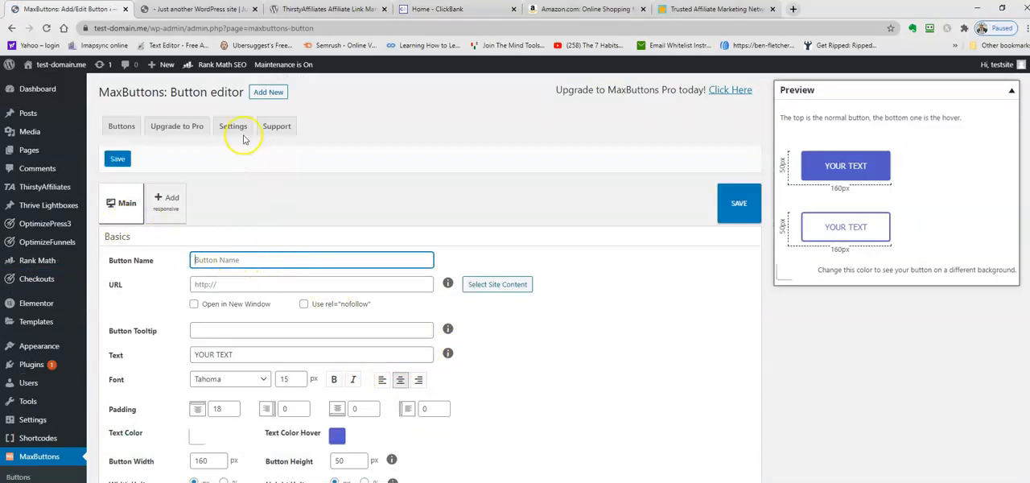
mouse_move(248, 387)
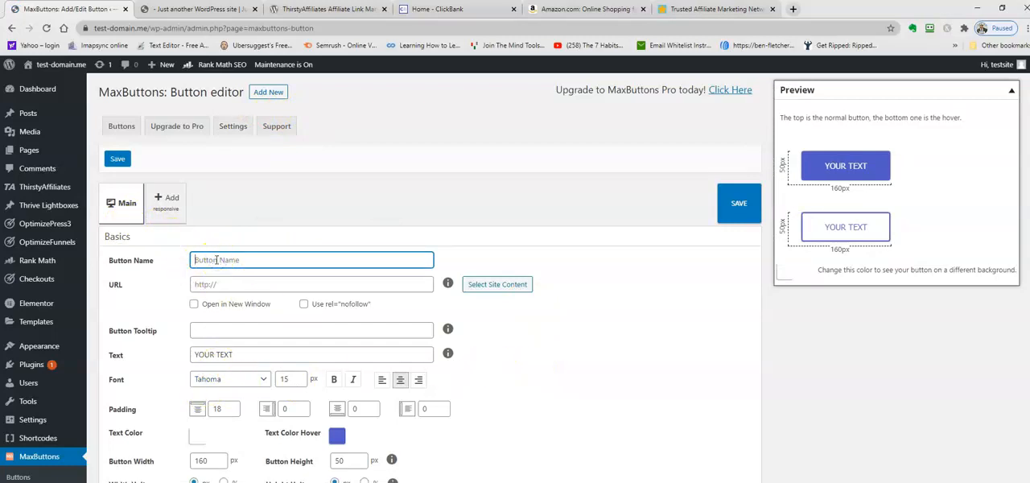
text(My button)
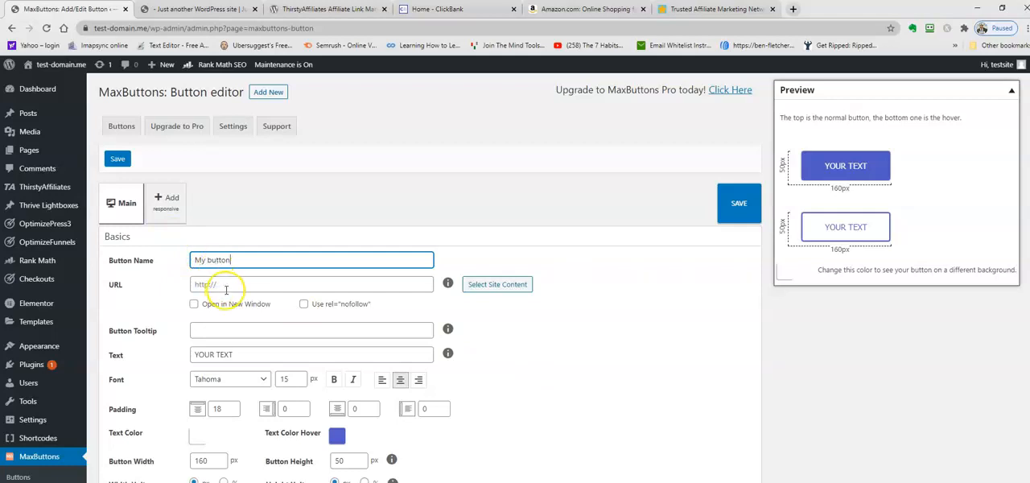
click(312, 284)
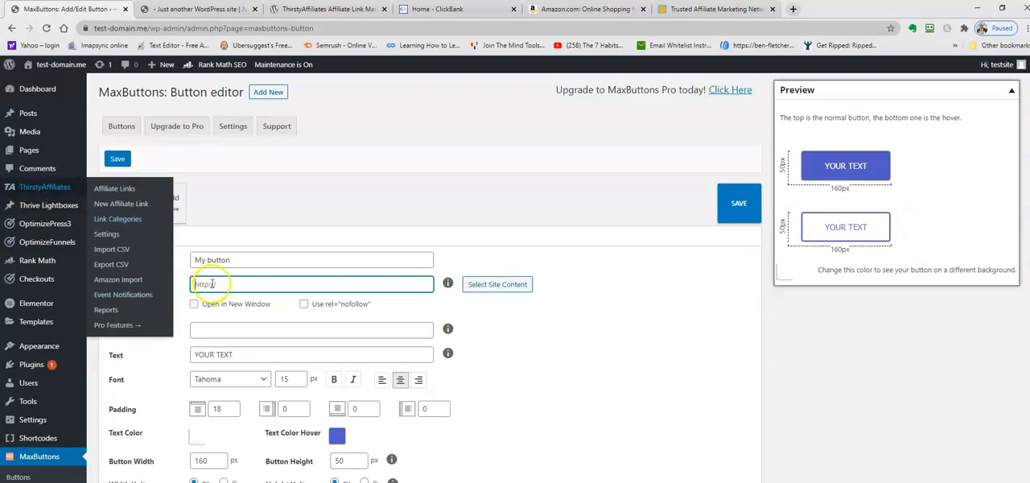
text(https://test-domain.me/recommends/any-name-you-want/)
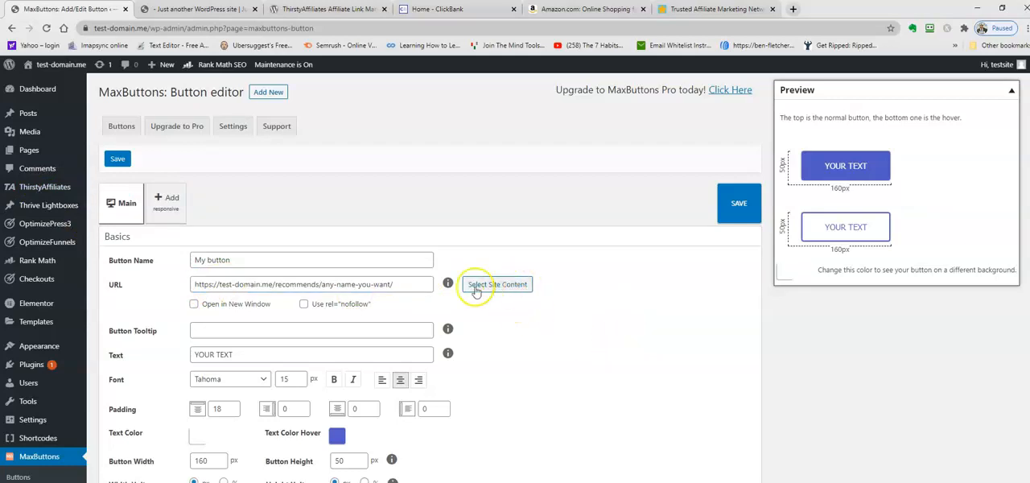
mouse_move(498, 282)
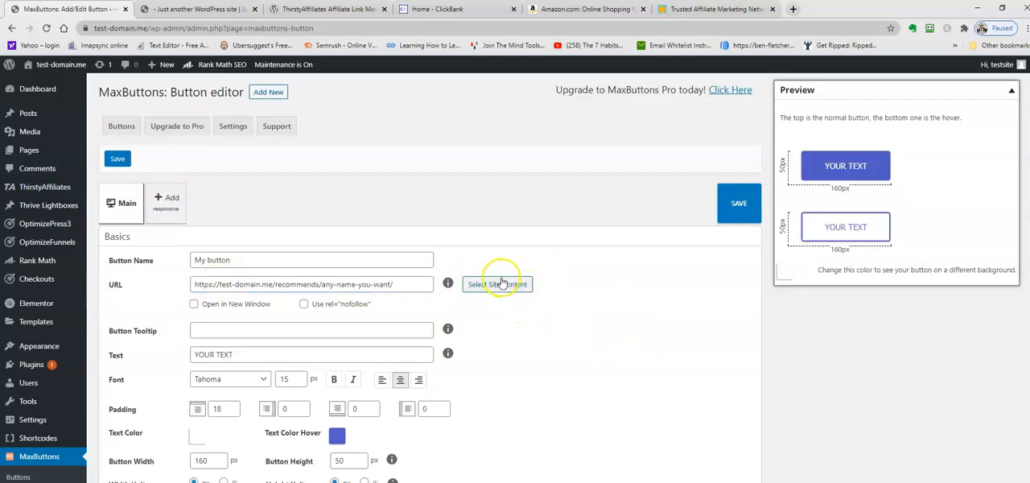
scroll(down, 3)
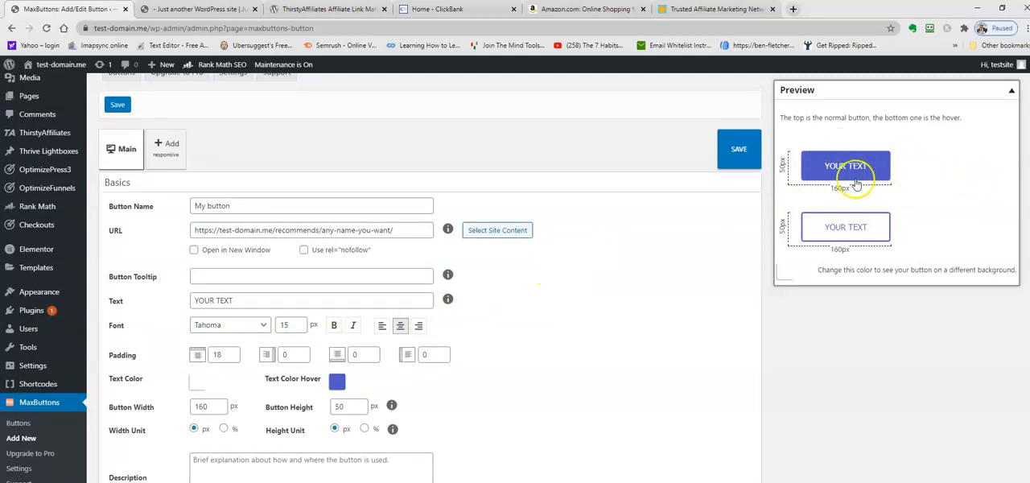
mouse_move(483, 288)
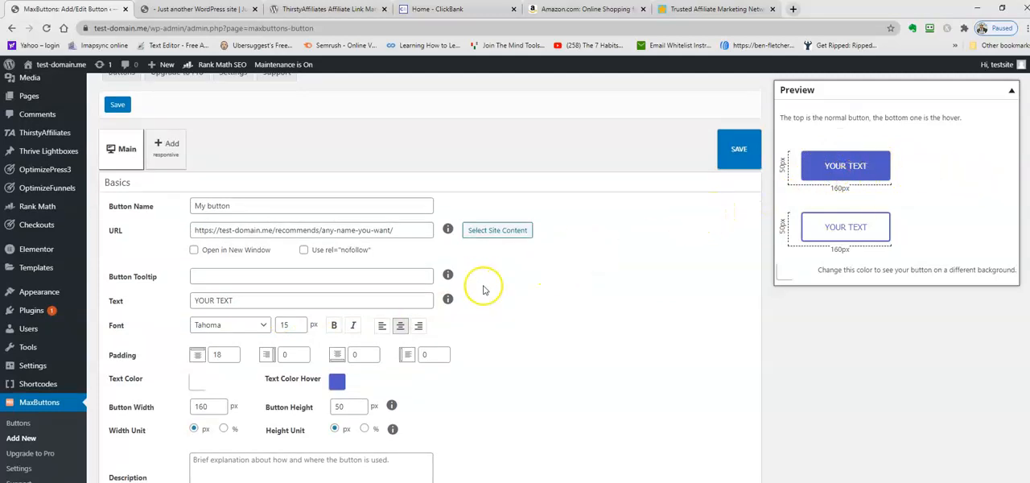
mouse_move(543, 326)
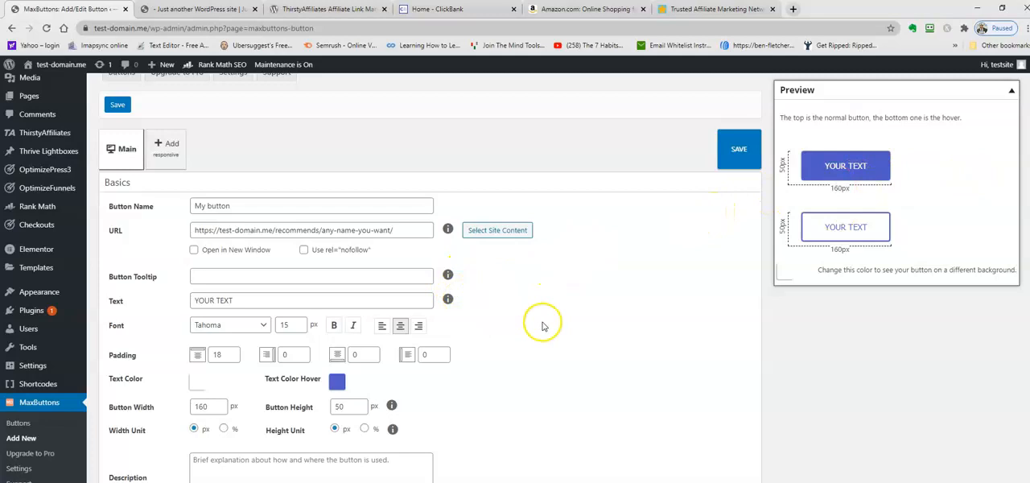
mouse_move(620, 322)
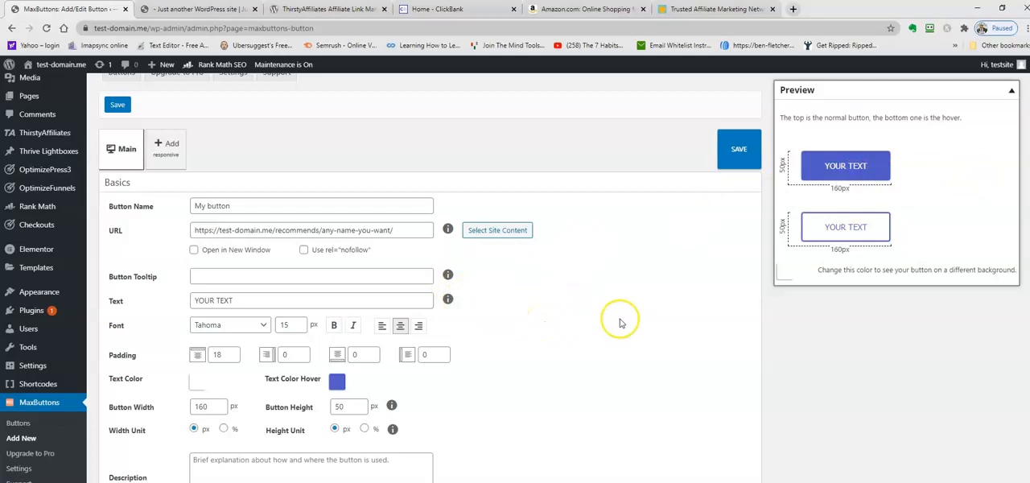
click(738, 148)
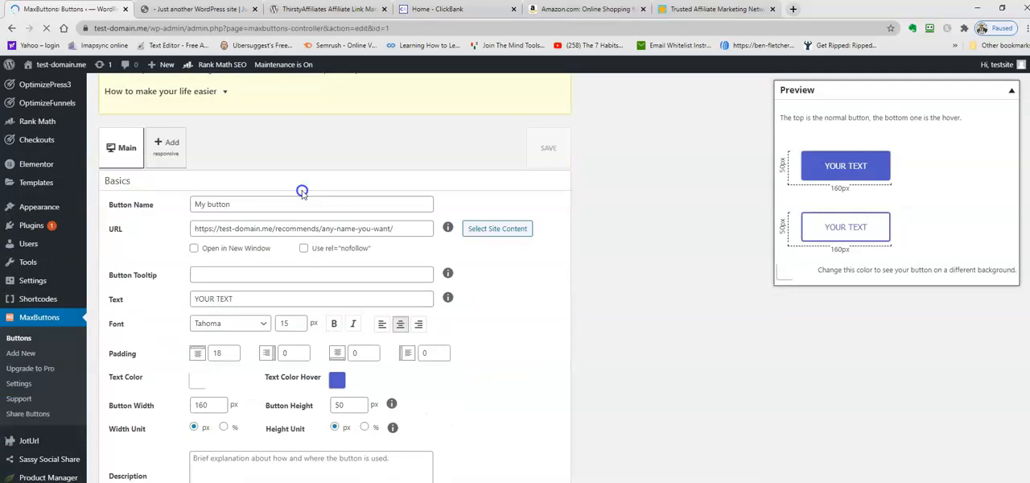
Open the MaxButtons button list and copy My button's shortcode [maxbutton id="1"].
scroll(down, 3)
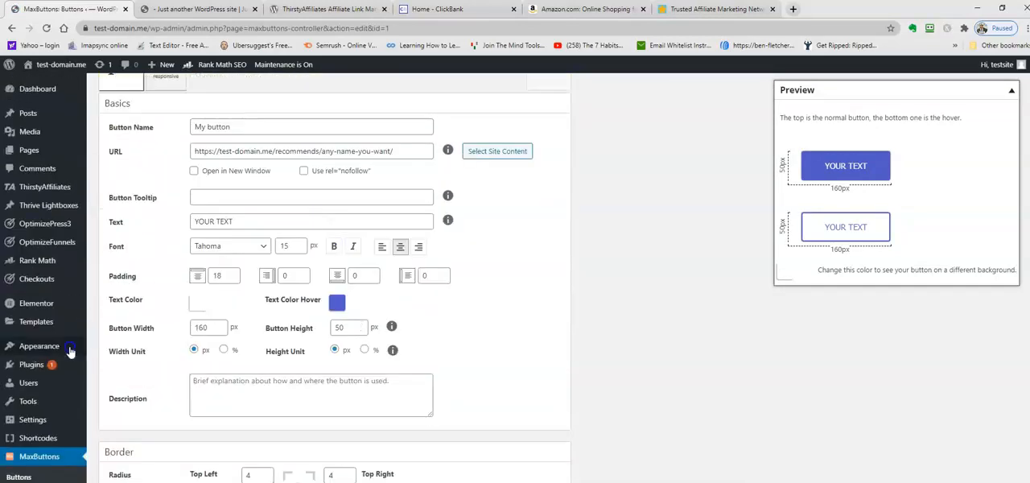
scroll(down, 3)
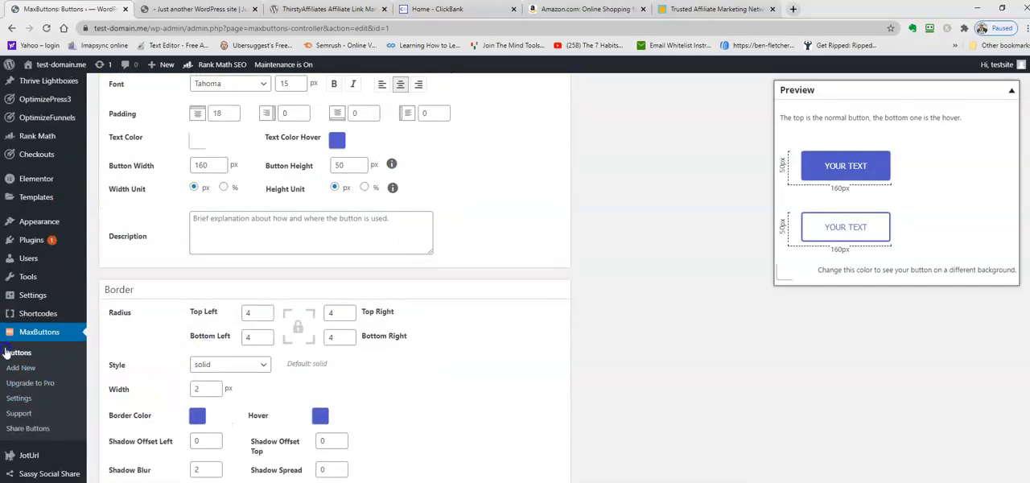
click(18, 352)
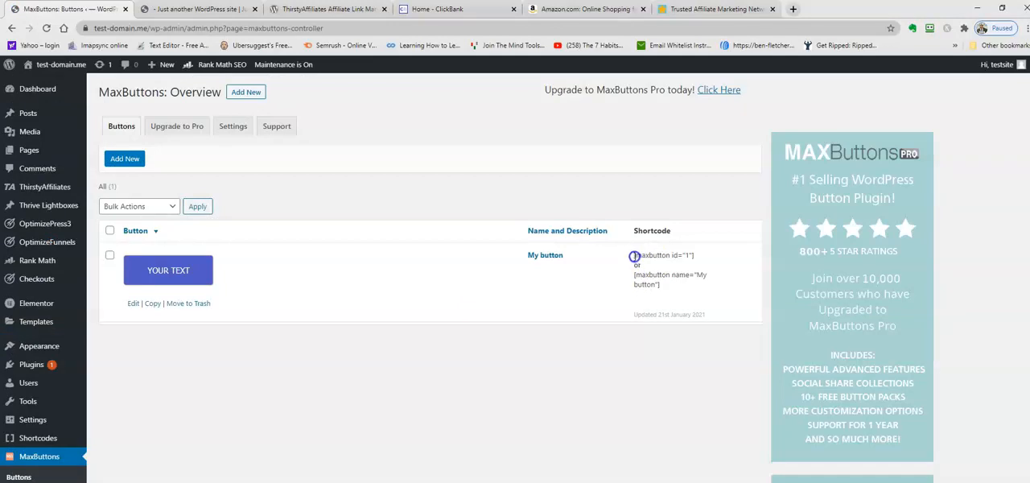
double_click(663, 255)
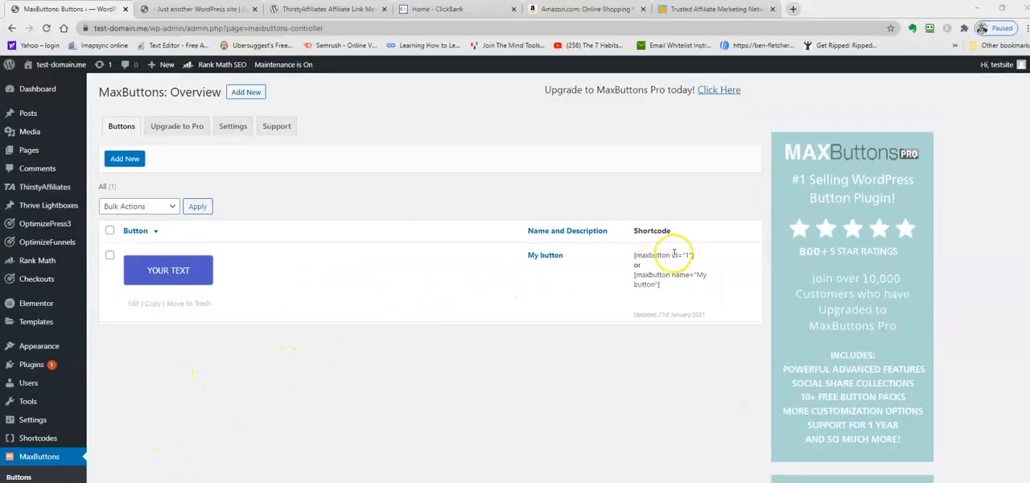
double_click(650, 255)
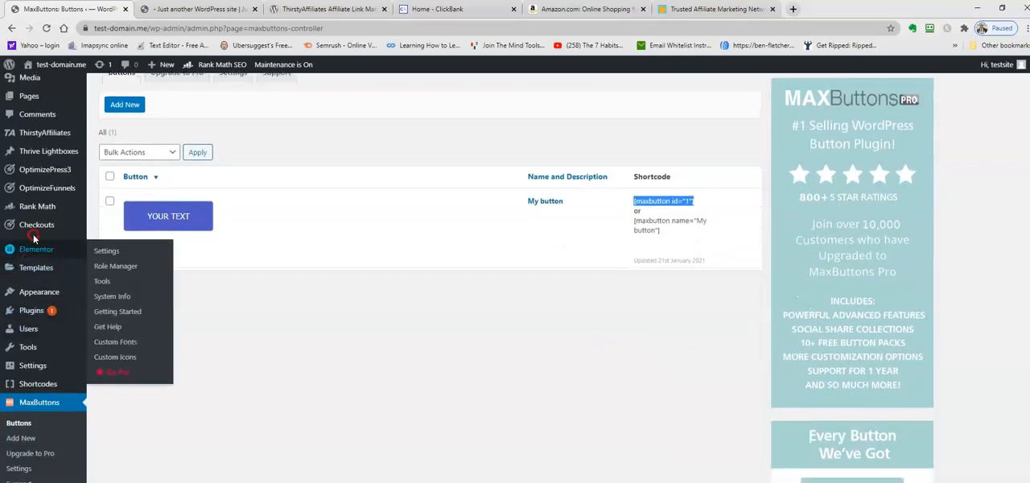
scroll(down, 3)
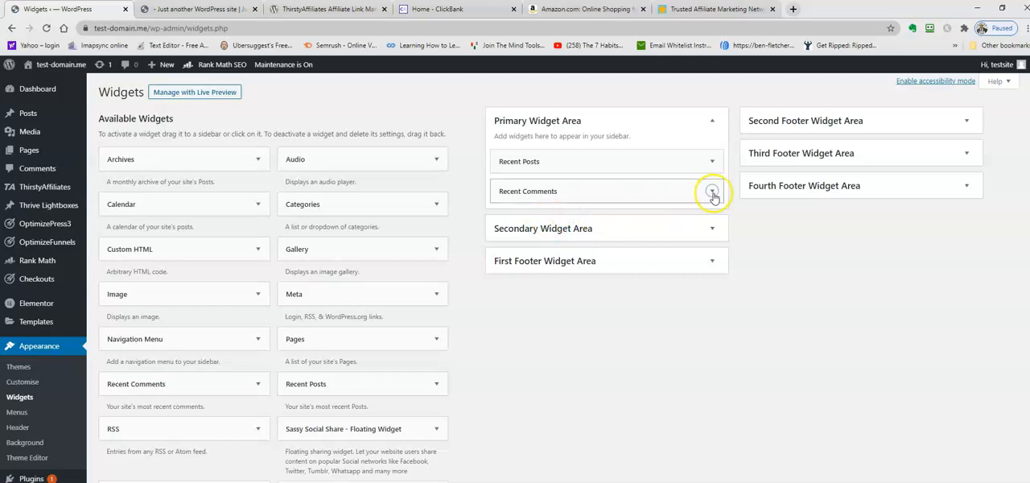
Paste [maxbutton id="1"] into the 'This is the widget' Text widget below the affiliate link.
scroll(down, 3)
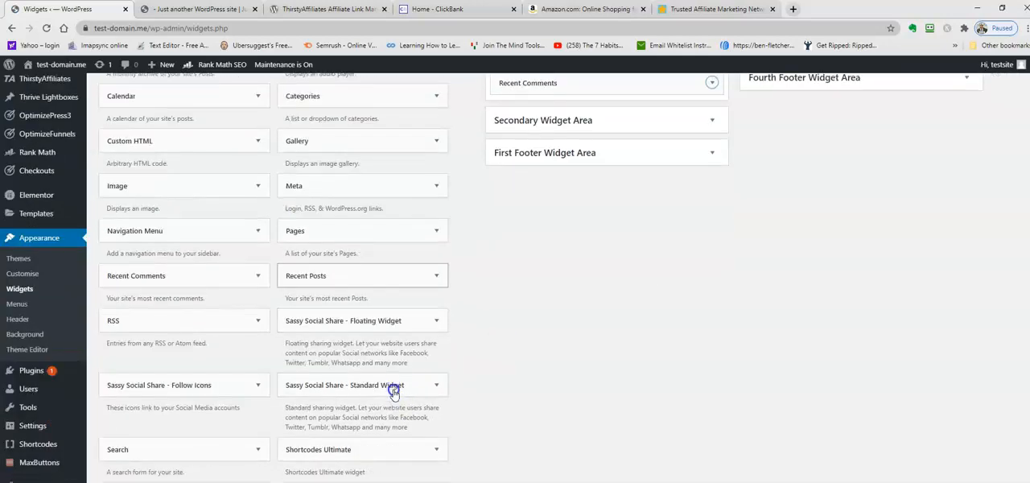
scroll(down, 3)
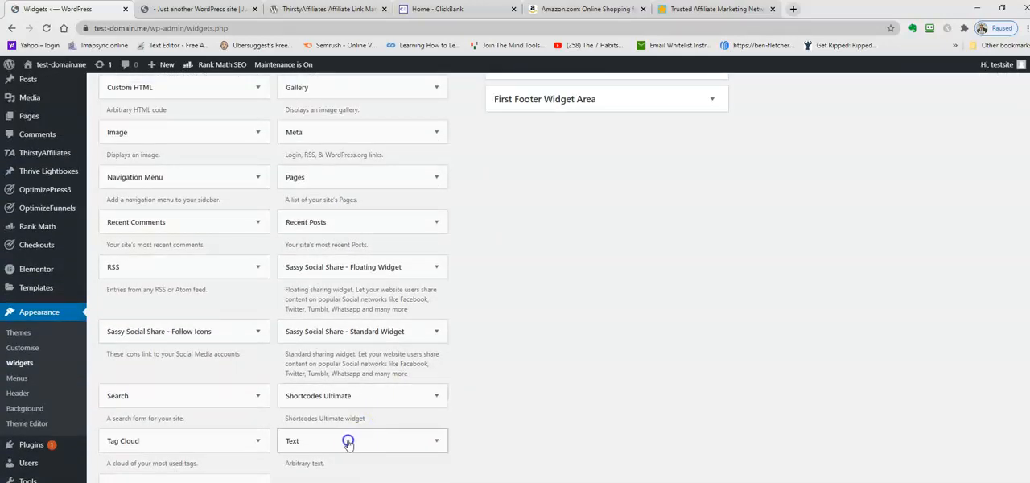
scroll(up, 3)
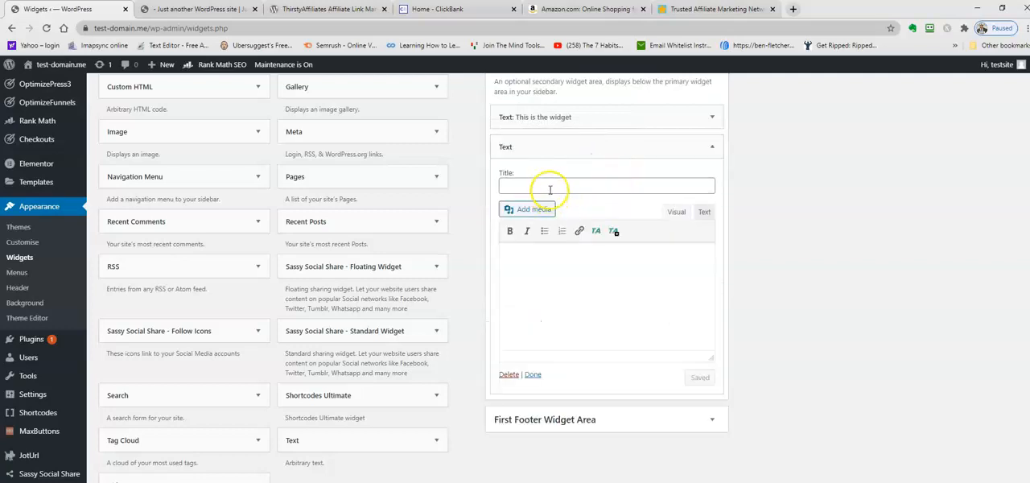
scroll(up, 3)
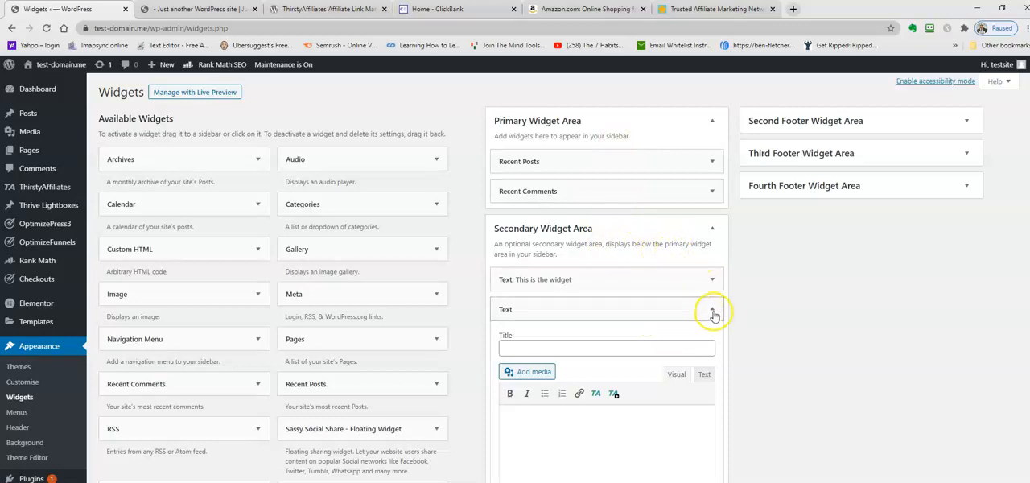
scroll(down, 3)
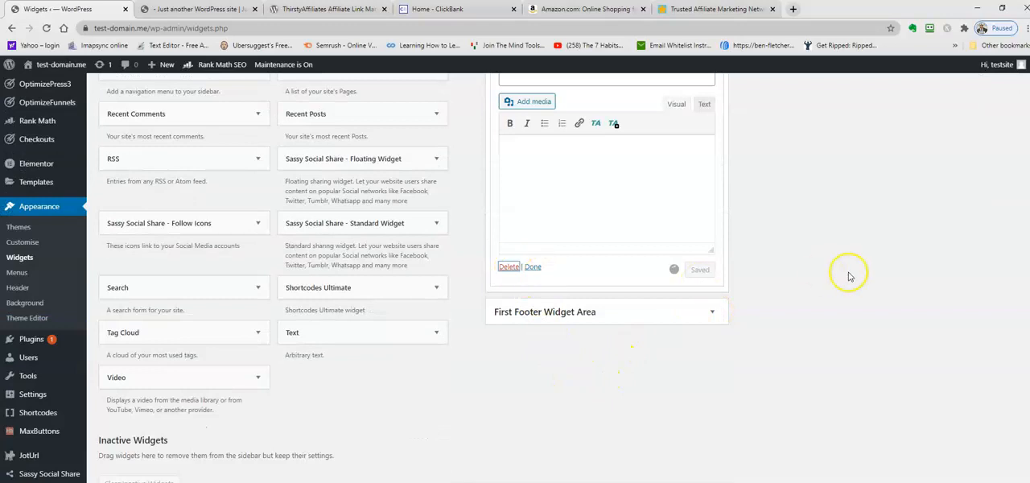
scroll(up, 3)
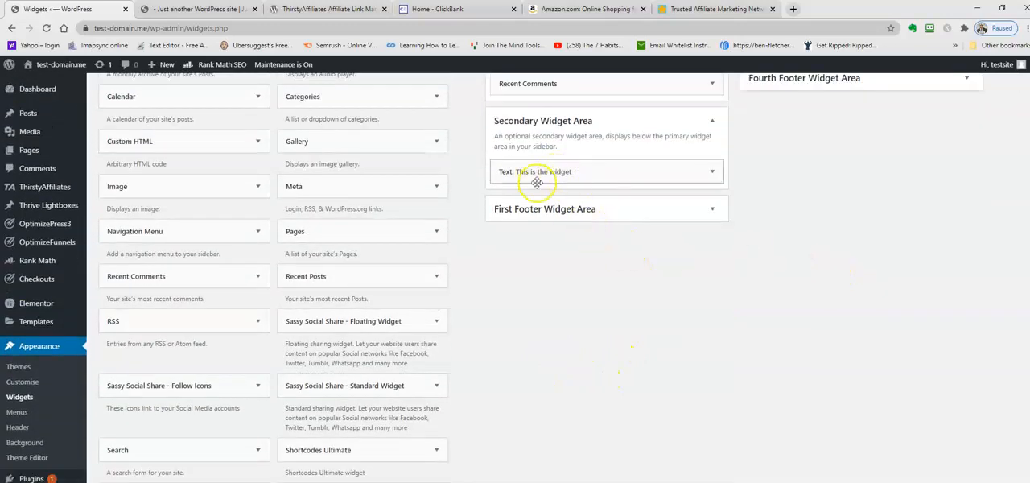
click(606, 171)
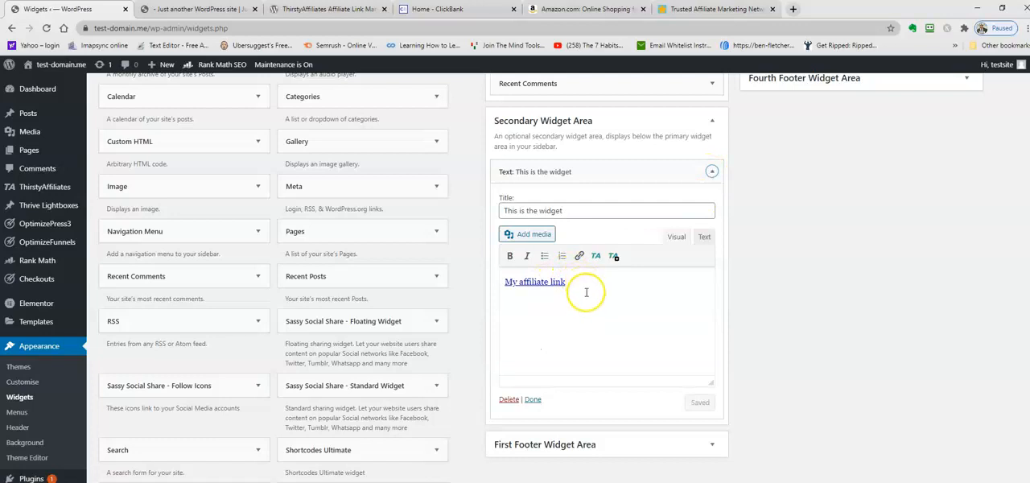
mouse_move(557, 304)
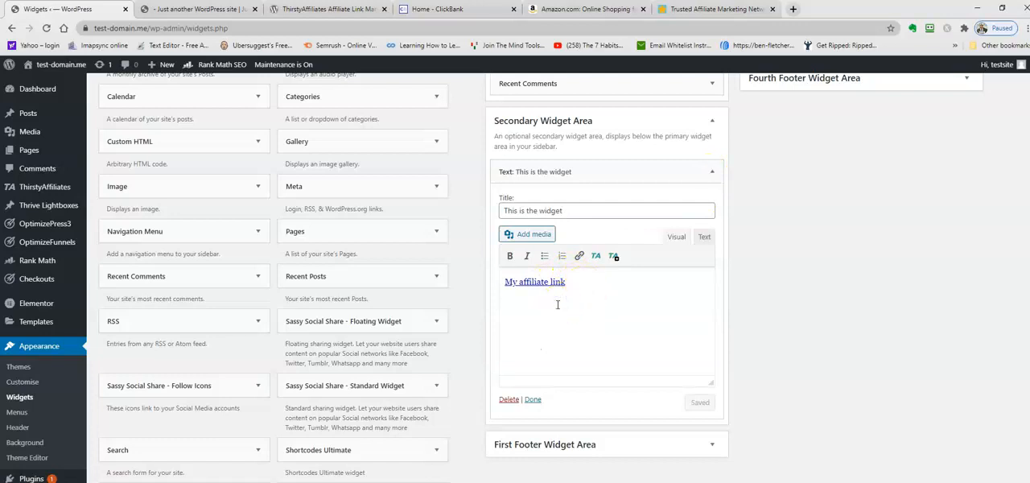
text([maxbutton id="1"])
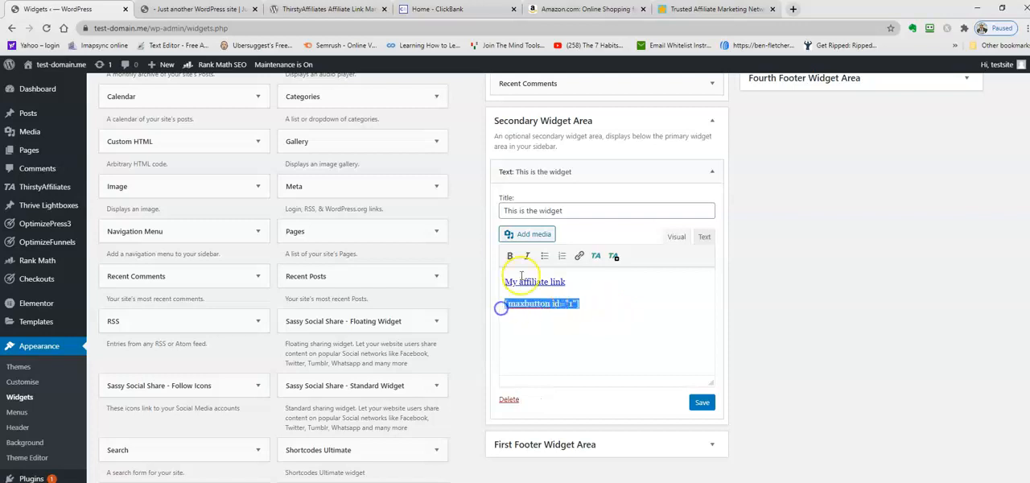
mouse_move(703, 245)
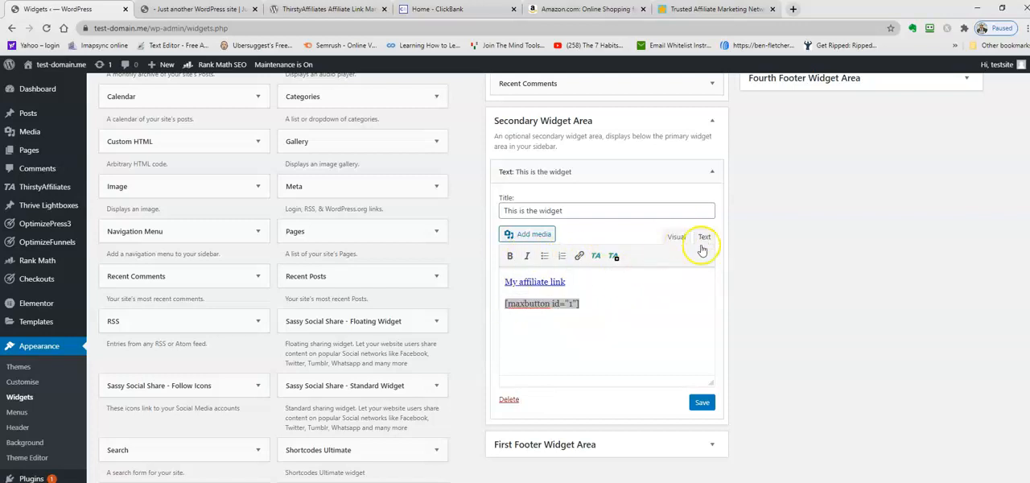
Check the widget's HTML in the Text view, return to Visual, and save the widget.
click(704, 236)
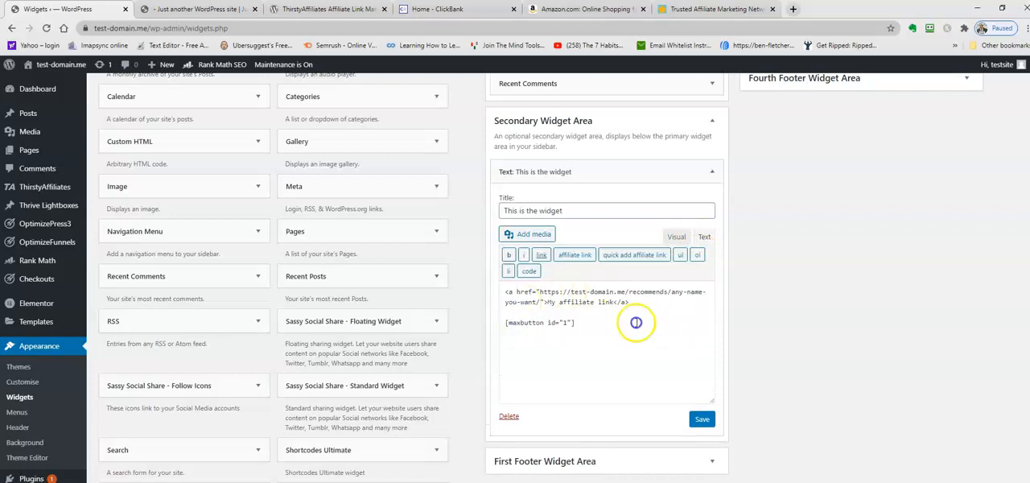
click(676, 236)
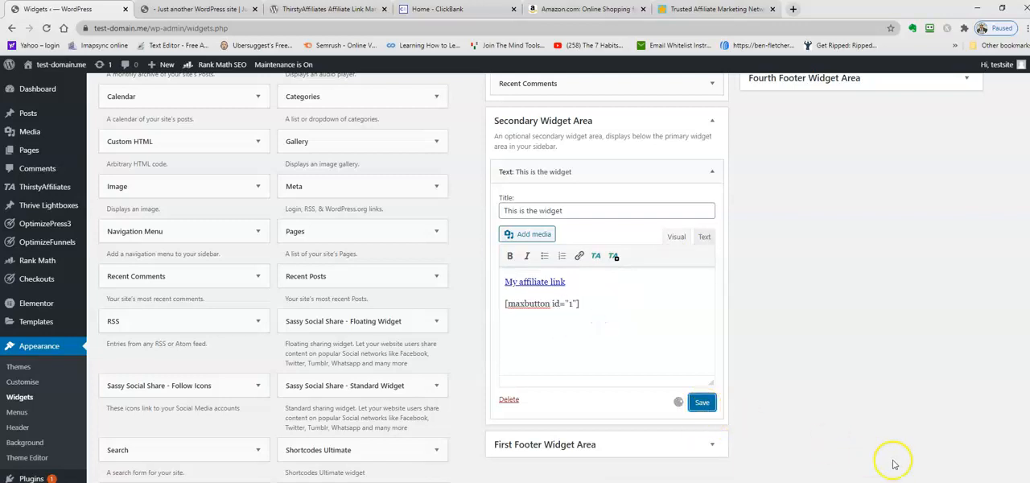
click(702, 402)
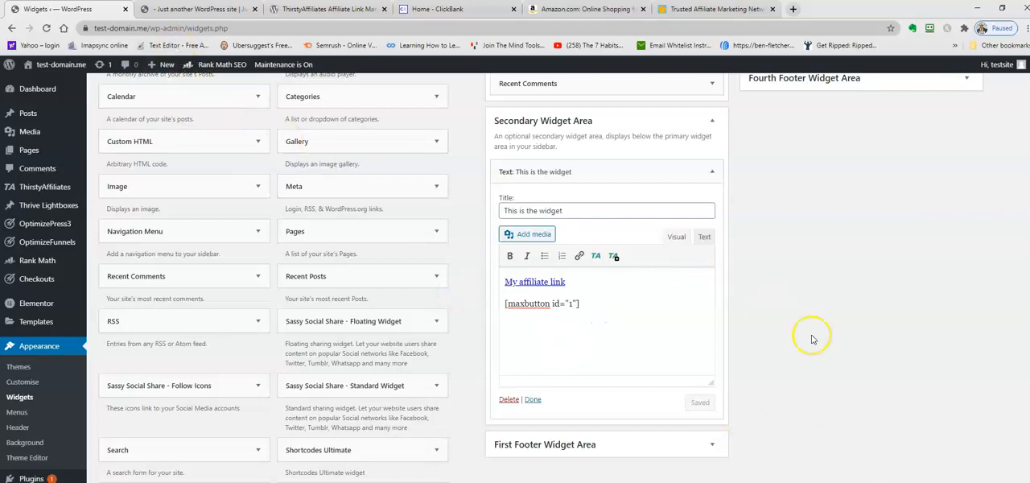
mouse_move(480, 280)
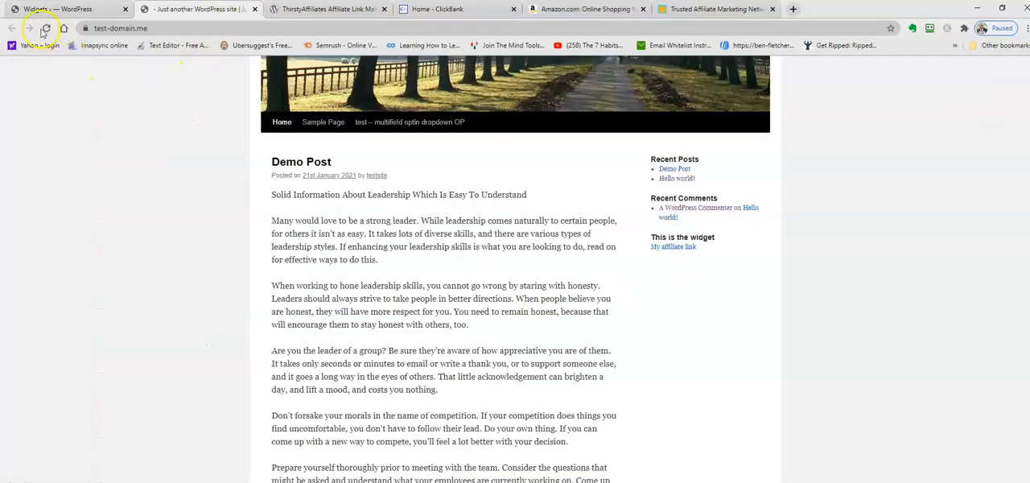
Reload the live site to show the new button in the sidebar widget.
click(46, 28)
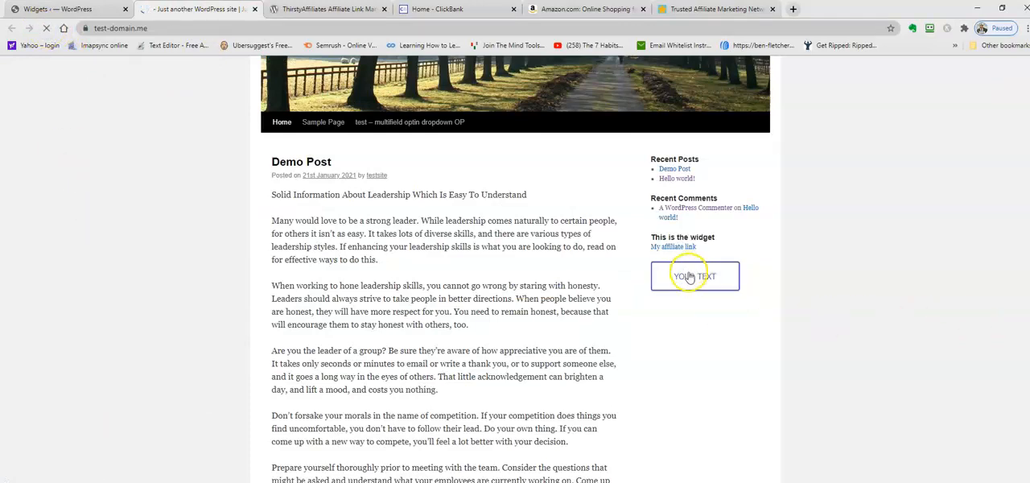
mouse_move(802, 284)
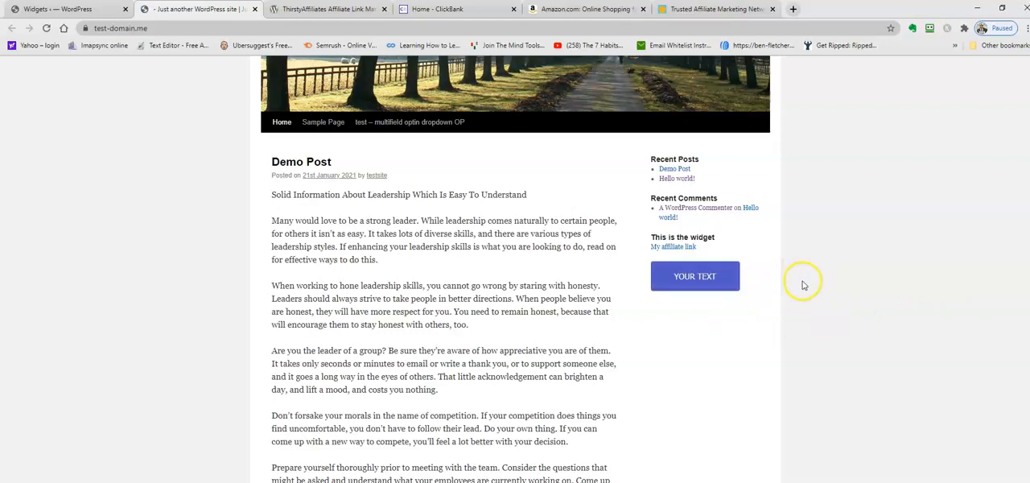
mouse_move(694, 275)
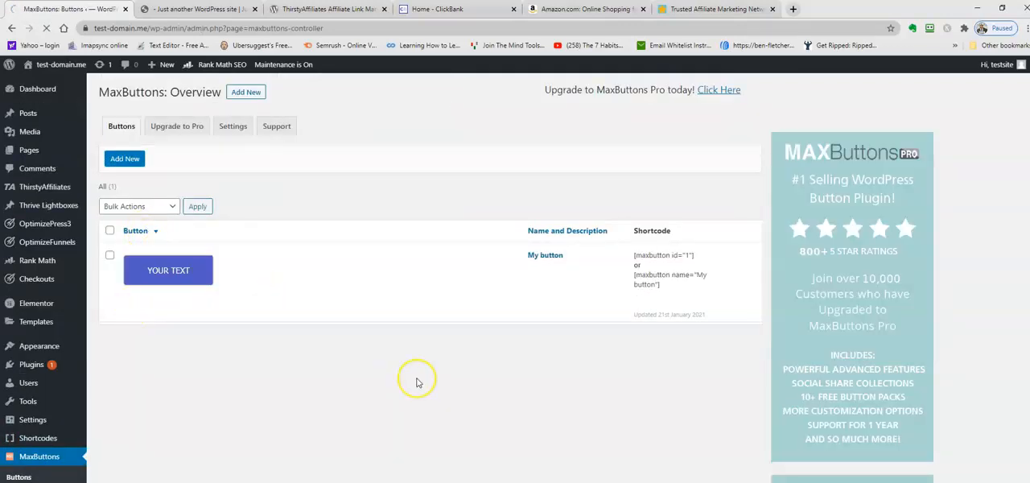
Change My button's label to 'Click Here' in the MaxButtons editor.
click(168, 270)
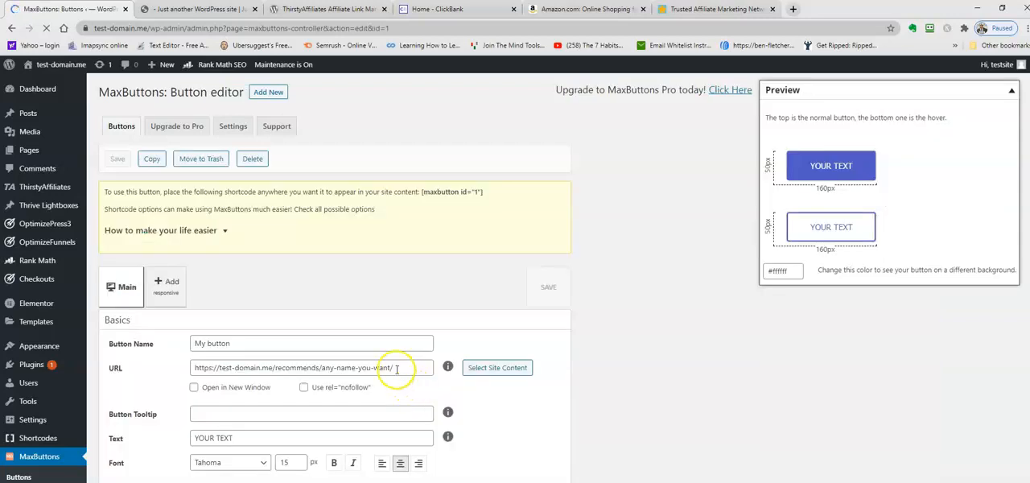
scroll(down, 3)
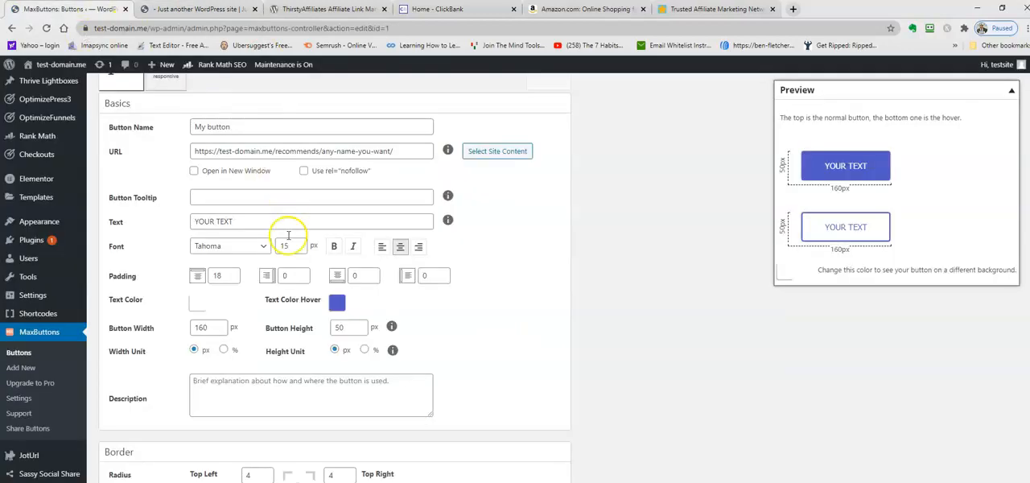
triple_click(310, 221)
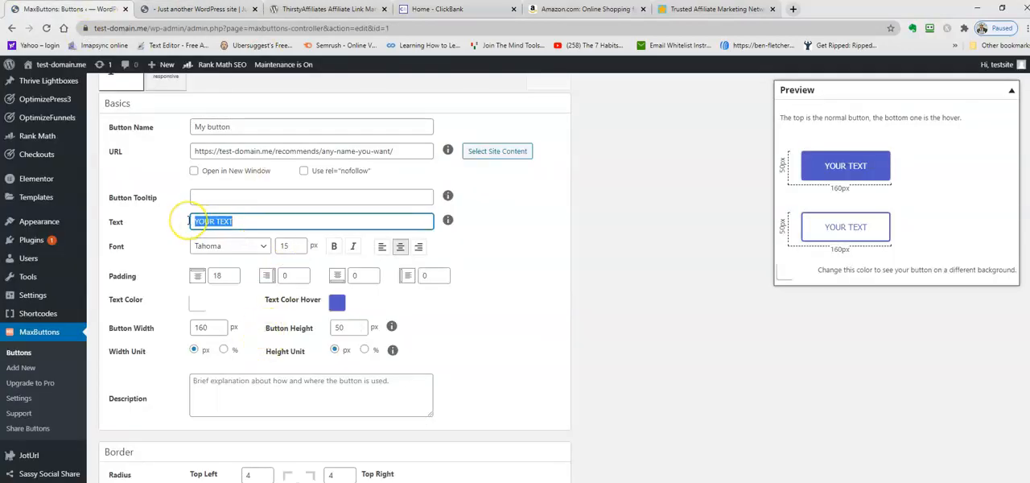
text(Click Here)
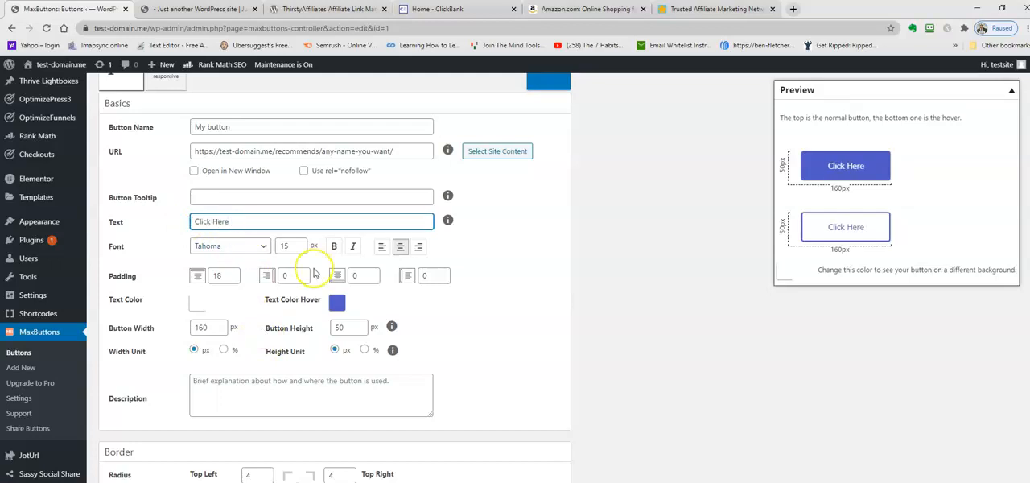
scroll(down, 3)
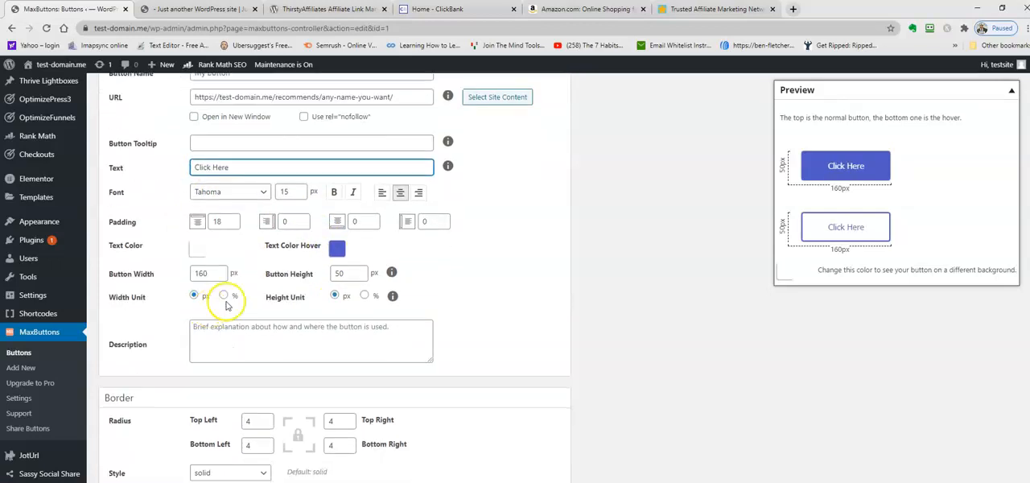
scroll(down, 3)
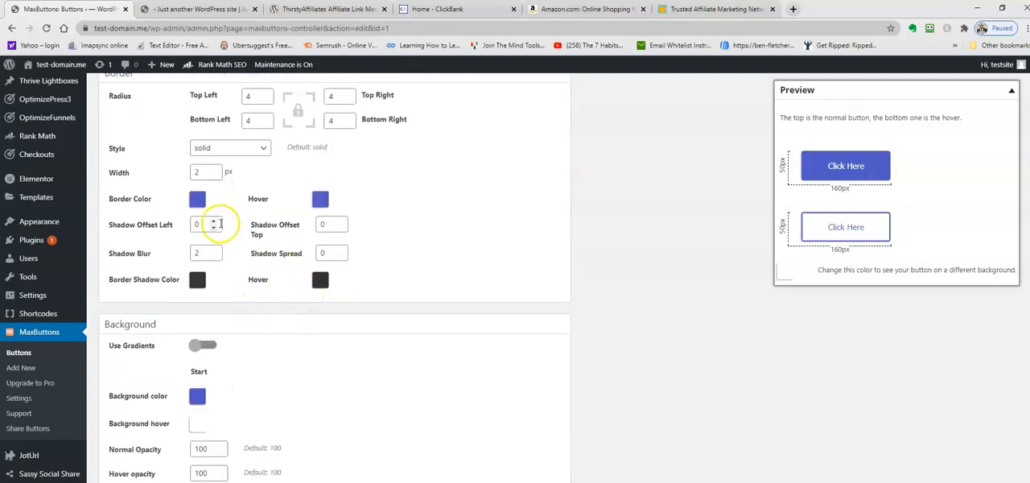
scroll(down, 3)
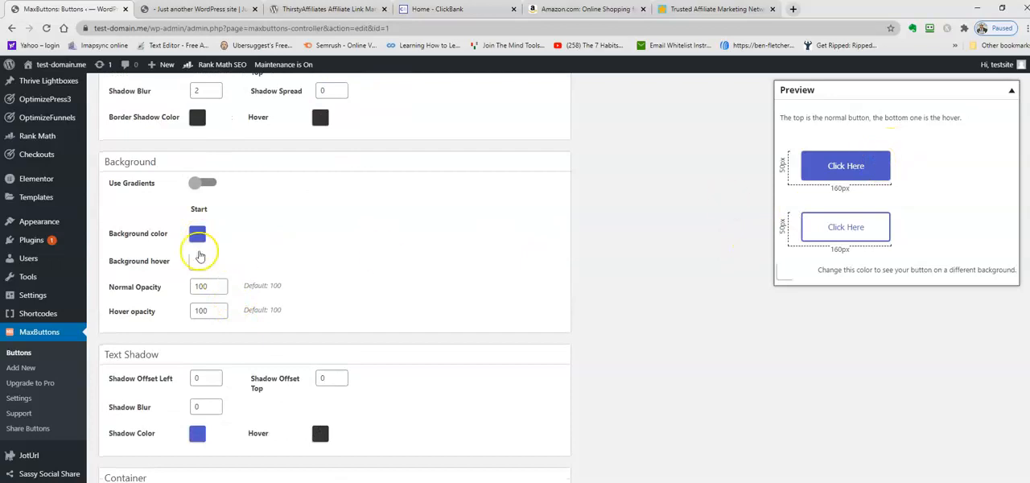
click(198, 234)
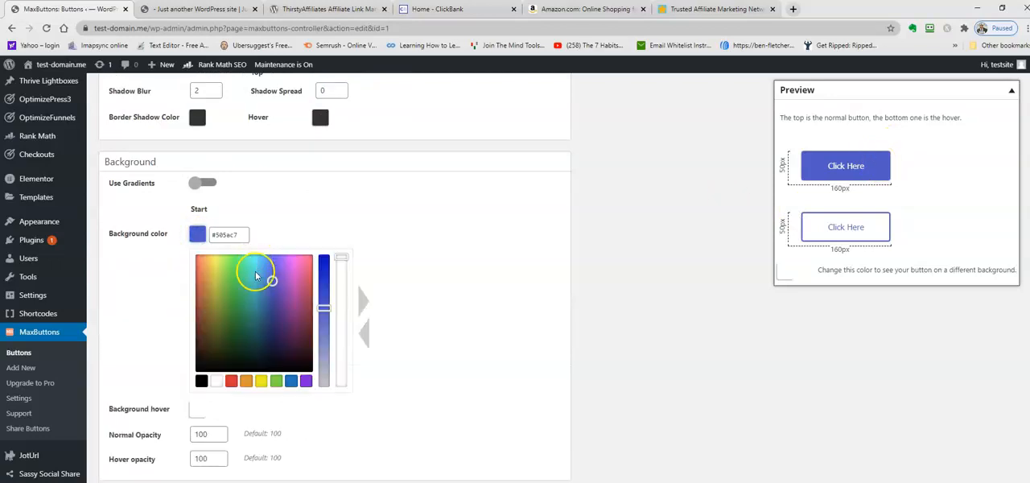
click(246, 381)
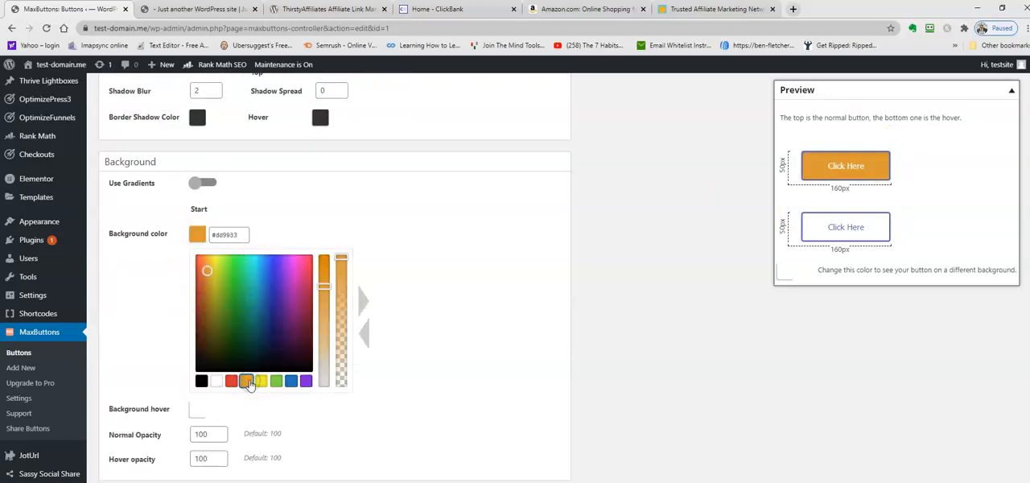
mouse_move(753, 194)
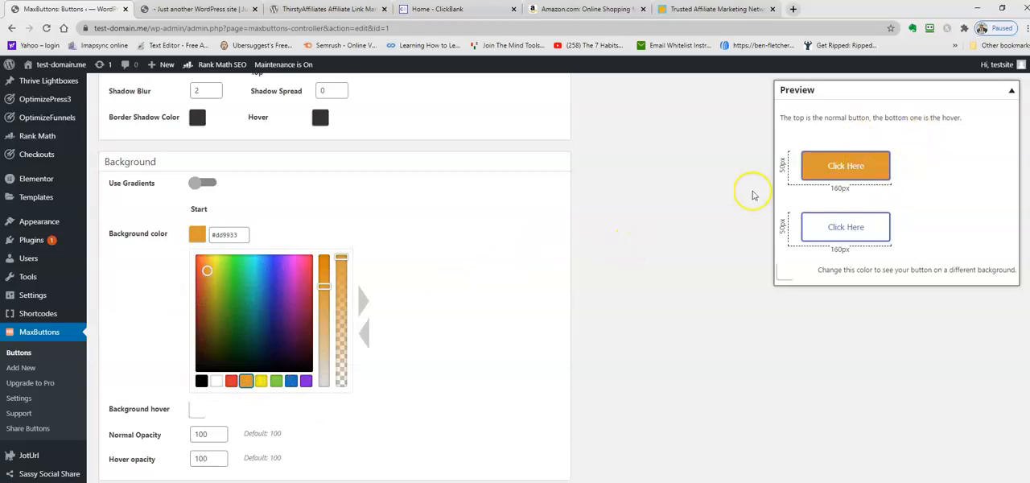
scroll(up, 3)
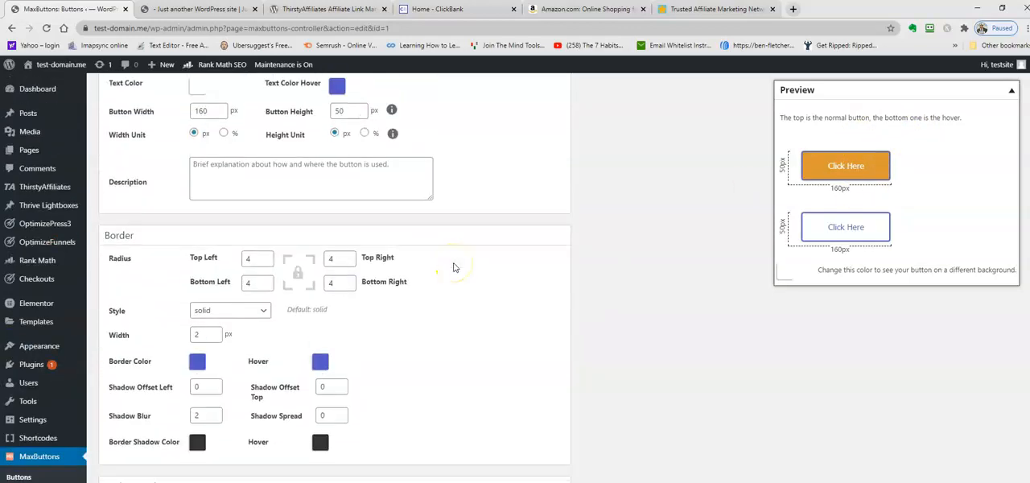
scroll(up, 3)
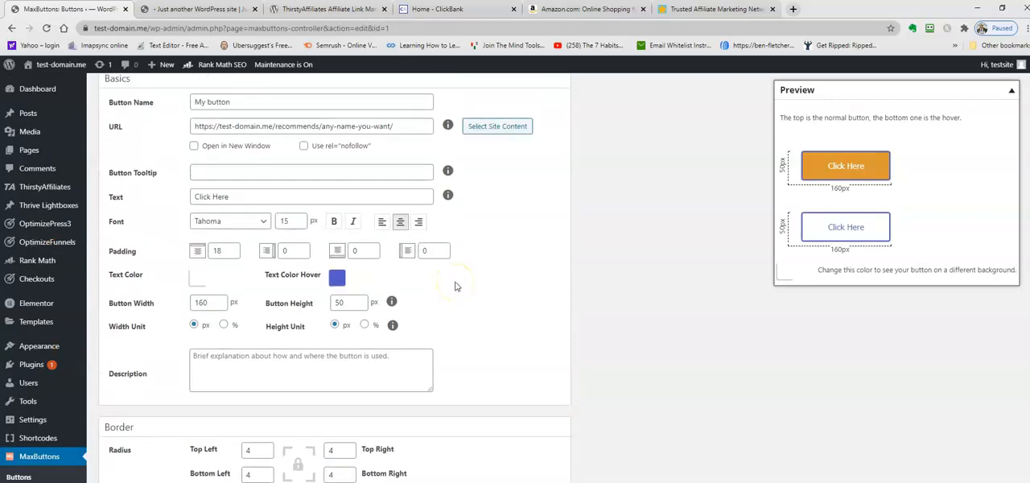
scroll(up, 3)
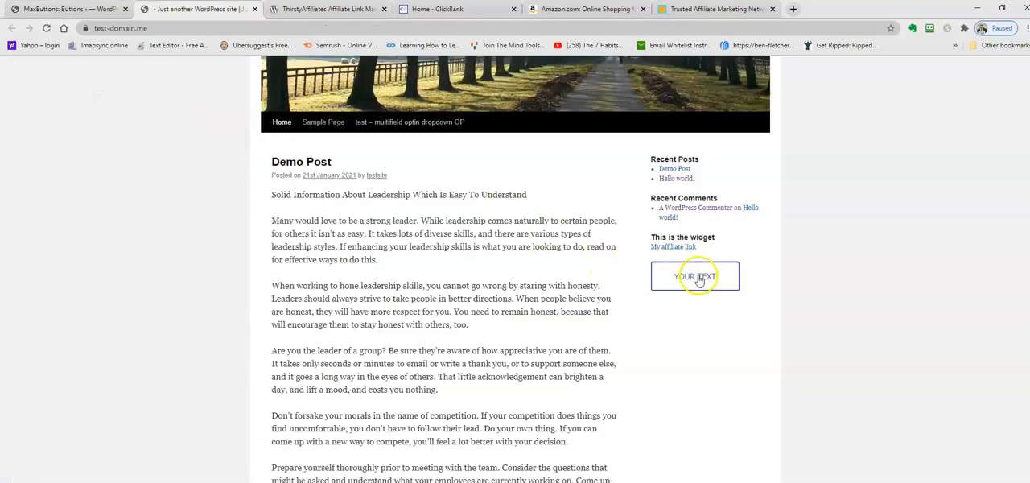
click(695, 276)
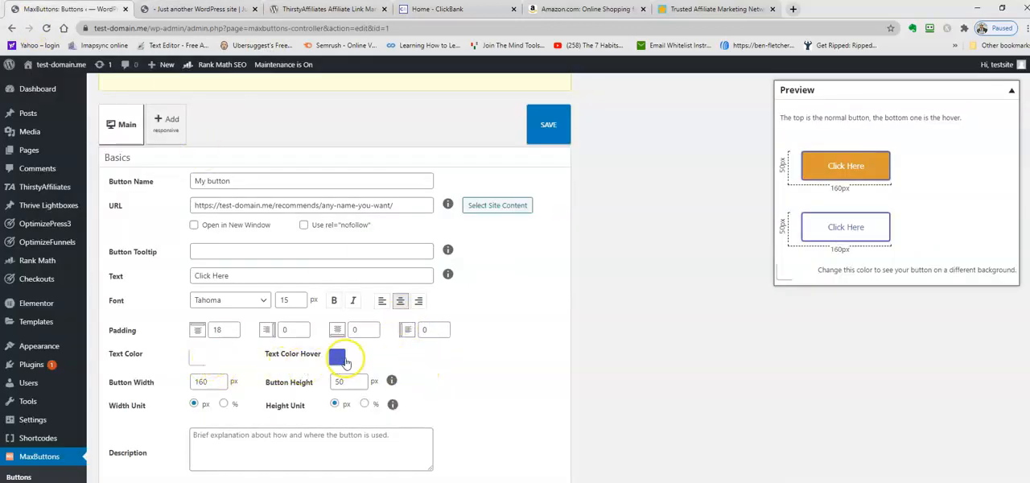
Set My button's hover background to green after briefly trying red.
scroll(down, 3)
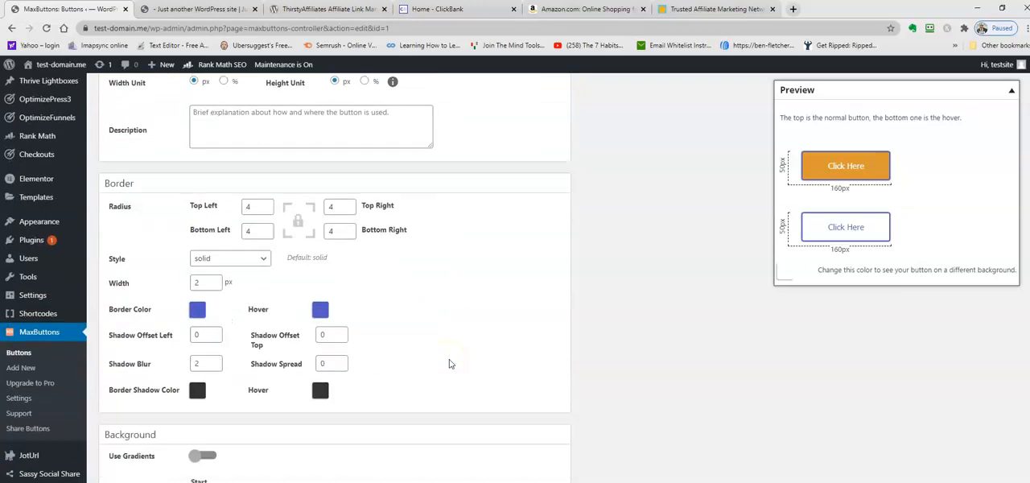
scroll(down, 3)
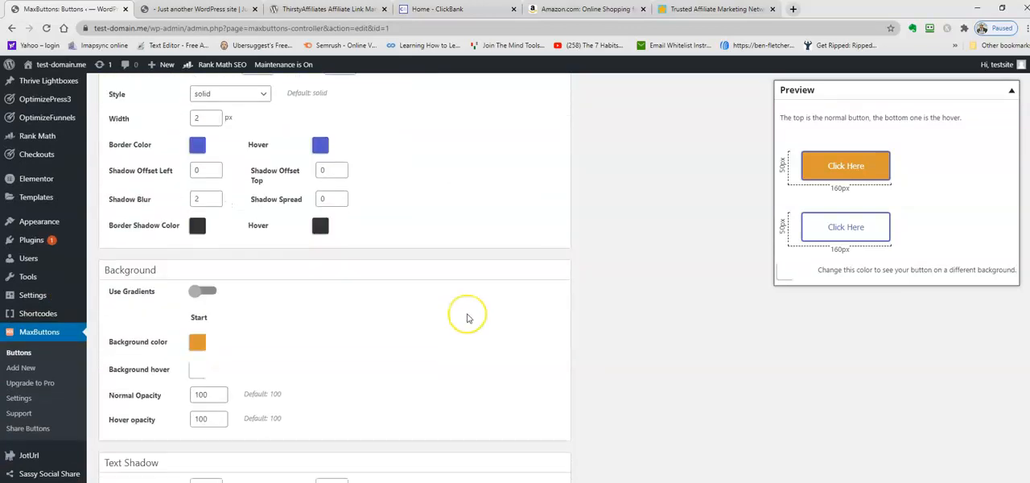
scroll(down, 3)
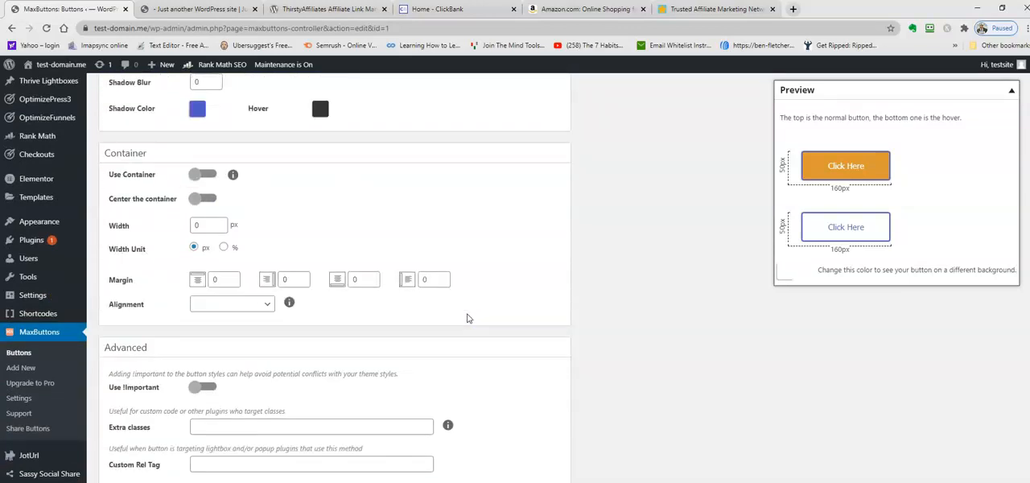
scroll(up, 3)
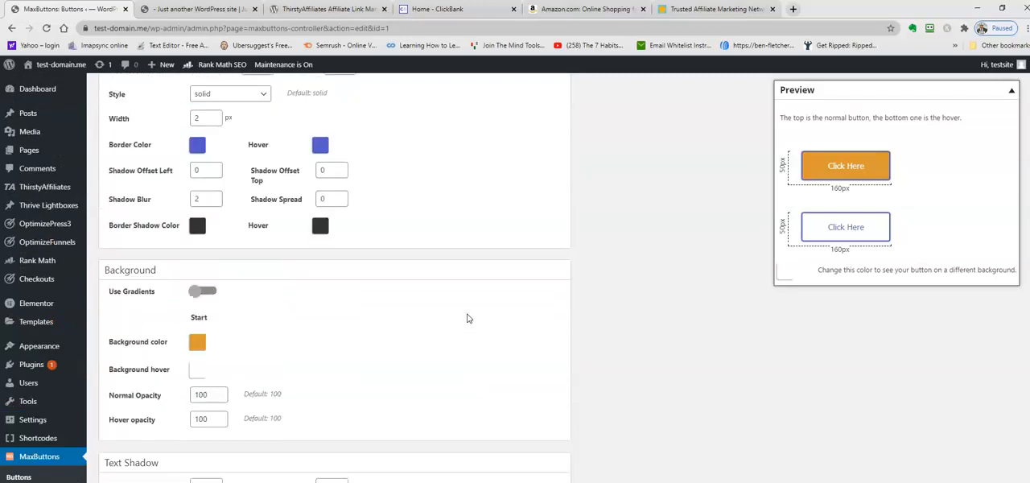
scroll(up, 3)
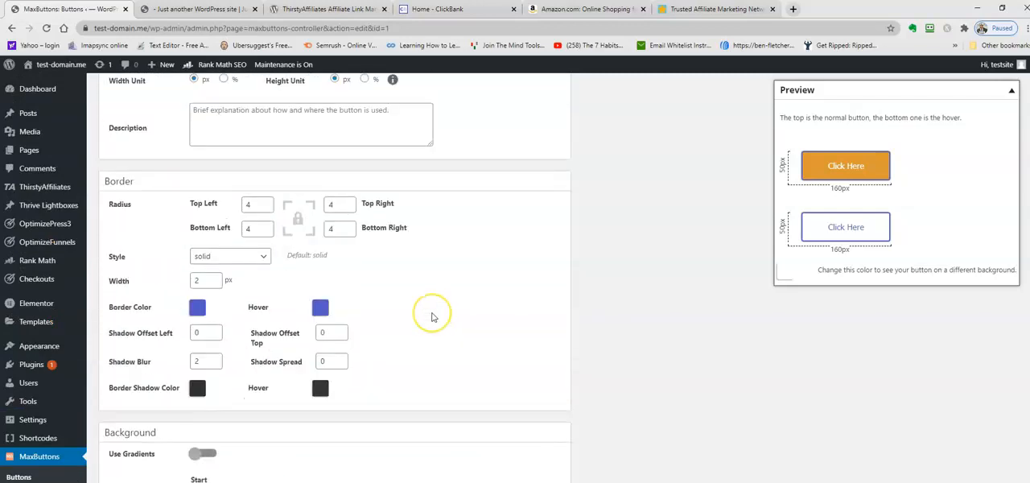
scroll(up, 3)
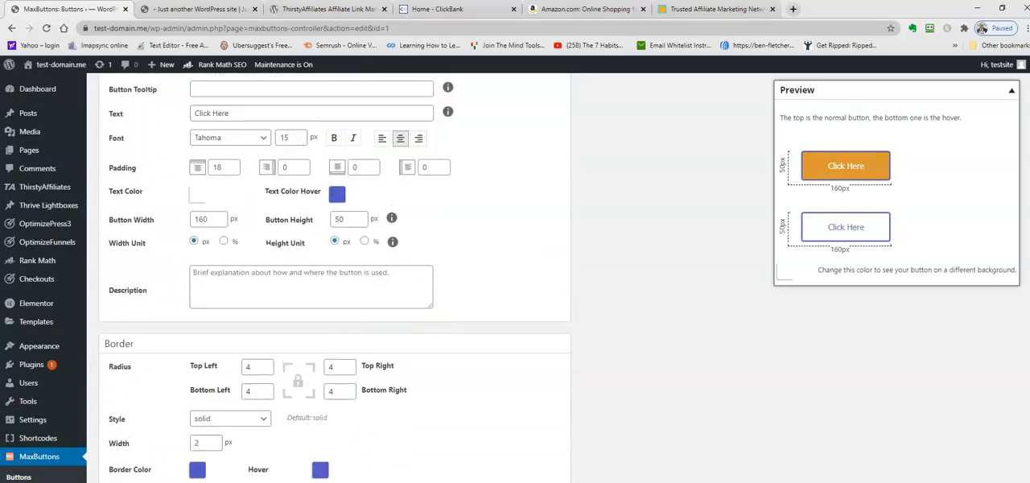
scroll(down, 3)
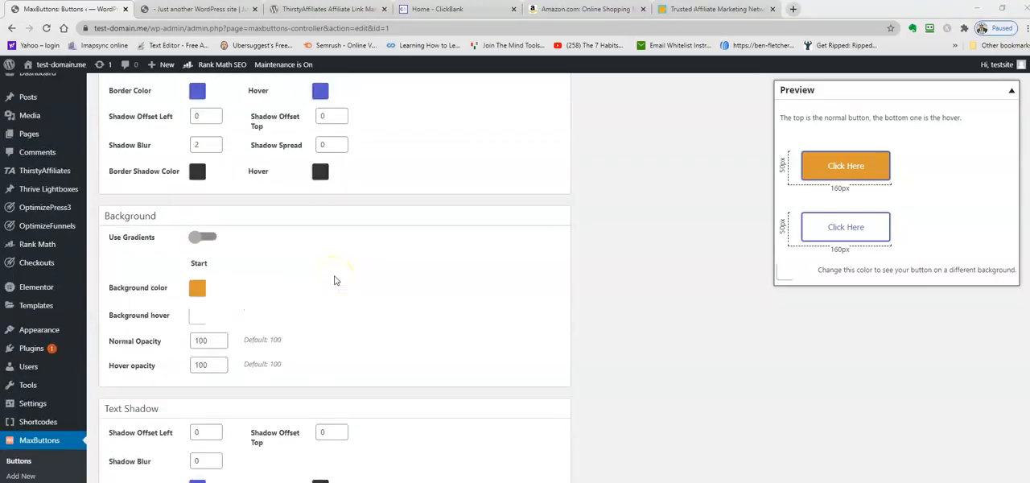
click(197, 315)
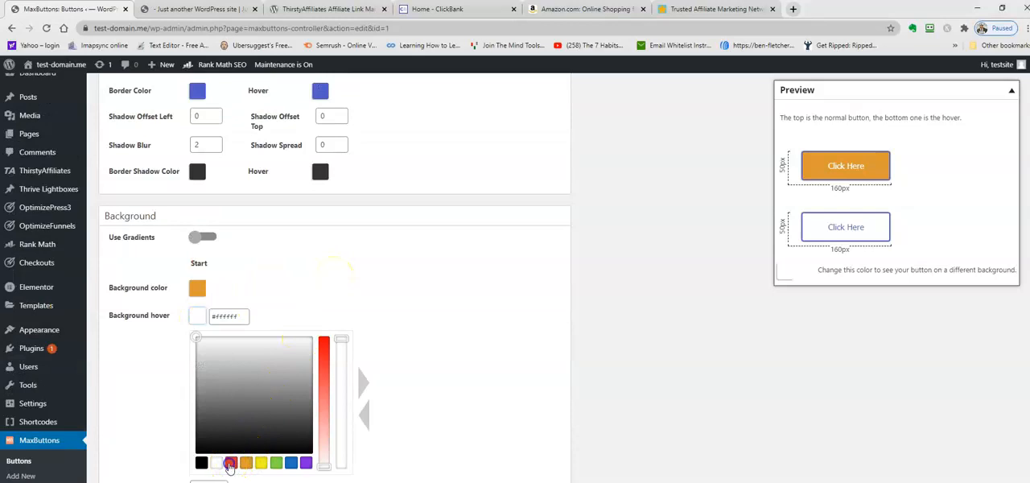
click(229, 461)
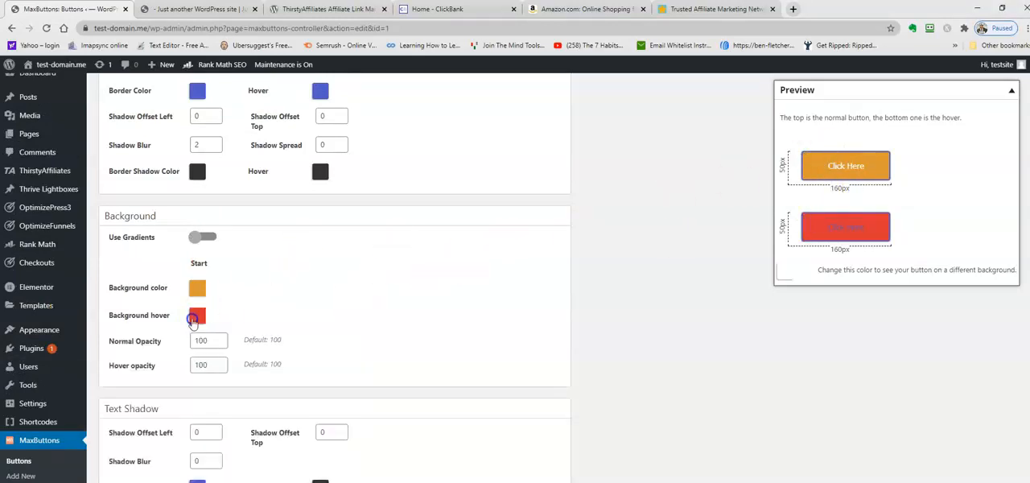
click(197, 315)
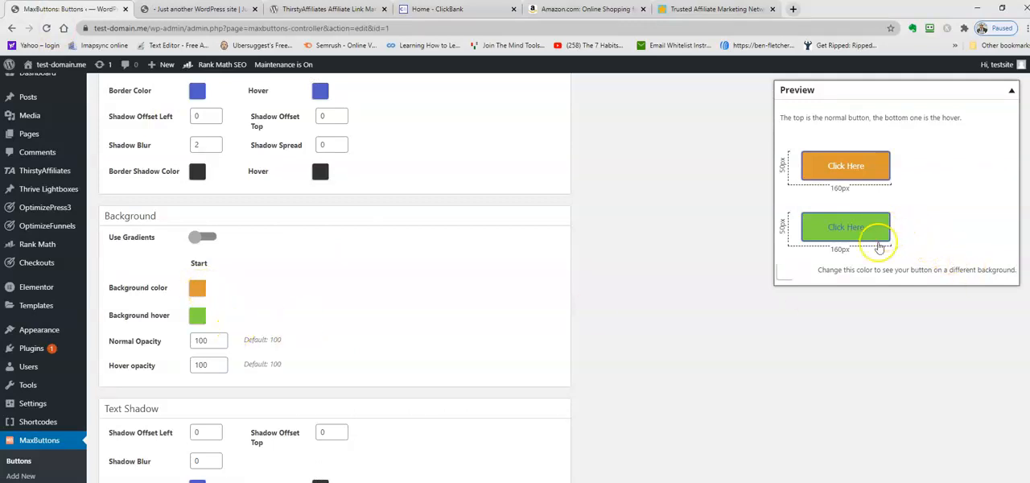
scroll(up, 3)
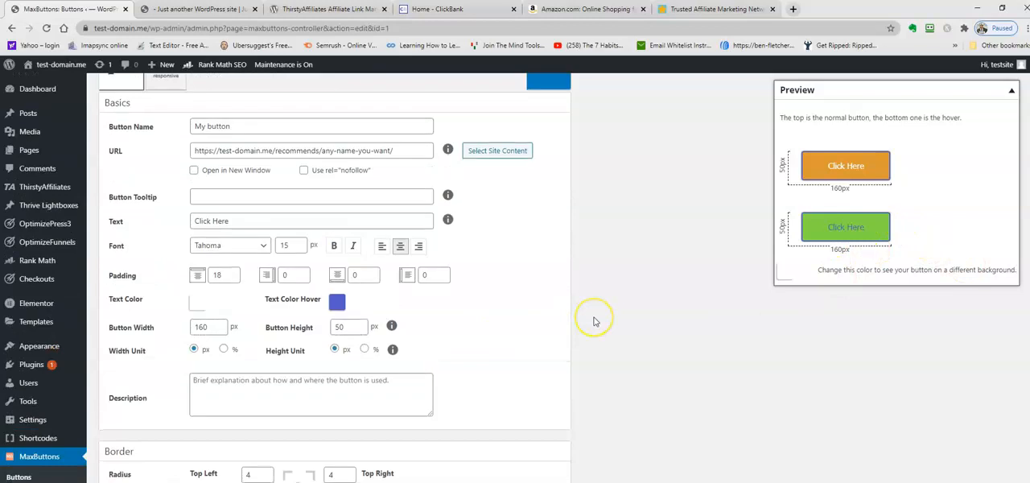
scroll(down, 3)
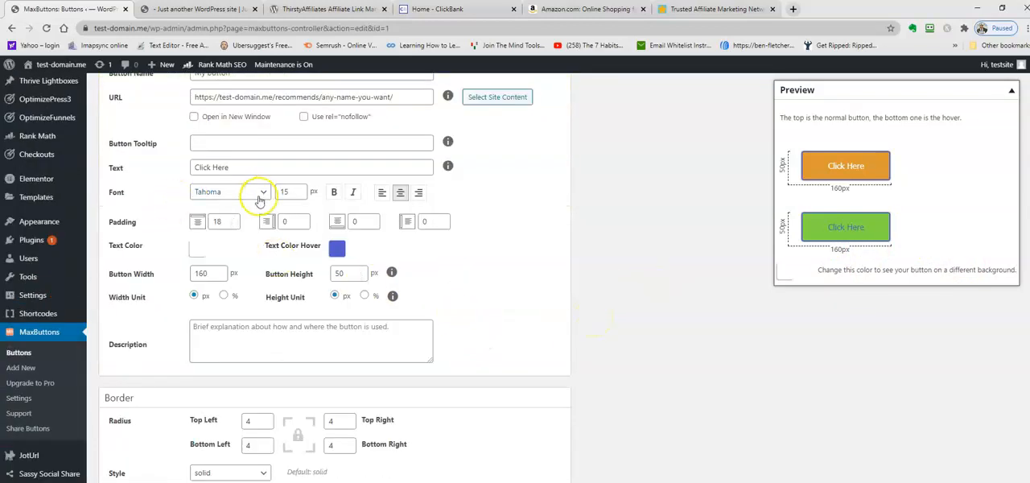
scroll(down, 3)
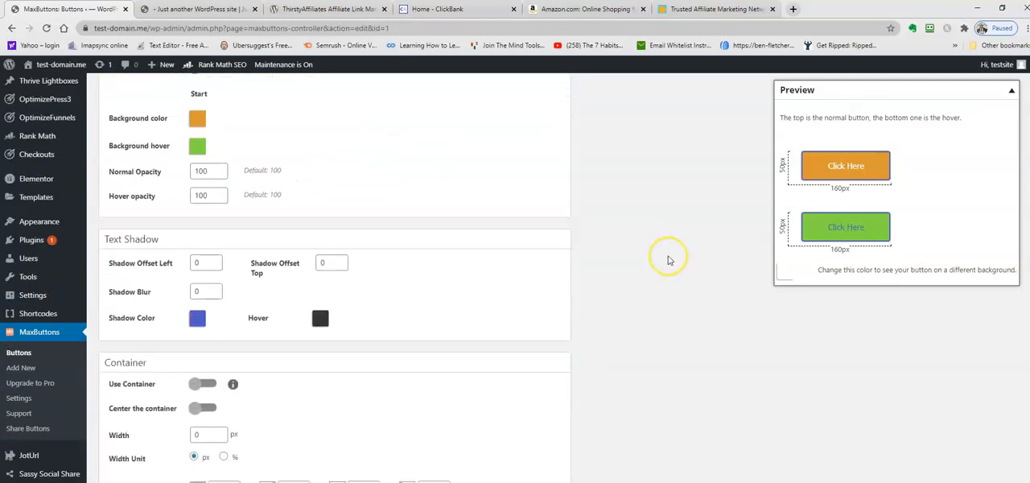
scroll(down, 3)
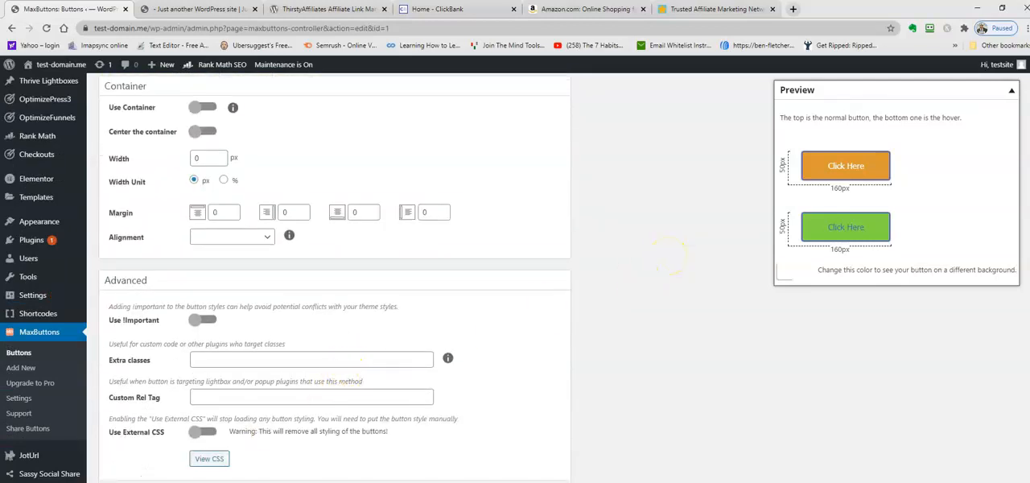
scroll(up, 3)
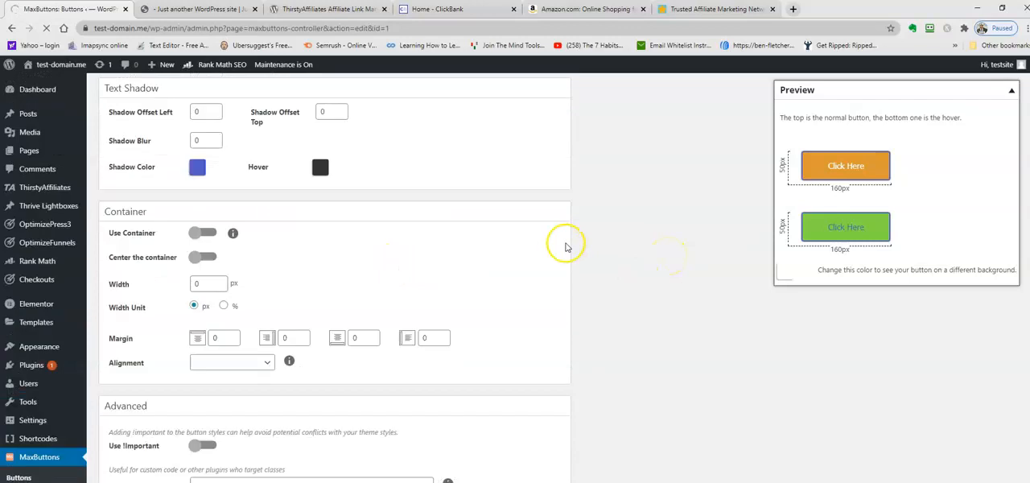
scroll(up, 3)
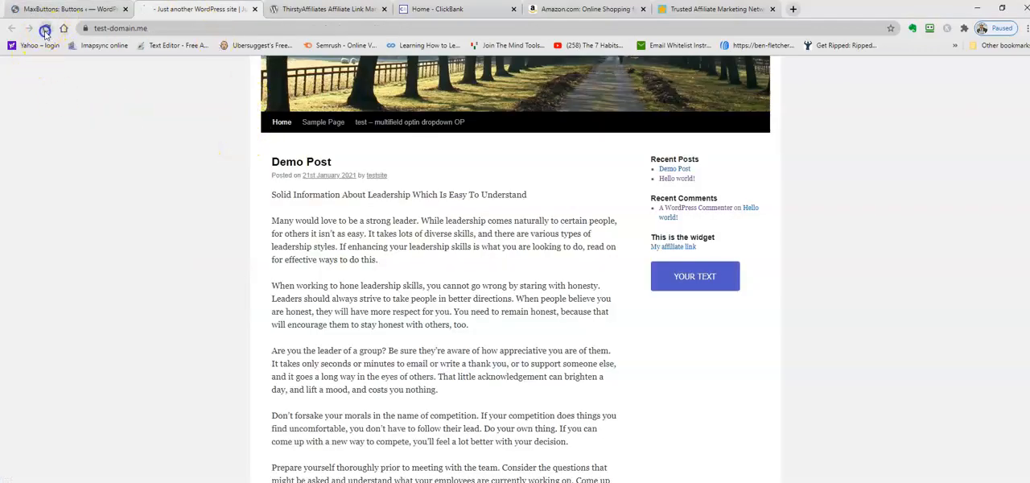
Reload the live site to see the orange Click Here button in the sidebar.
click(44, 28)
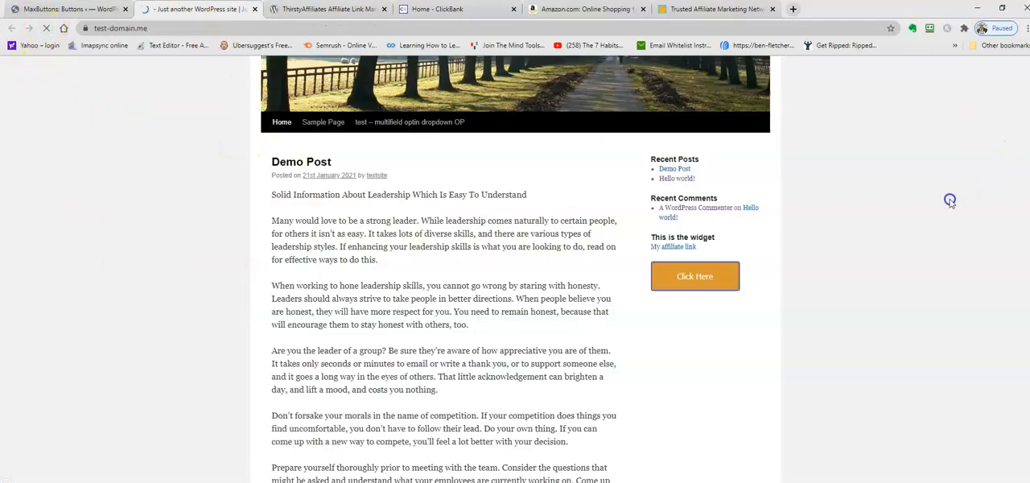
mouse_move(846, 320)
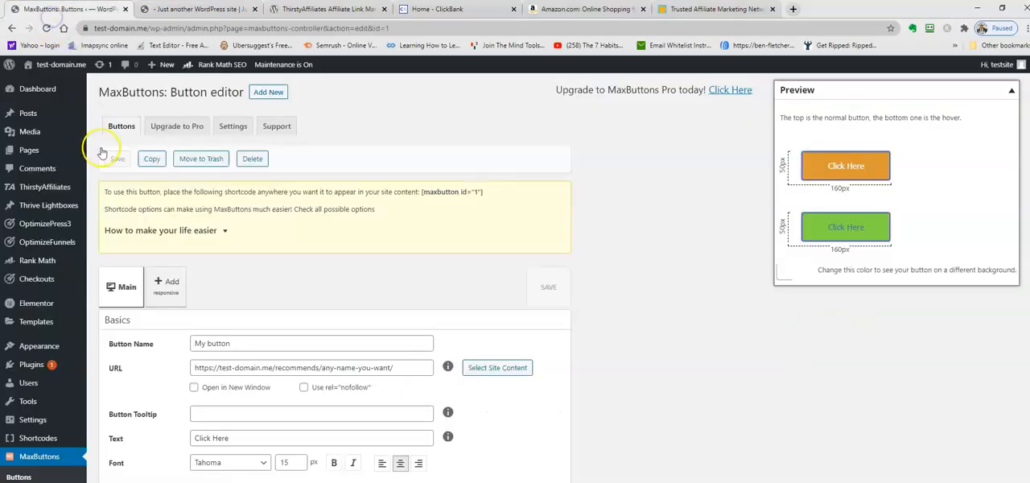
scroll(down, 3)
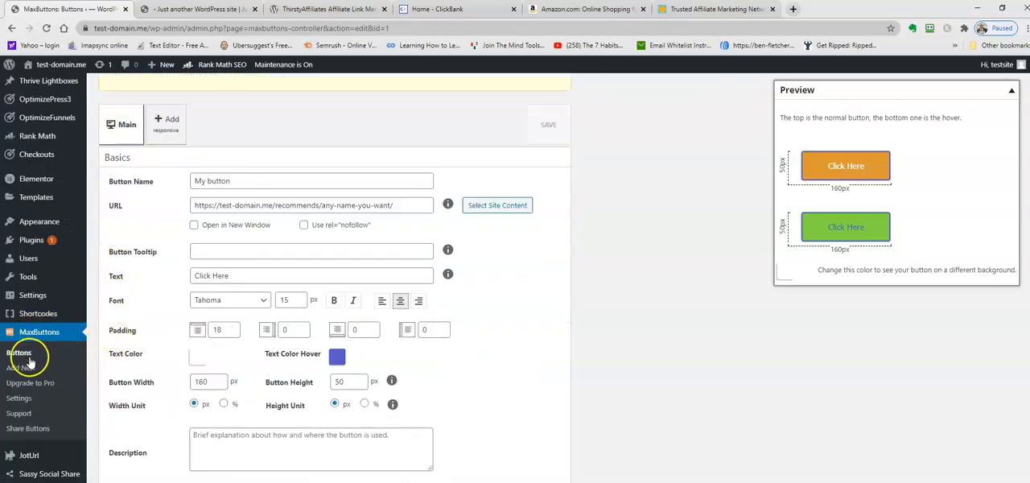
mouse_move(55, 358)
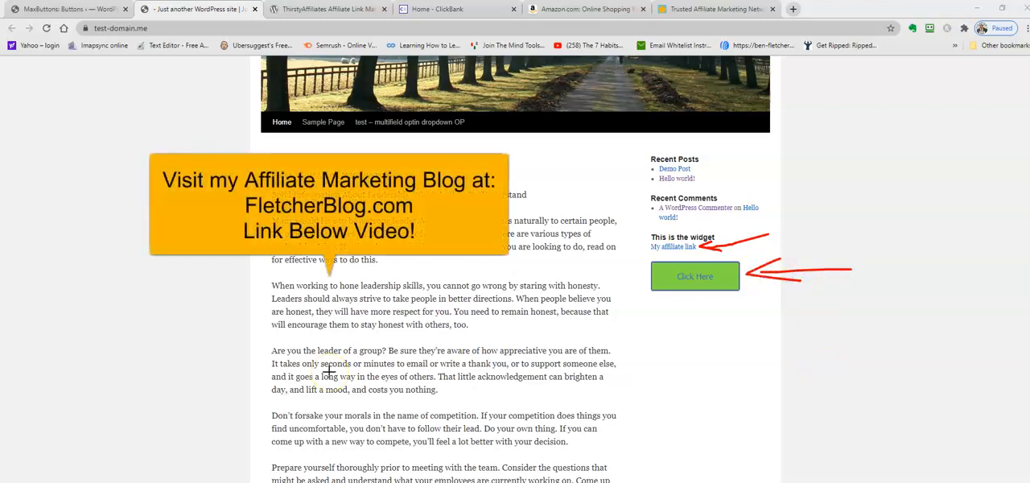
mouse_move(179, 422)
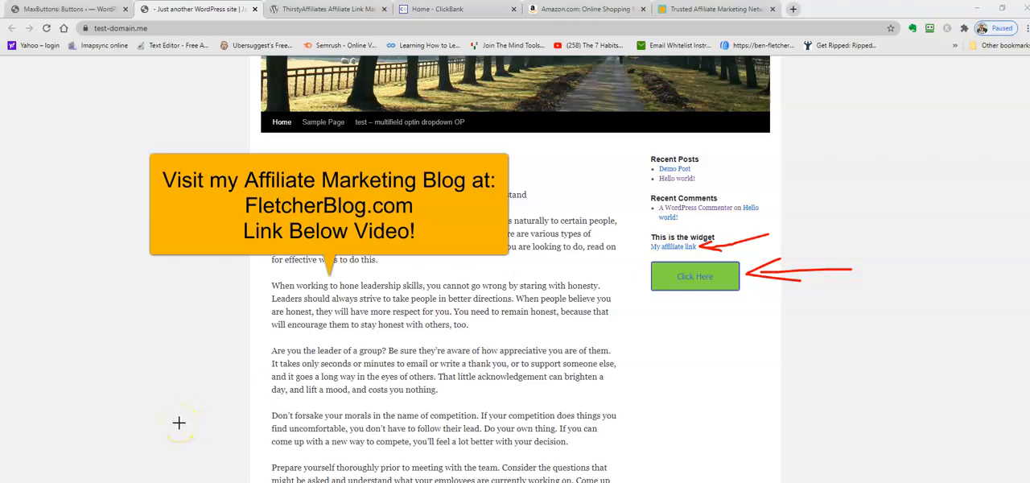
mouse_move(298, 350)
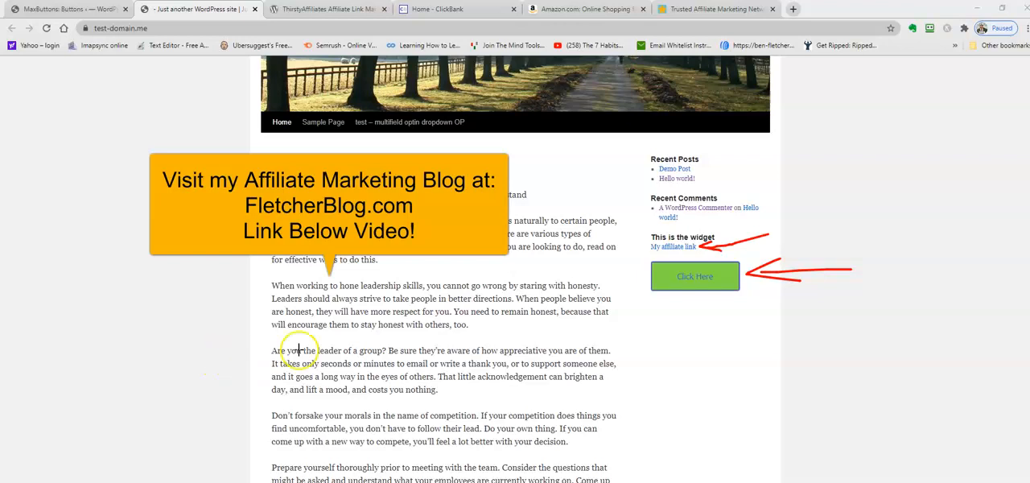
mouse_move(448, 352)
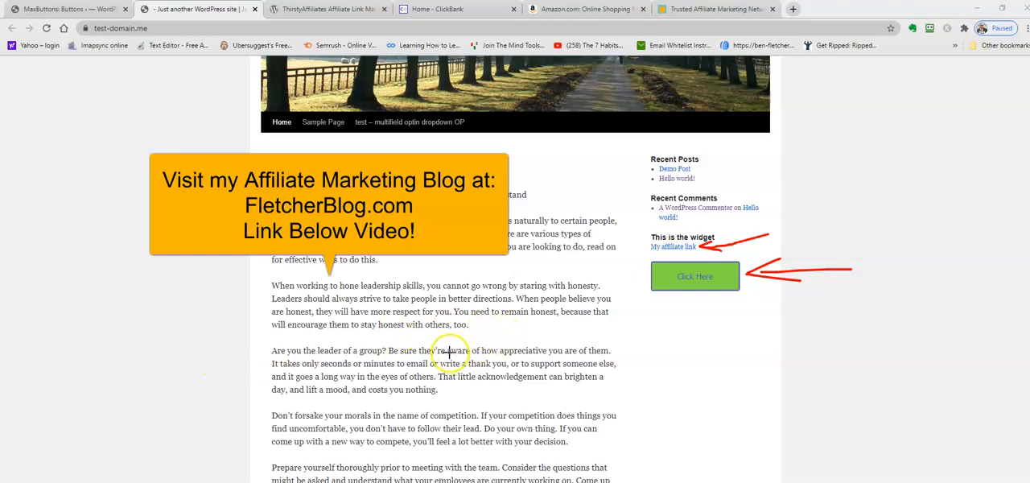
mouse_move(328, 360)
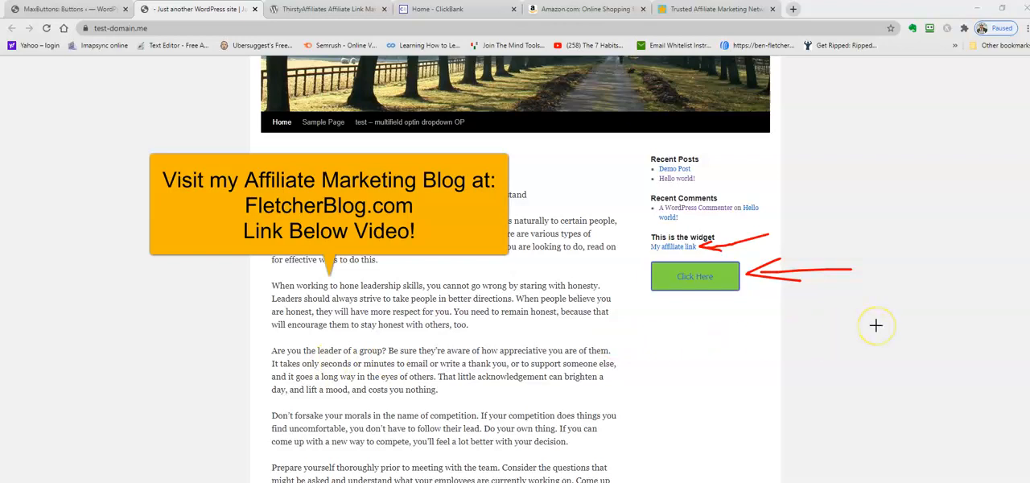
mouse_move(430, 338)
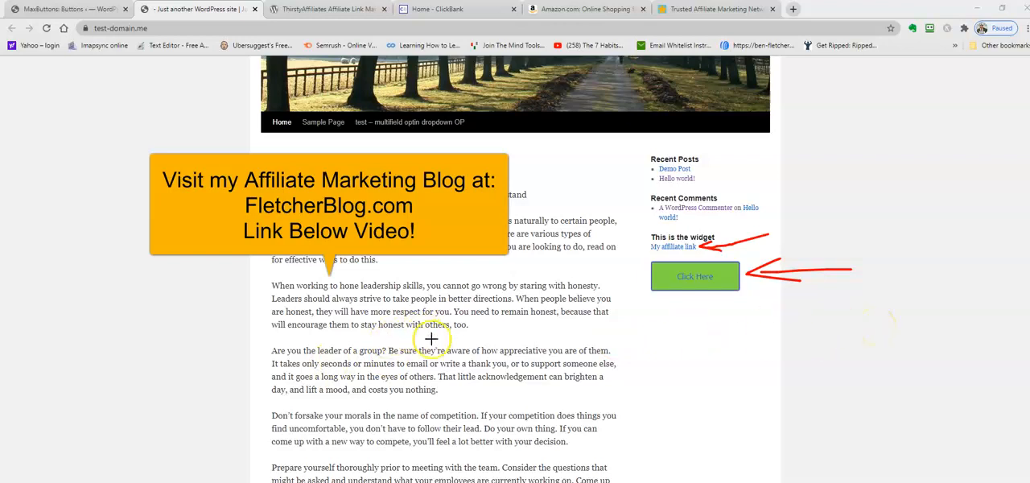